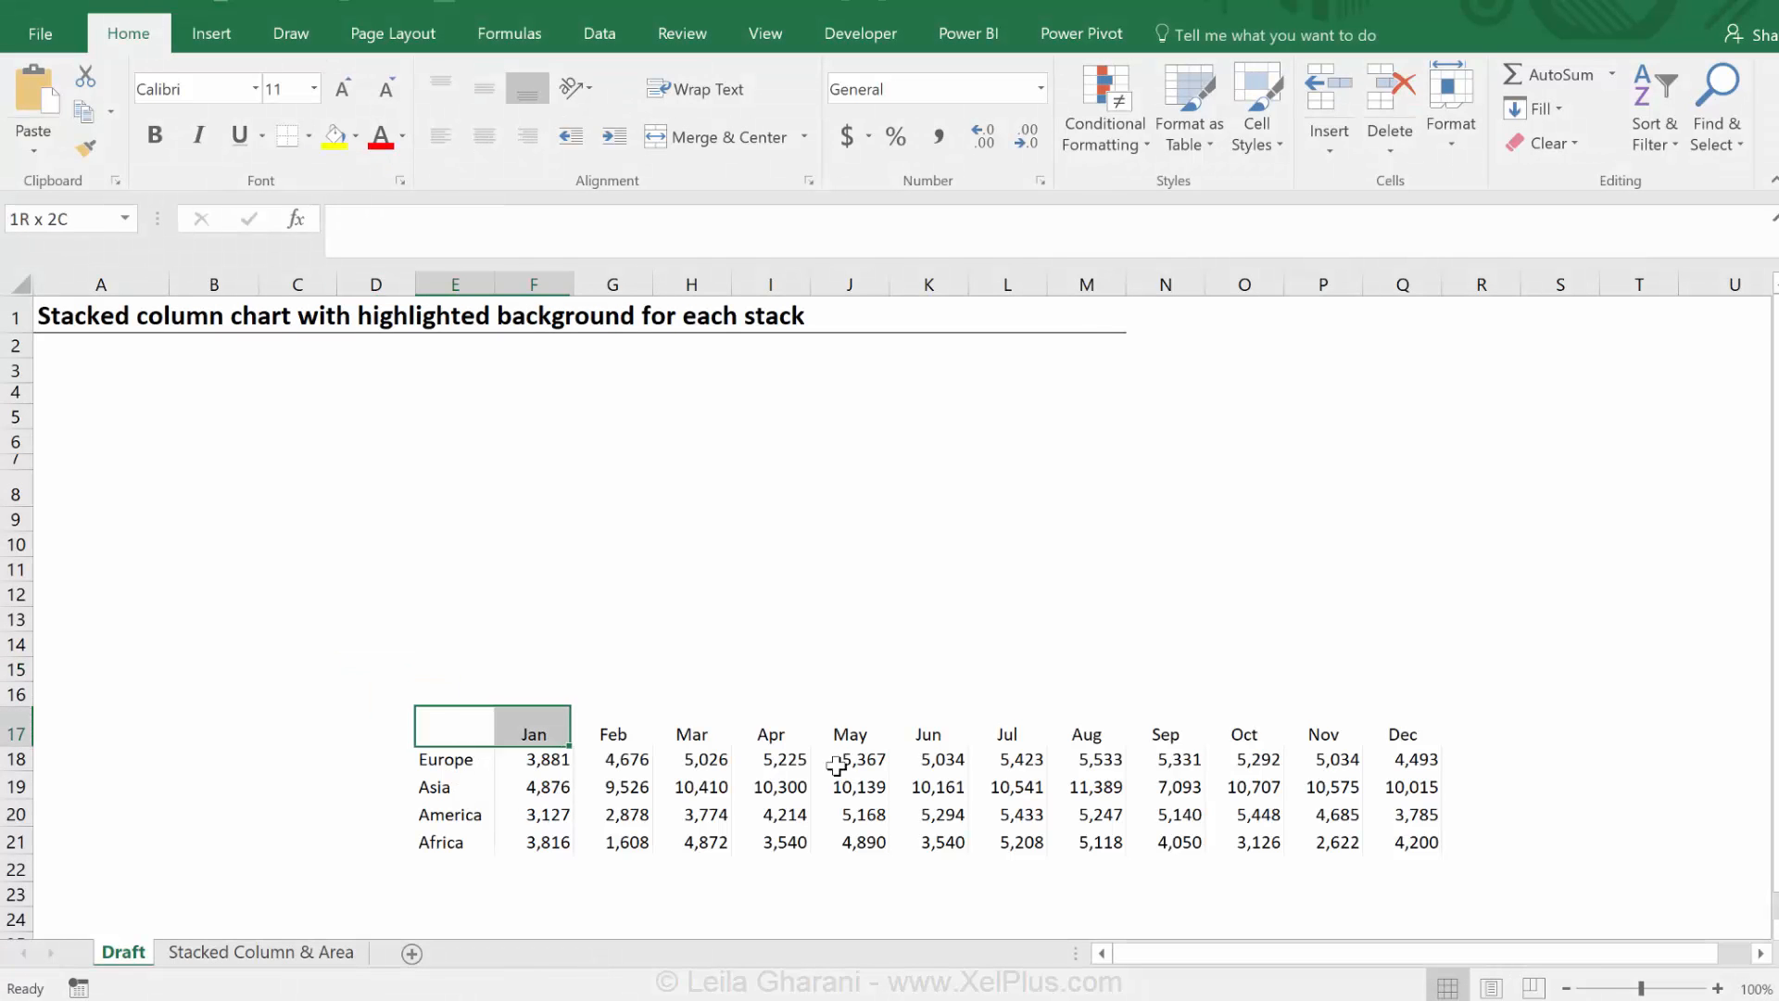
Select the E17:Q21 regional table and insert a stacked column chart
drag(454, 724, 1401, 842)
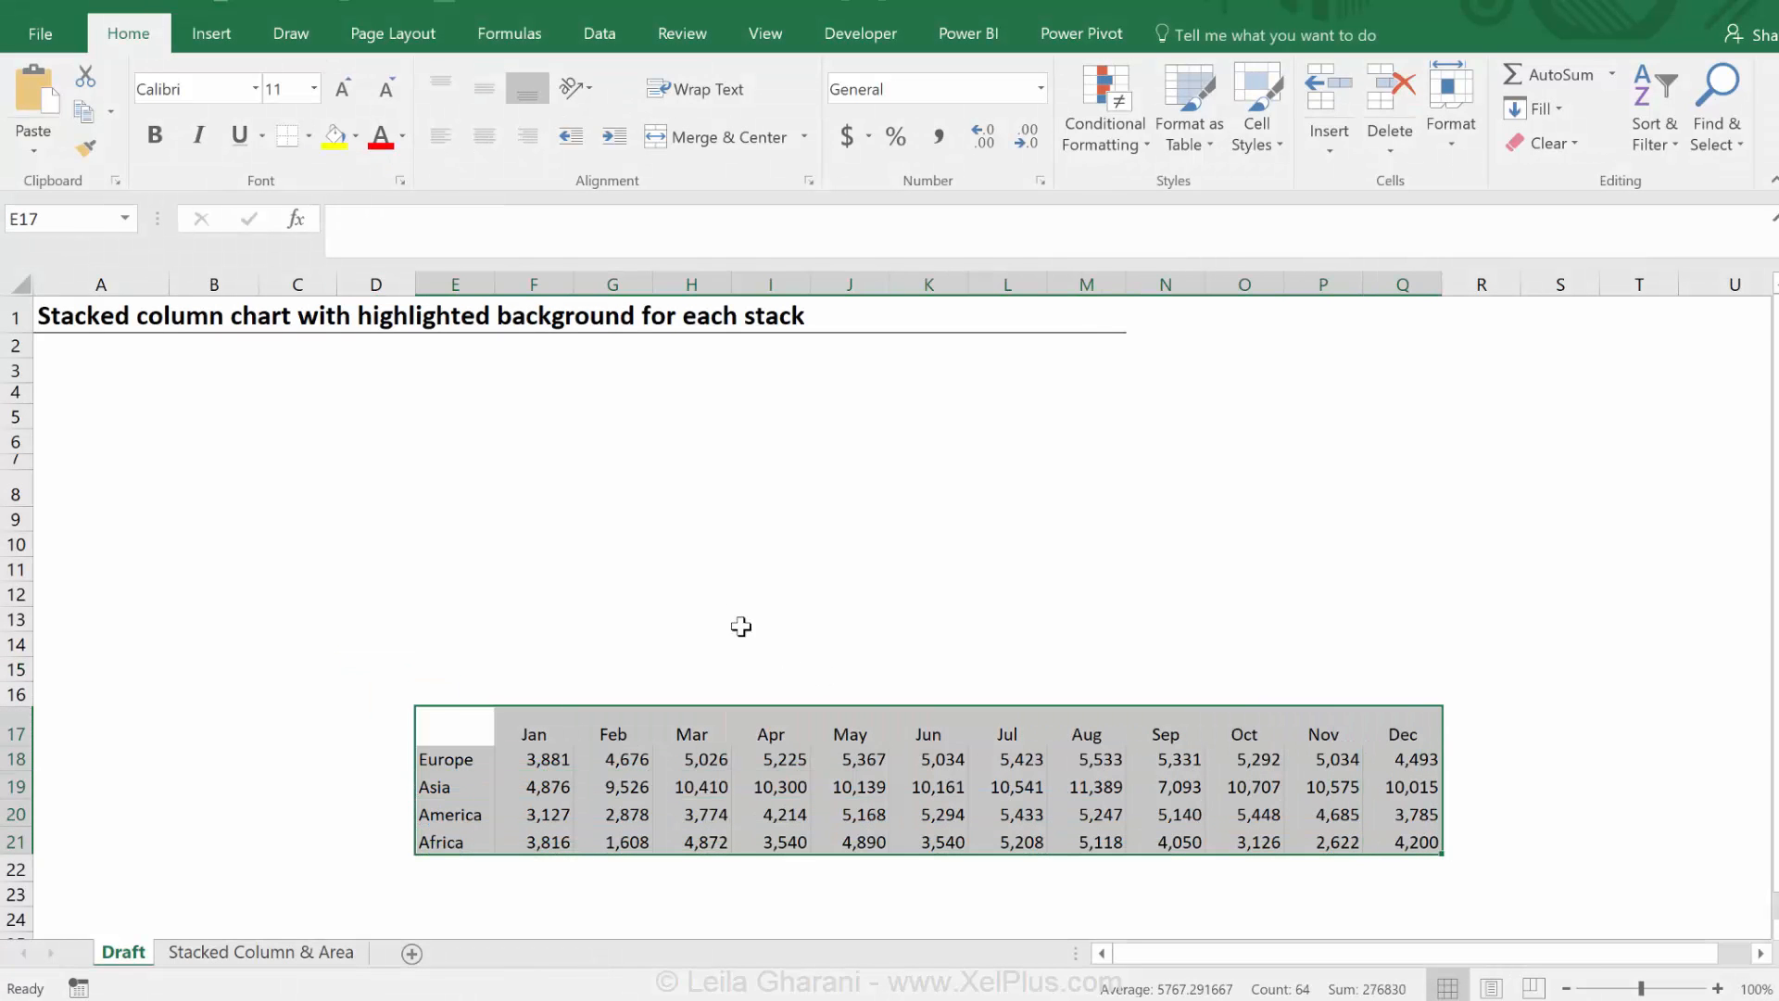
click(210, 33)
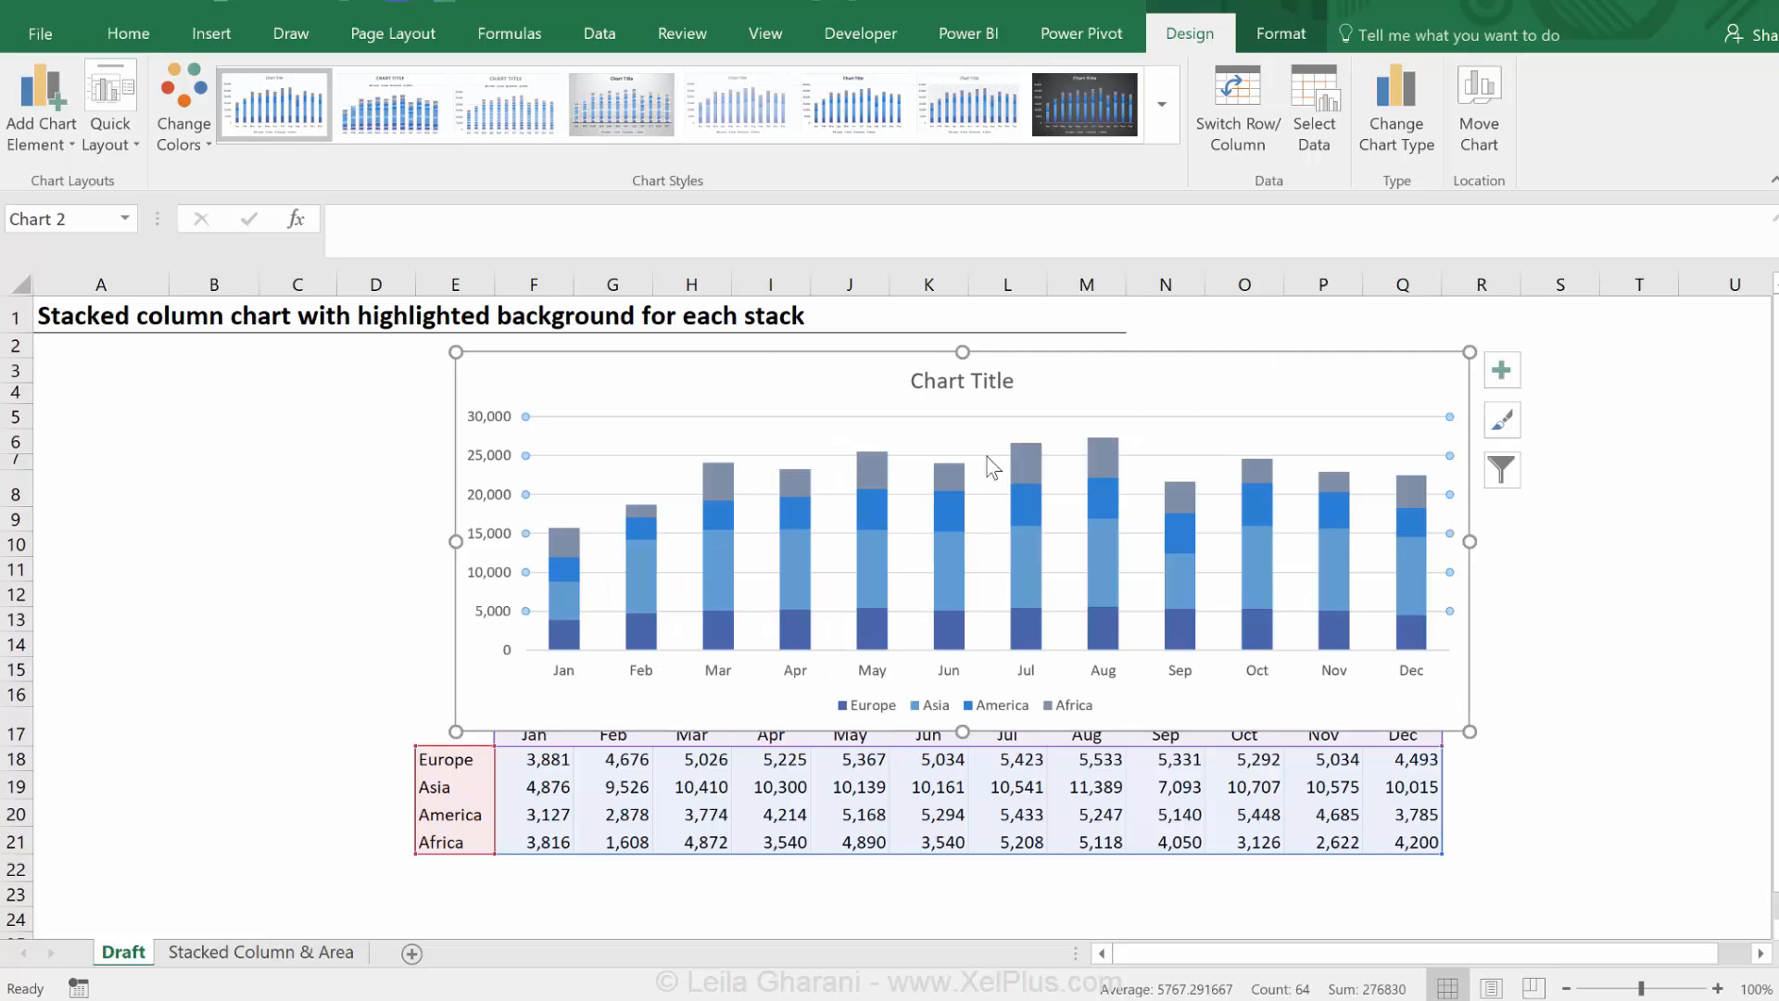
mouse_move(880, 640)
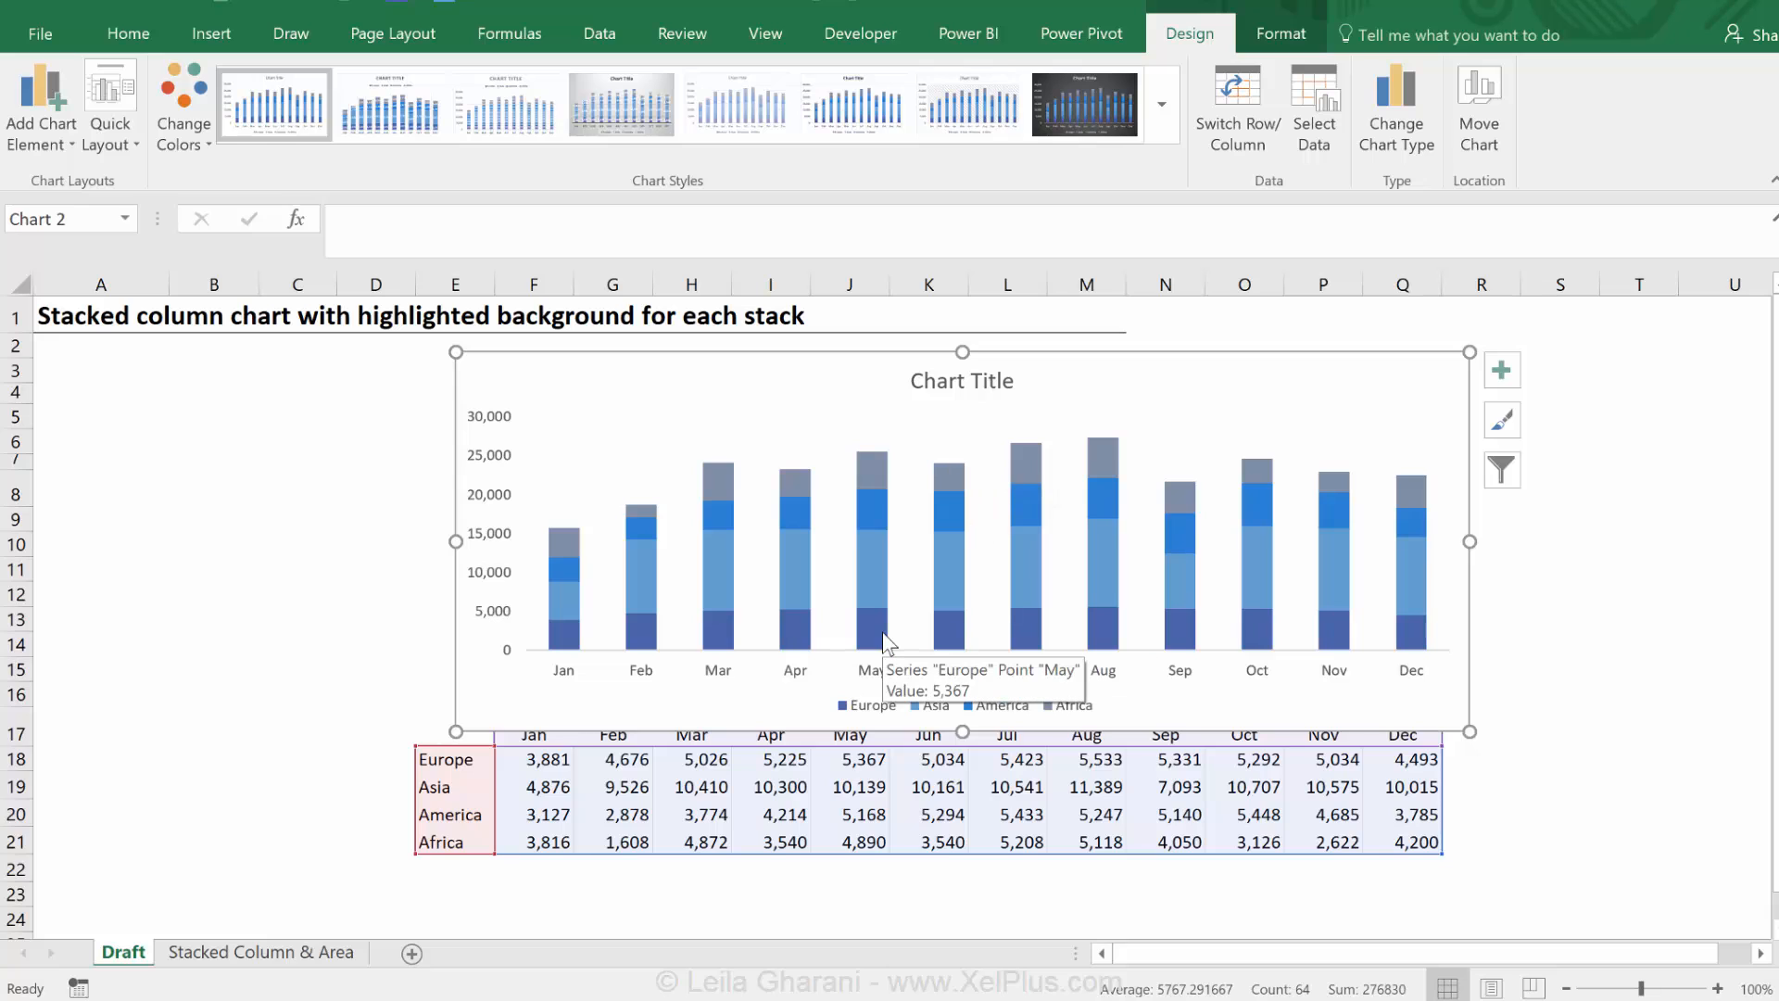
mouse_move(867, 642)
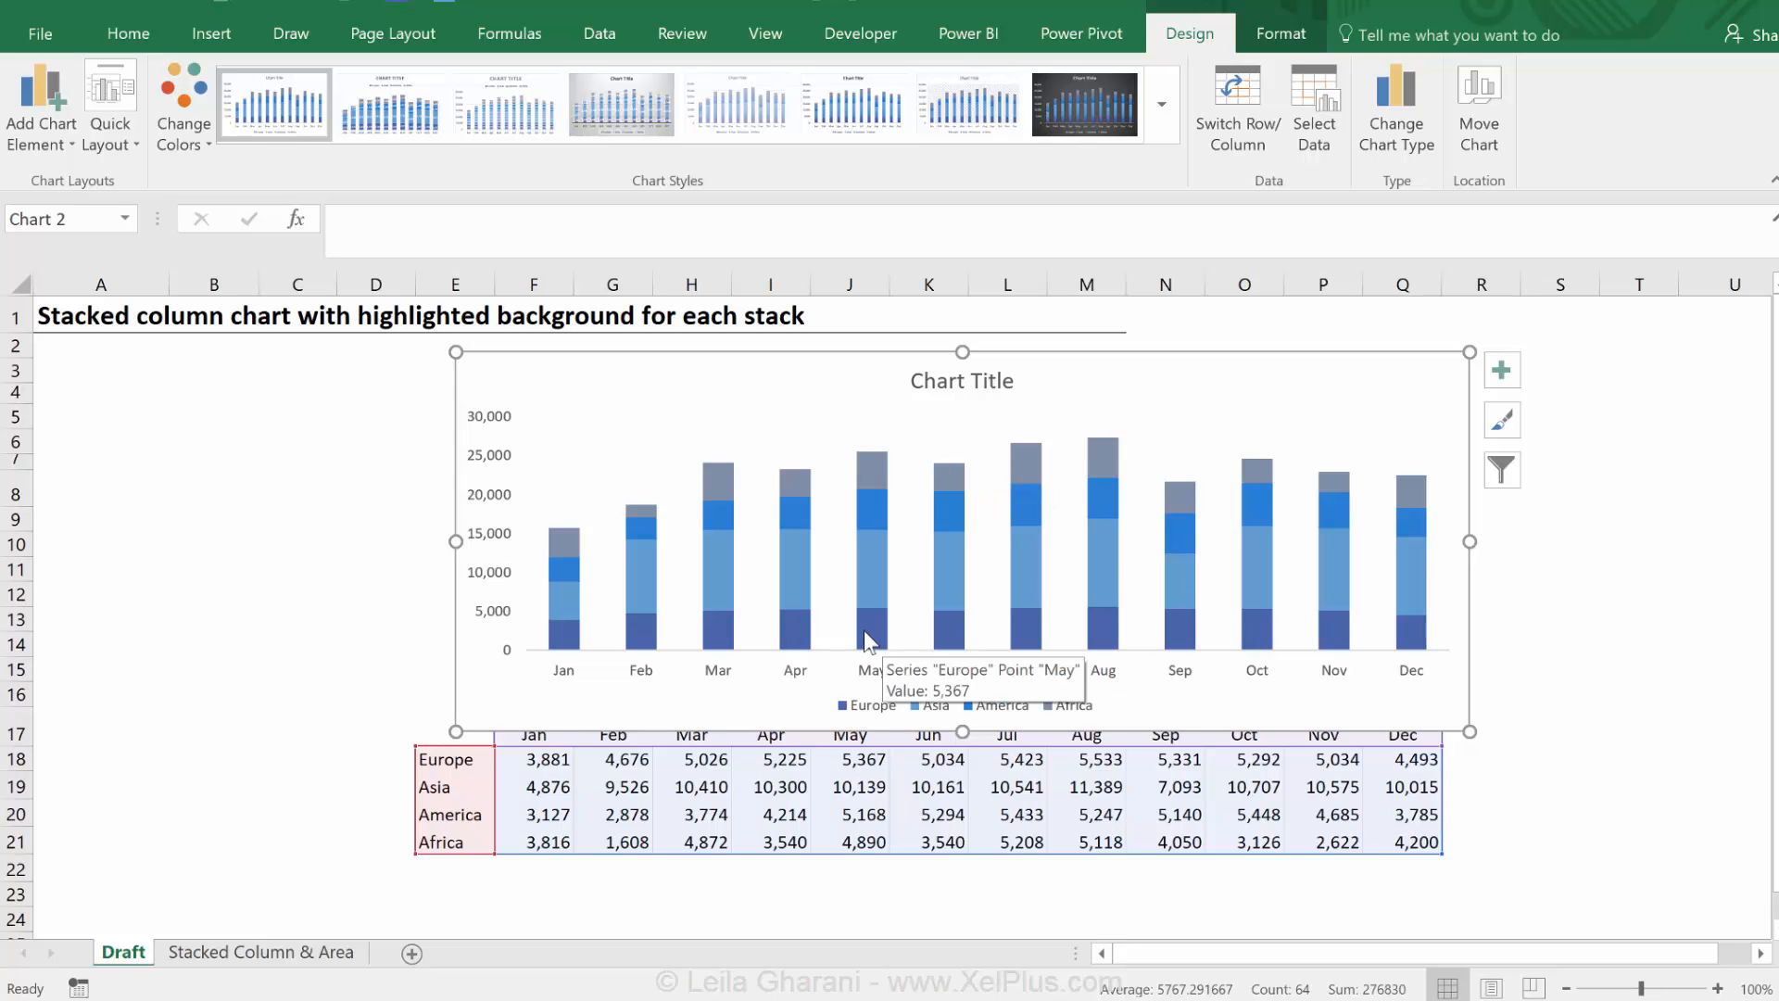
mouse_move(1202, 617)
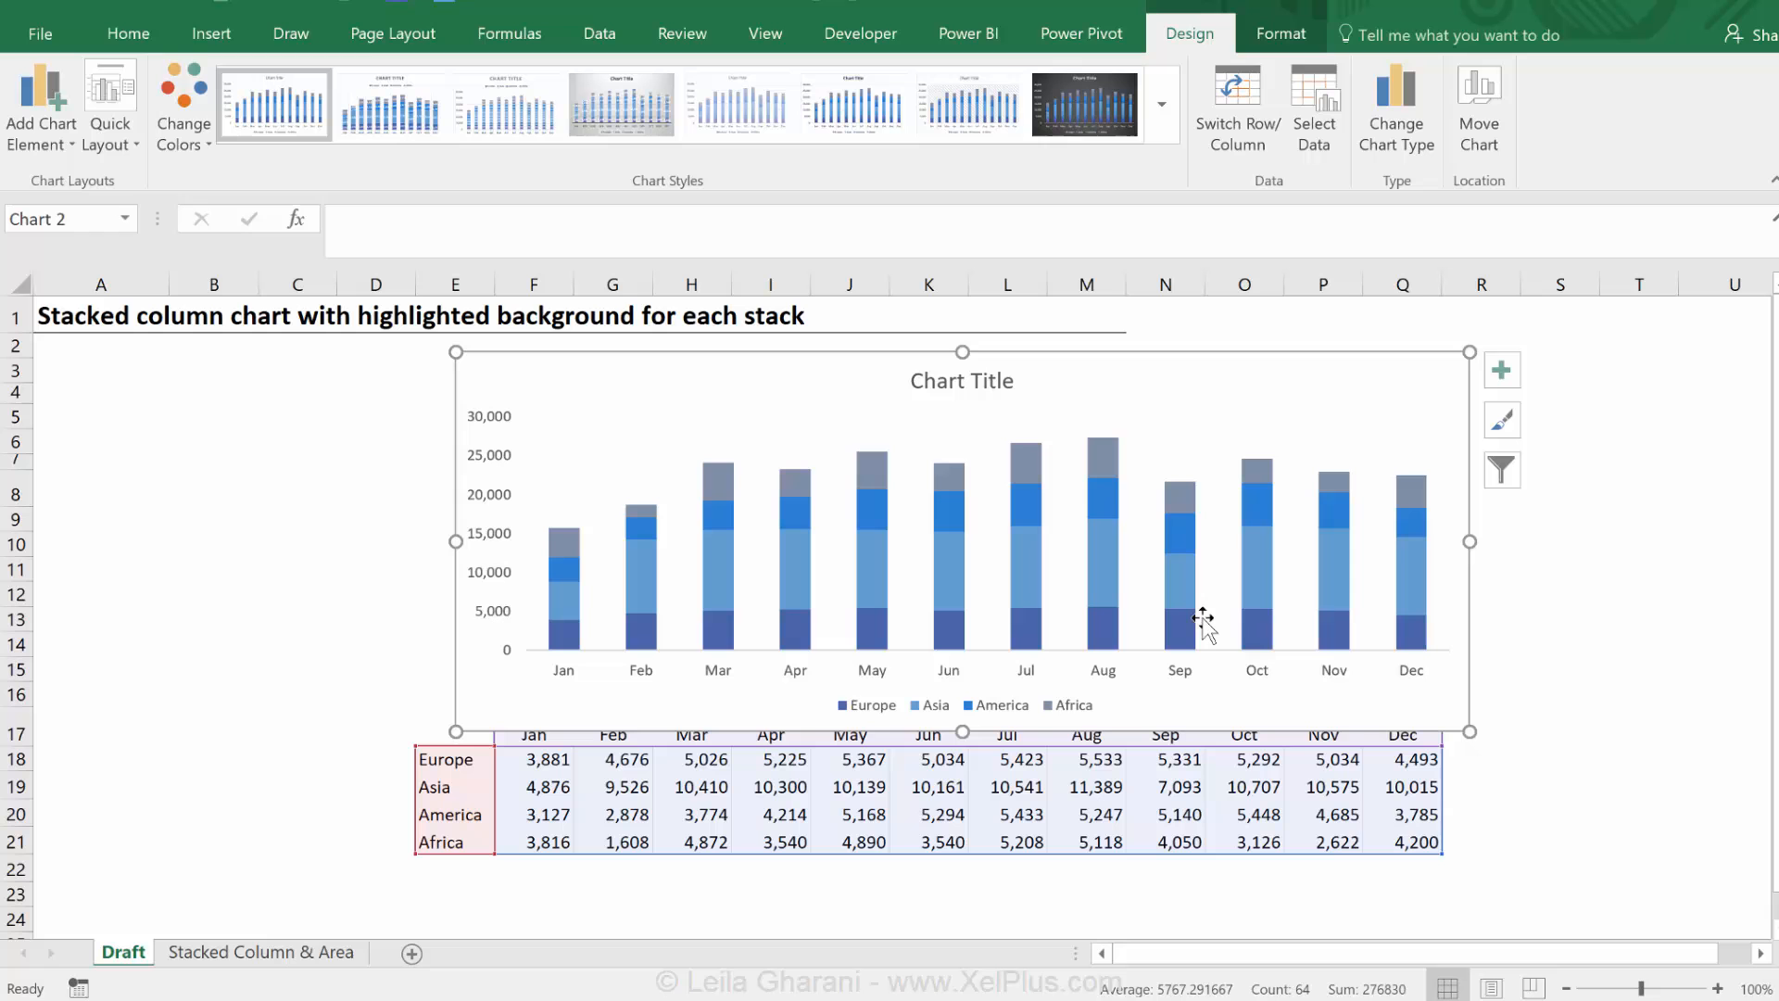
mouse_move(1251, 612)
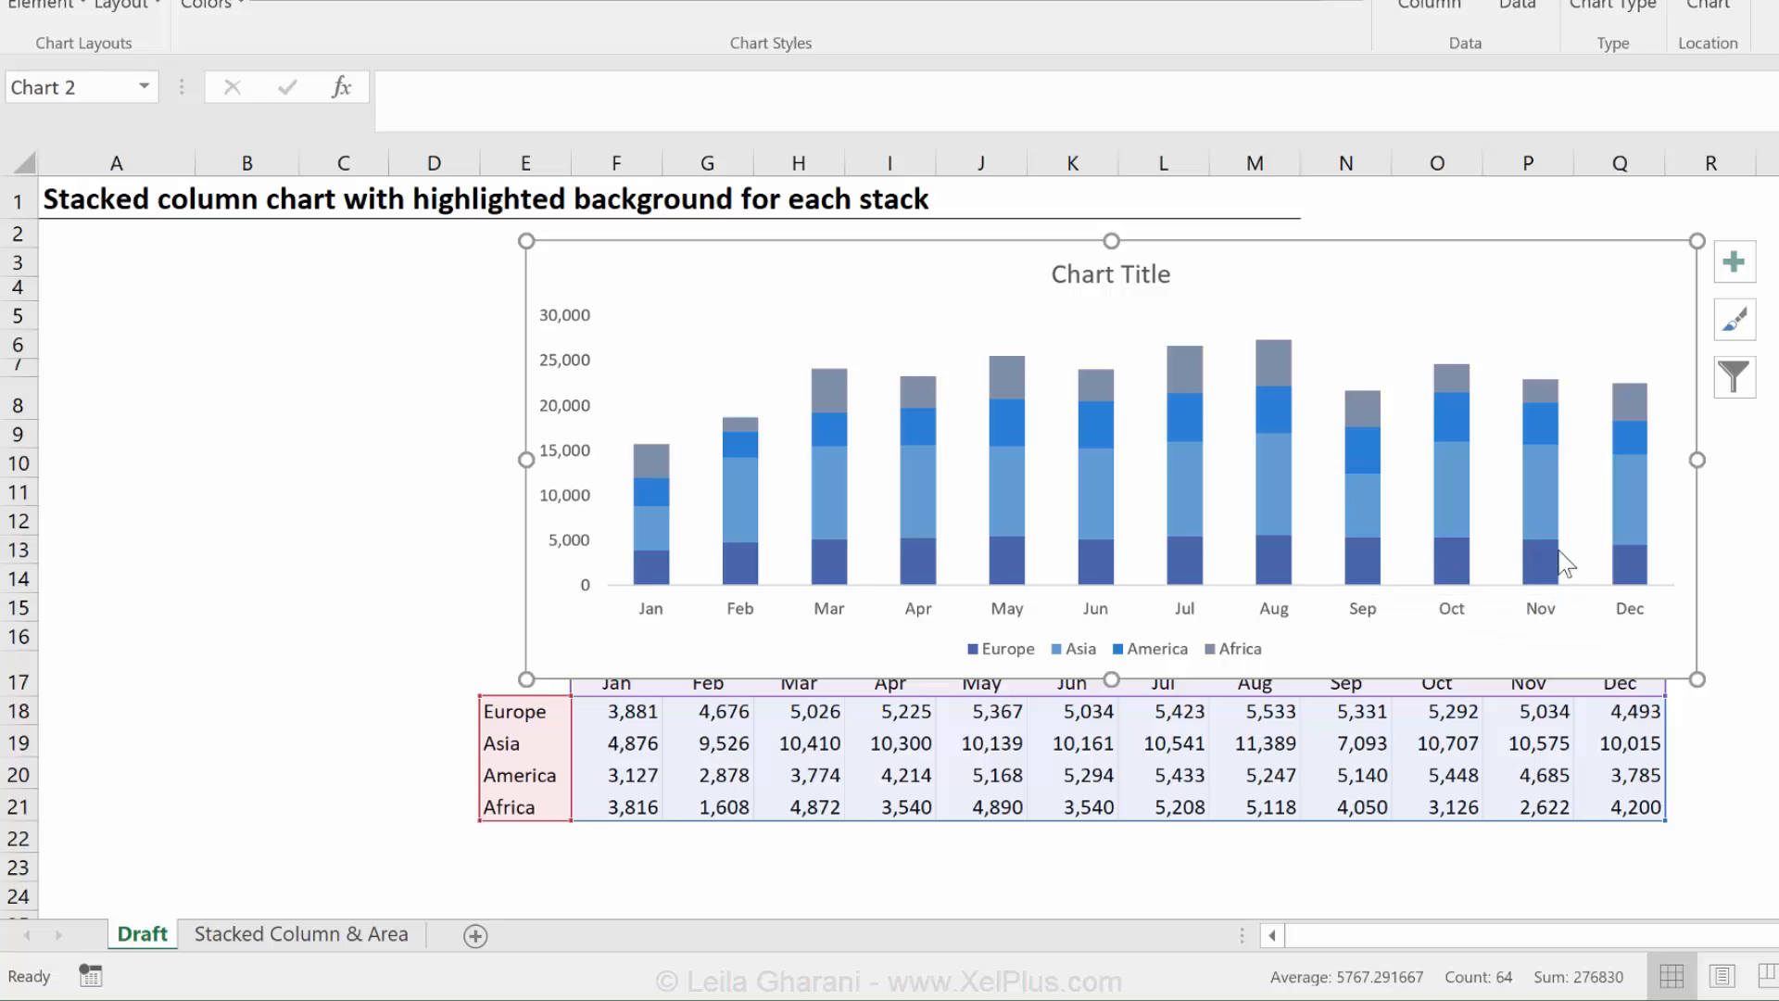
mouse_move(782, 498)
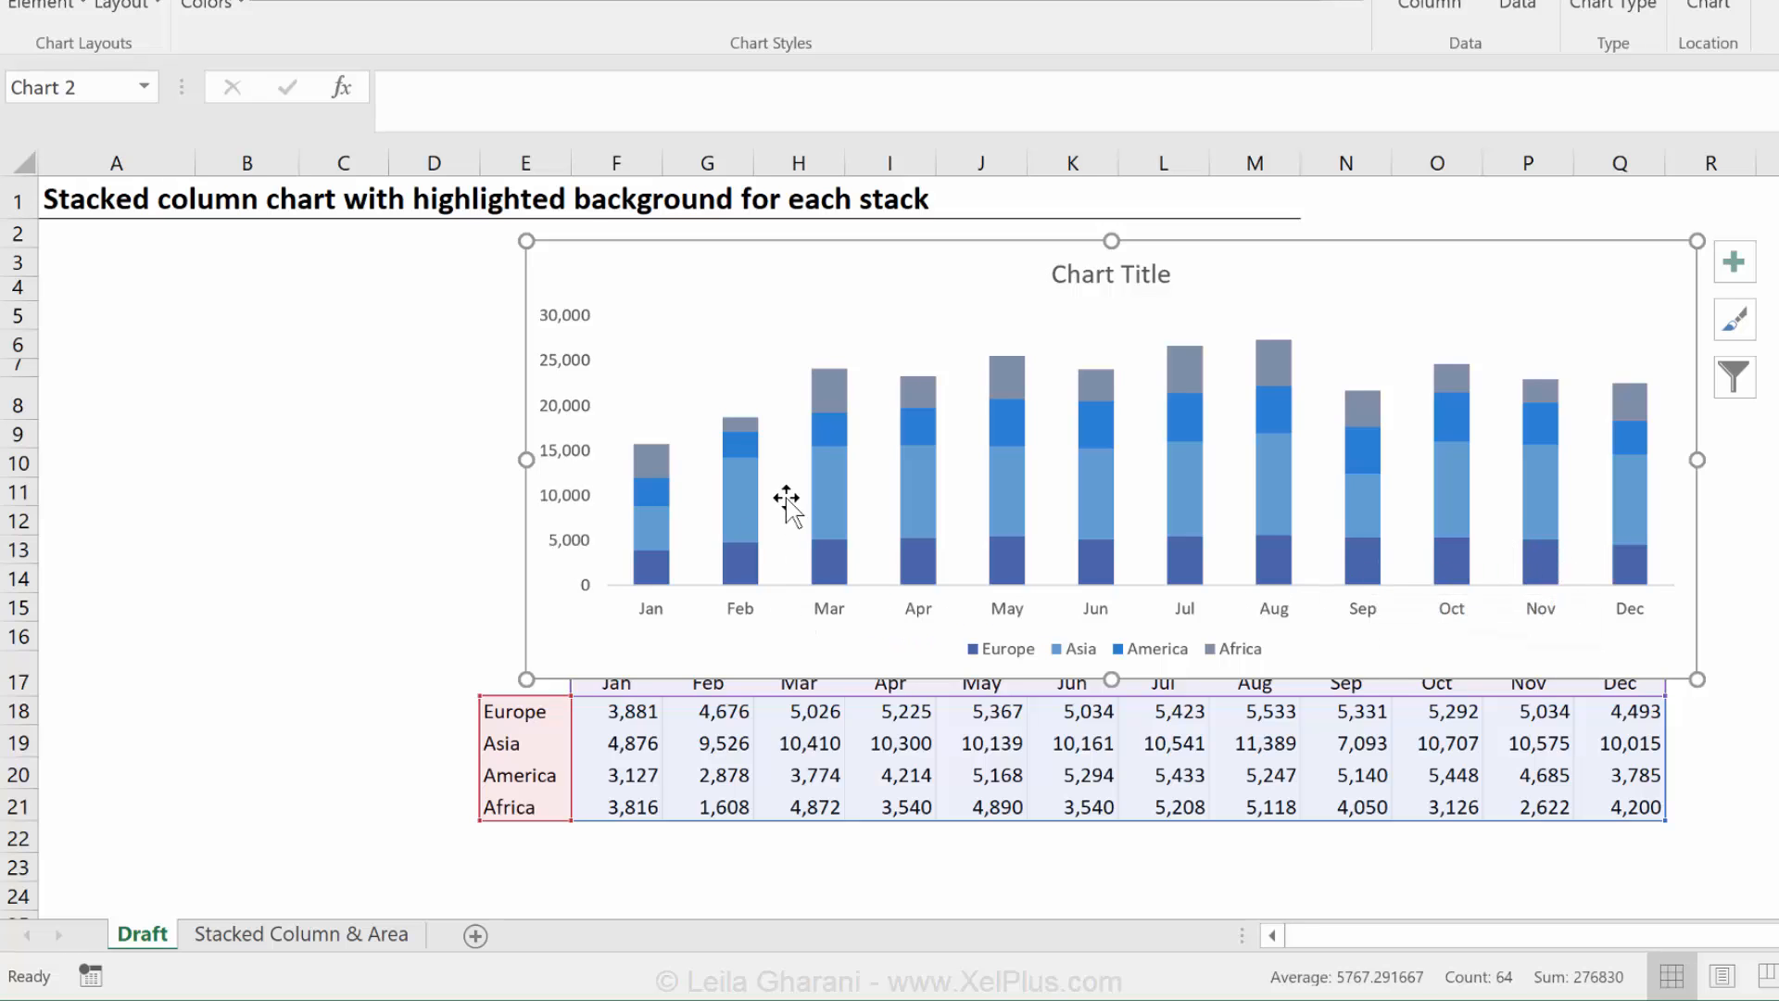
Add series lines to the chart with the Europe series selected
click(828, 570)
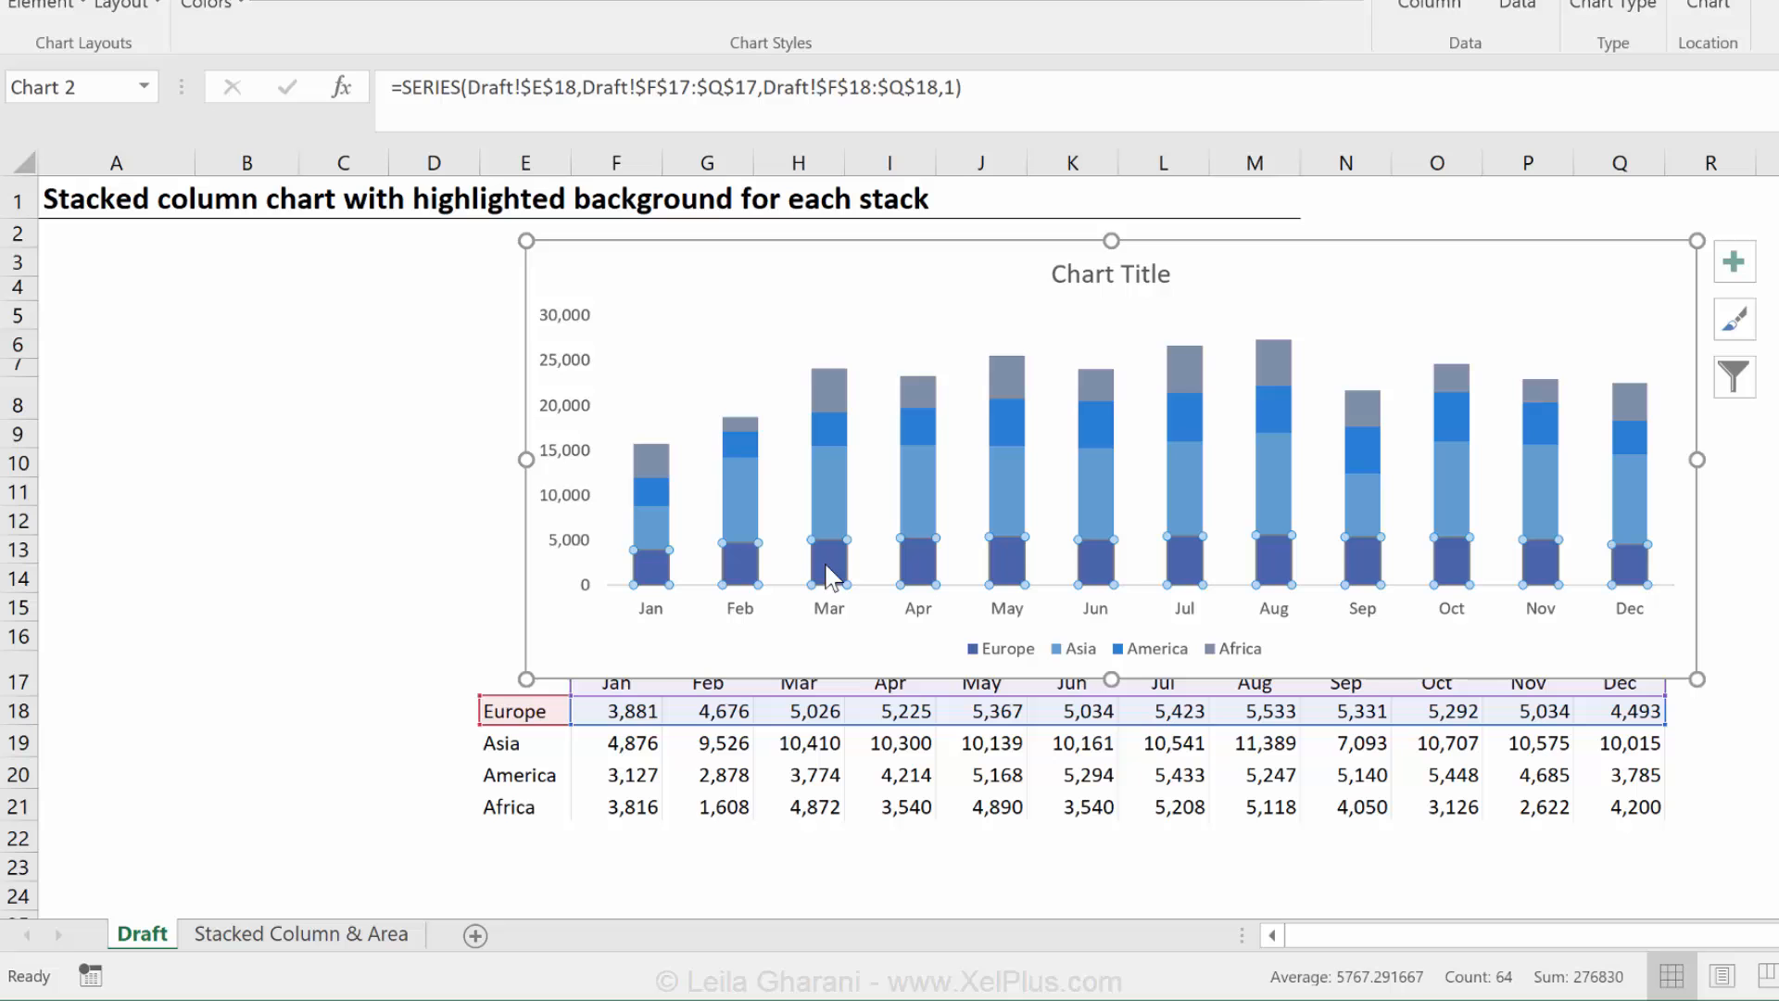
mouse_move(902, 543)
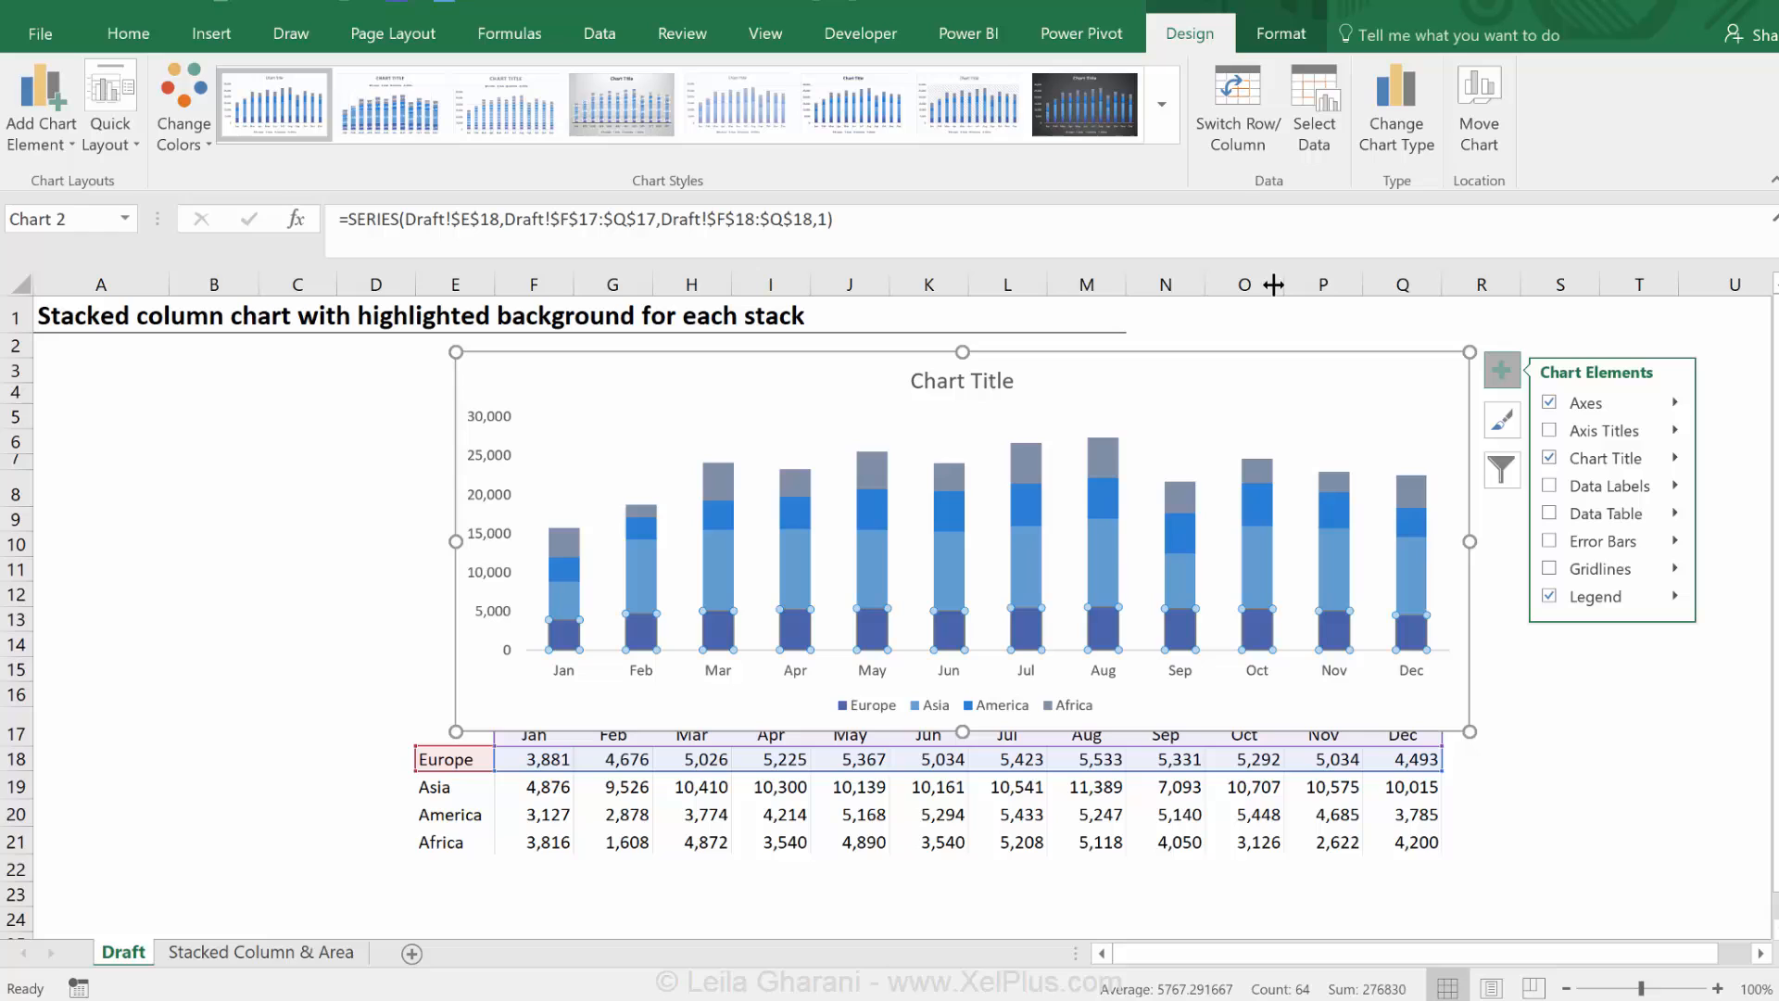
mouse_move(1188, 53)
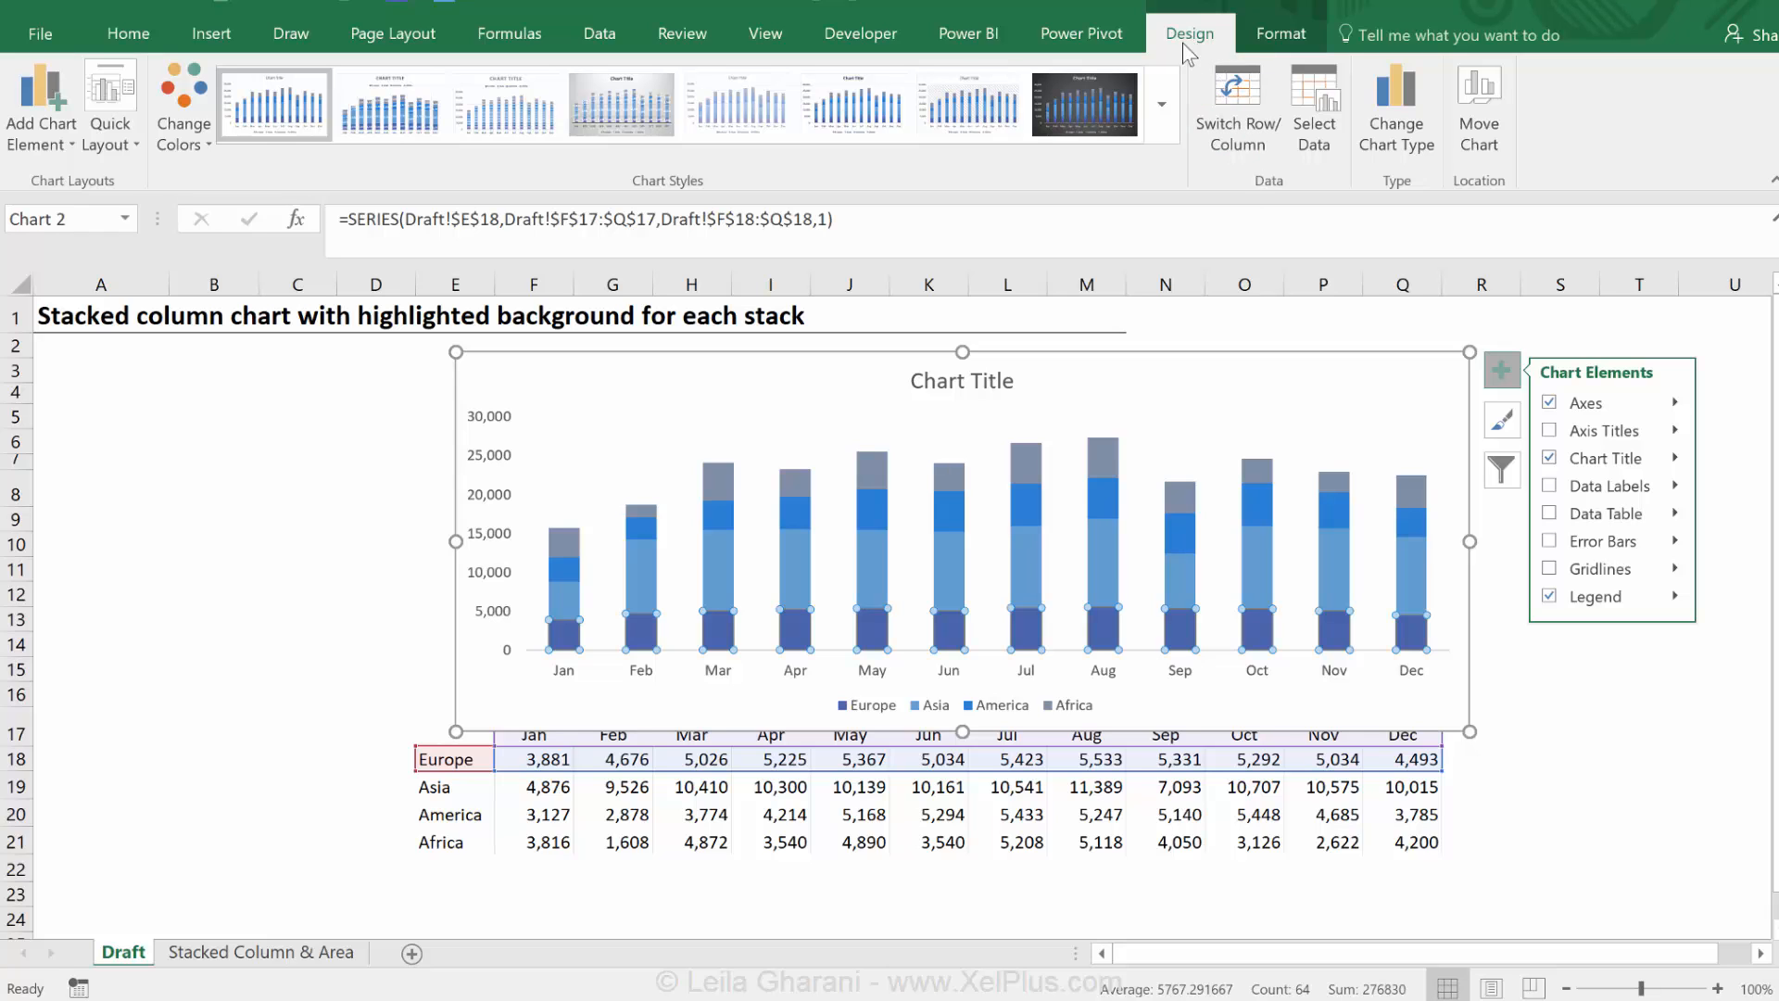
click(39, 102)
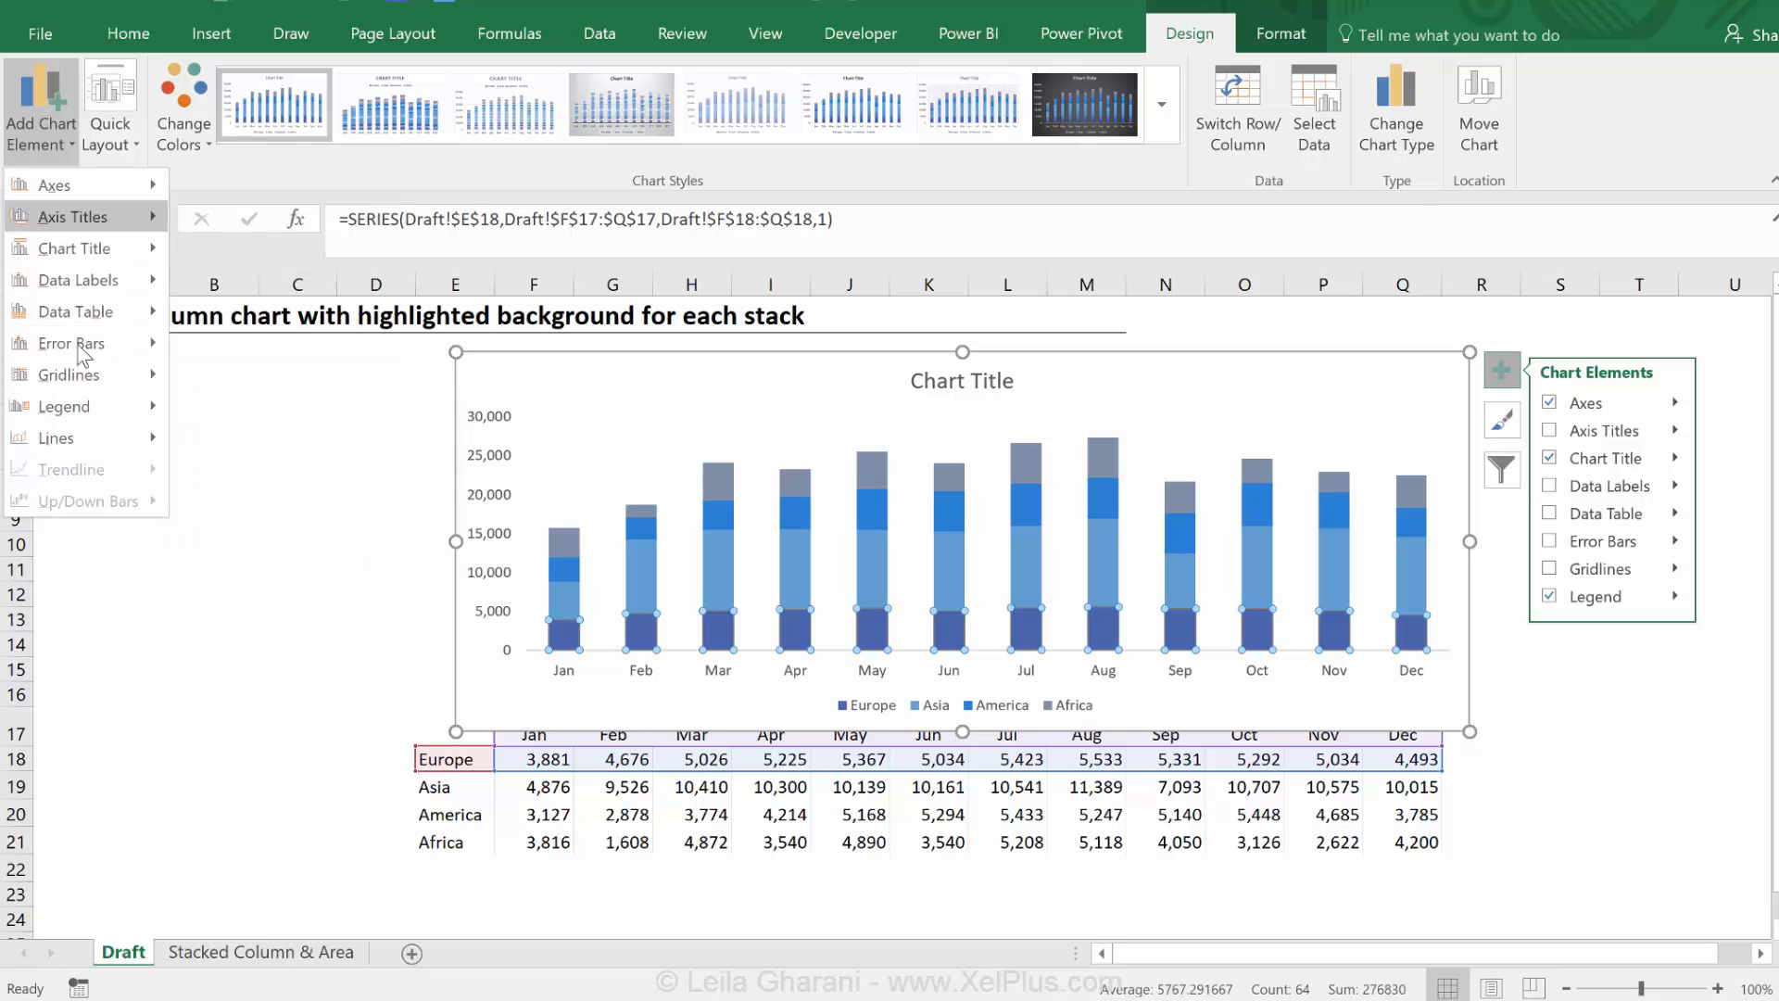
mouse_move(83, 406)
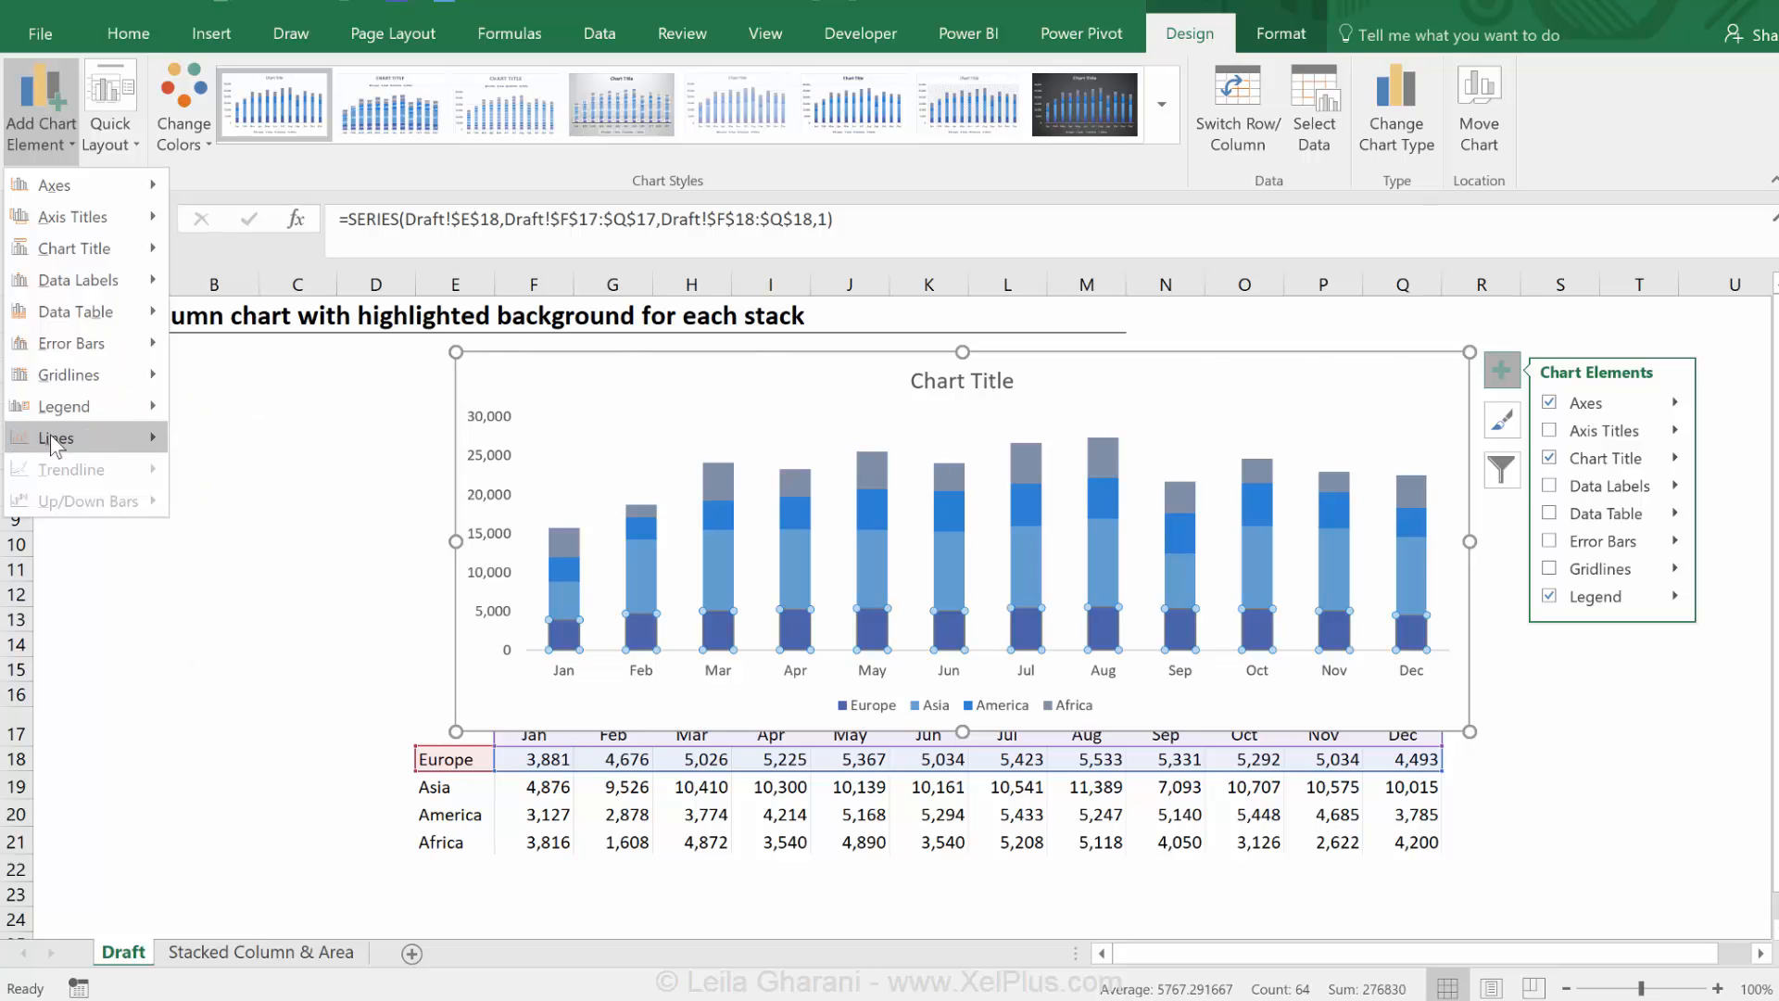
click(56, 438)
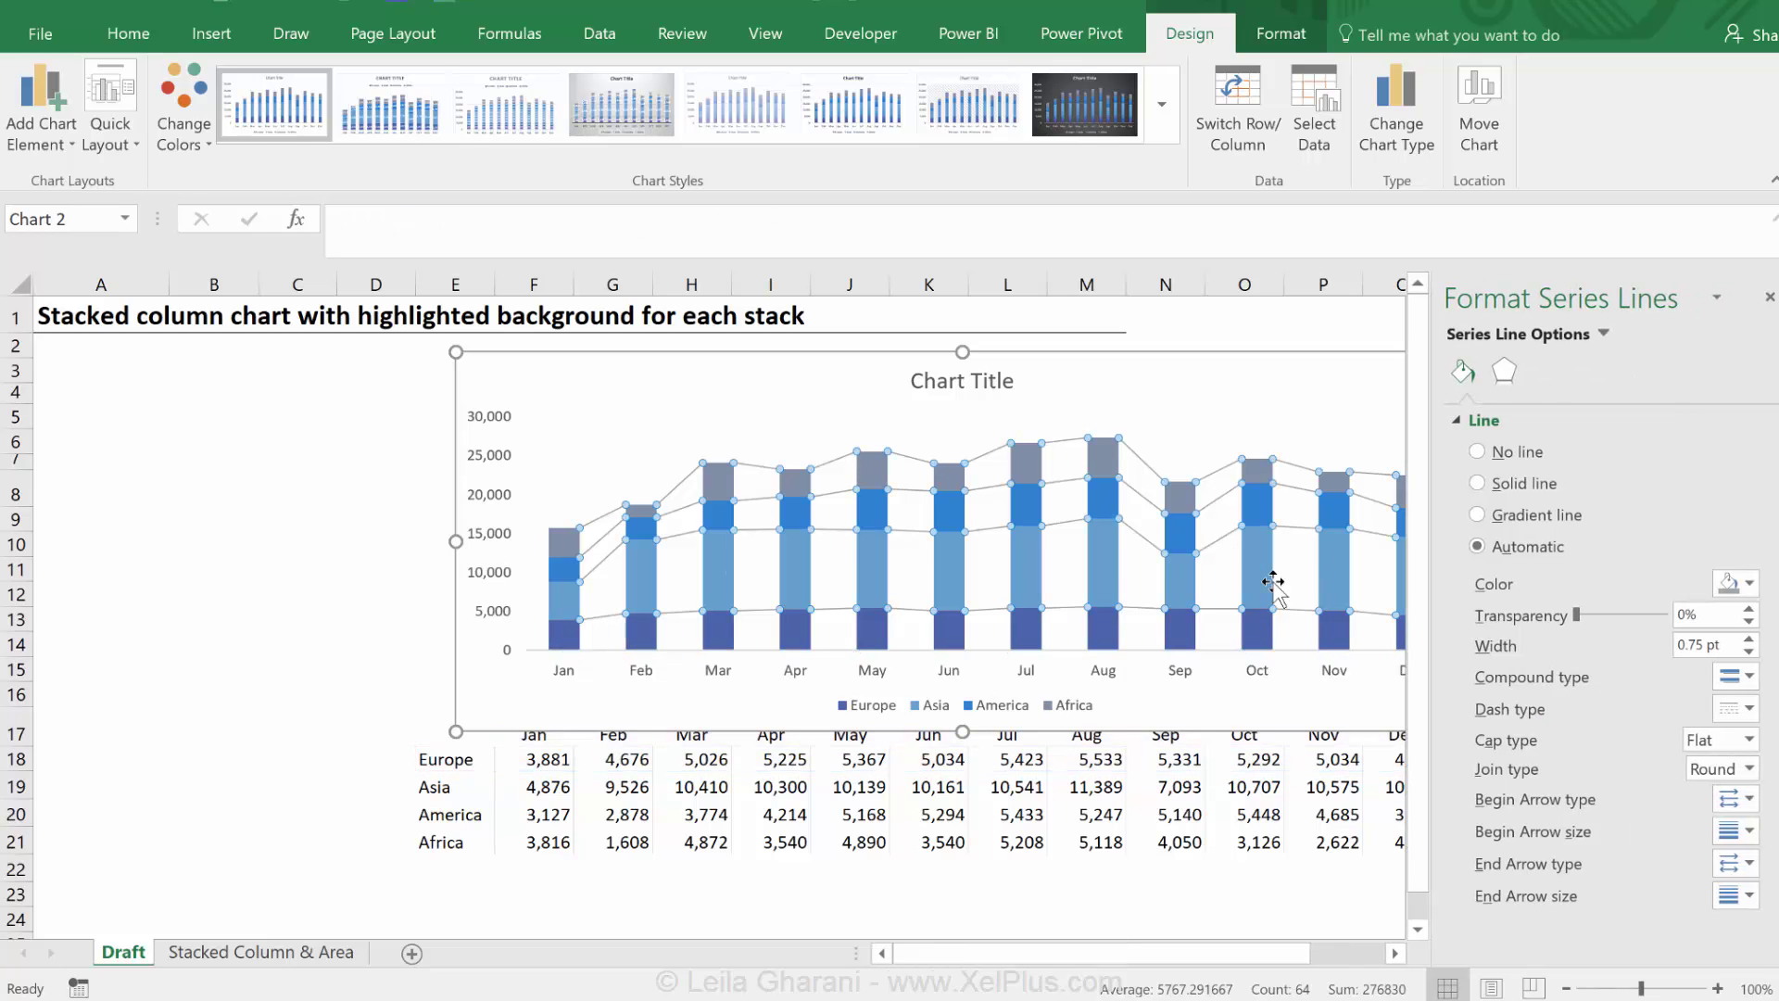
Style the series lines as solid, light grey and dashed
click(1478, 483)
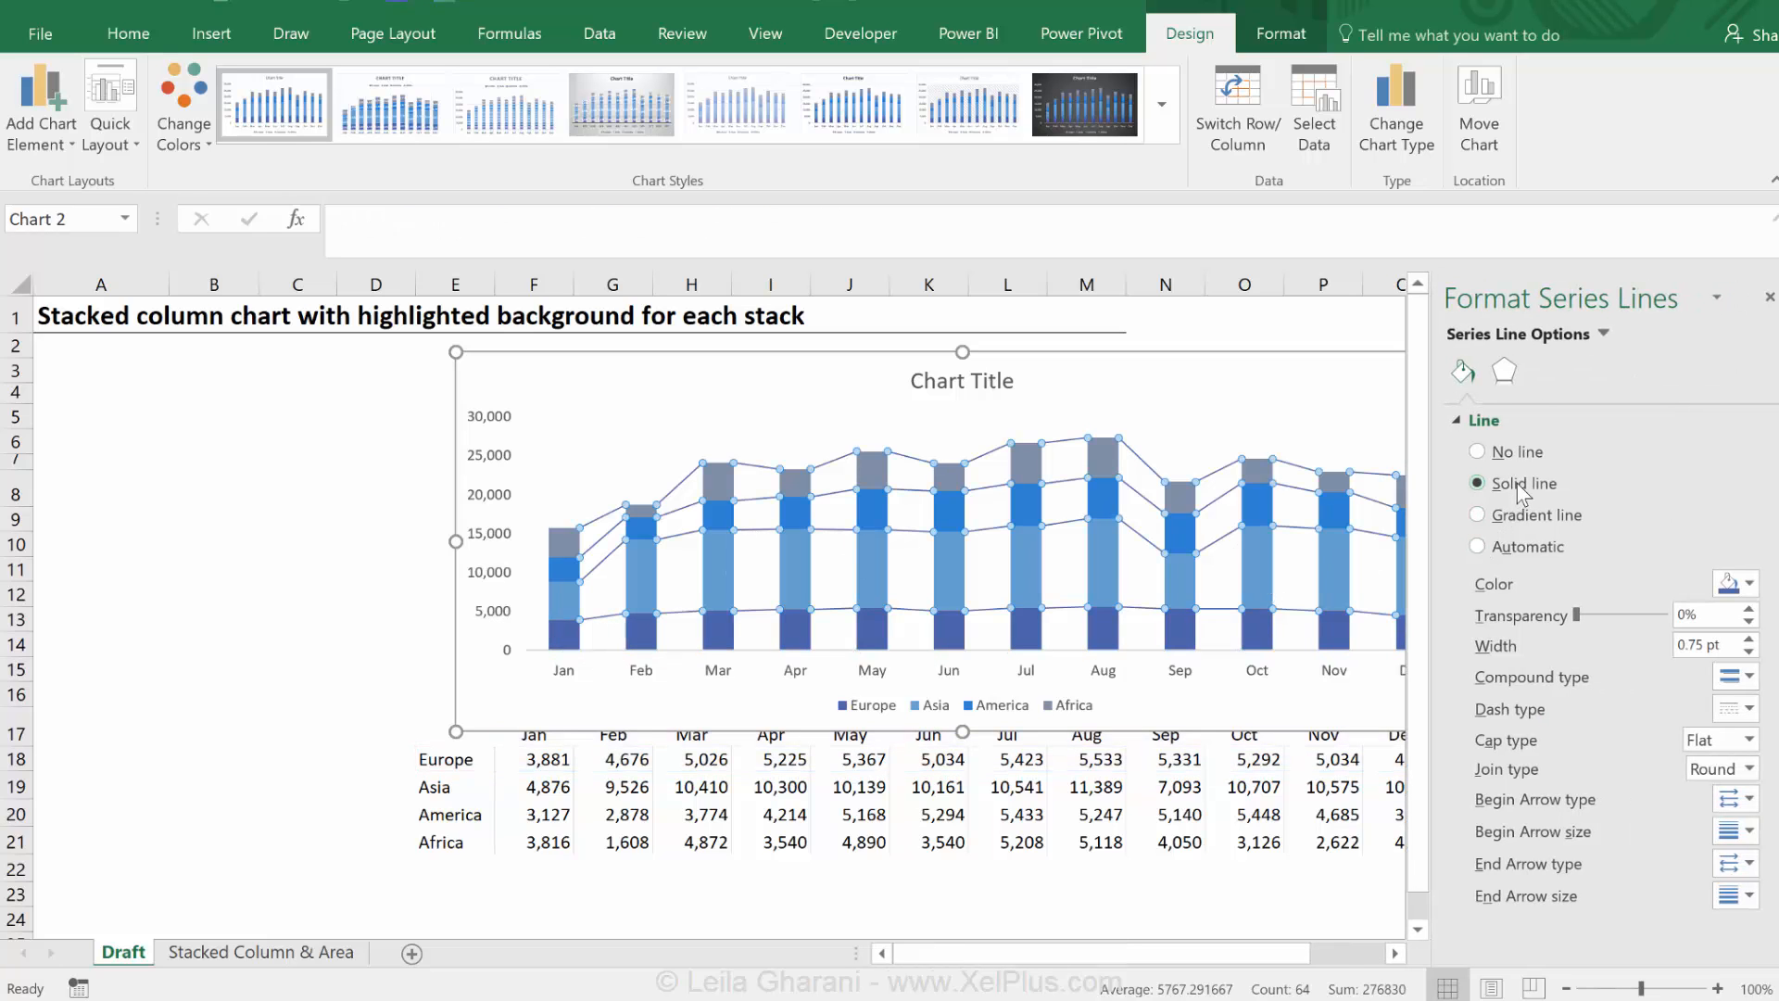
click(1743, 583)
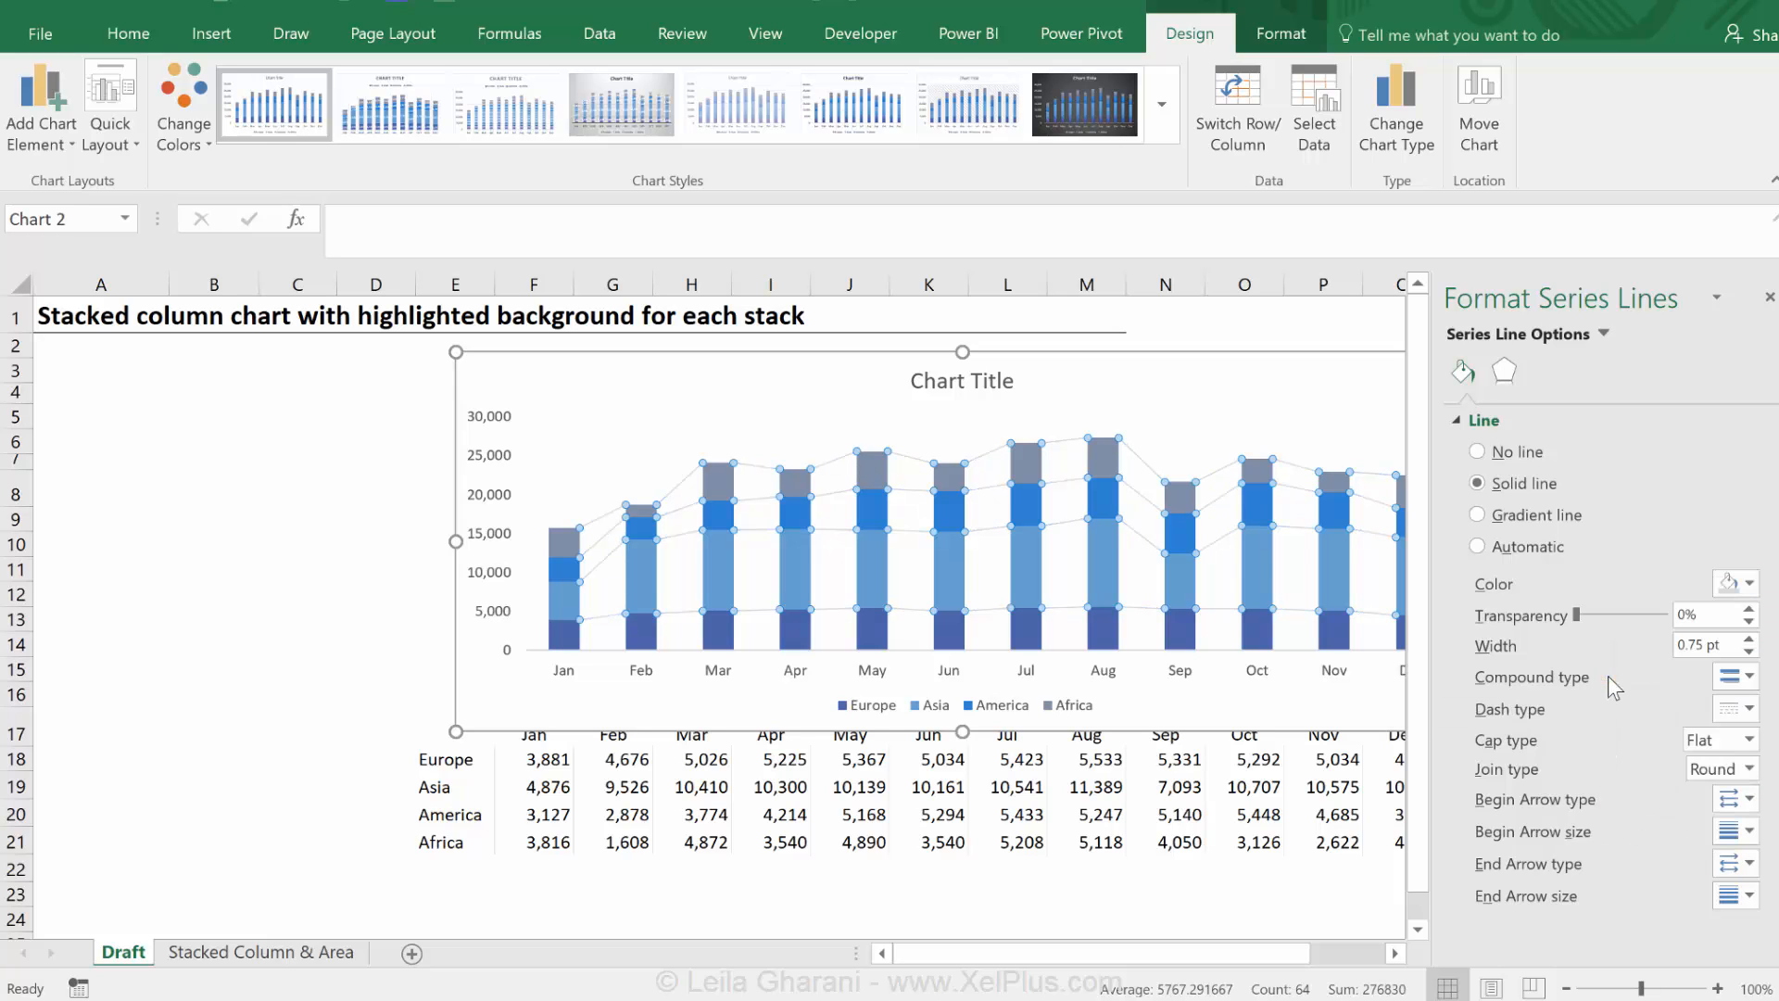
mouse_move(1747, 711)
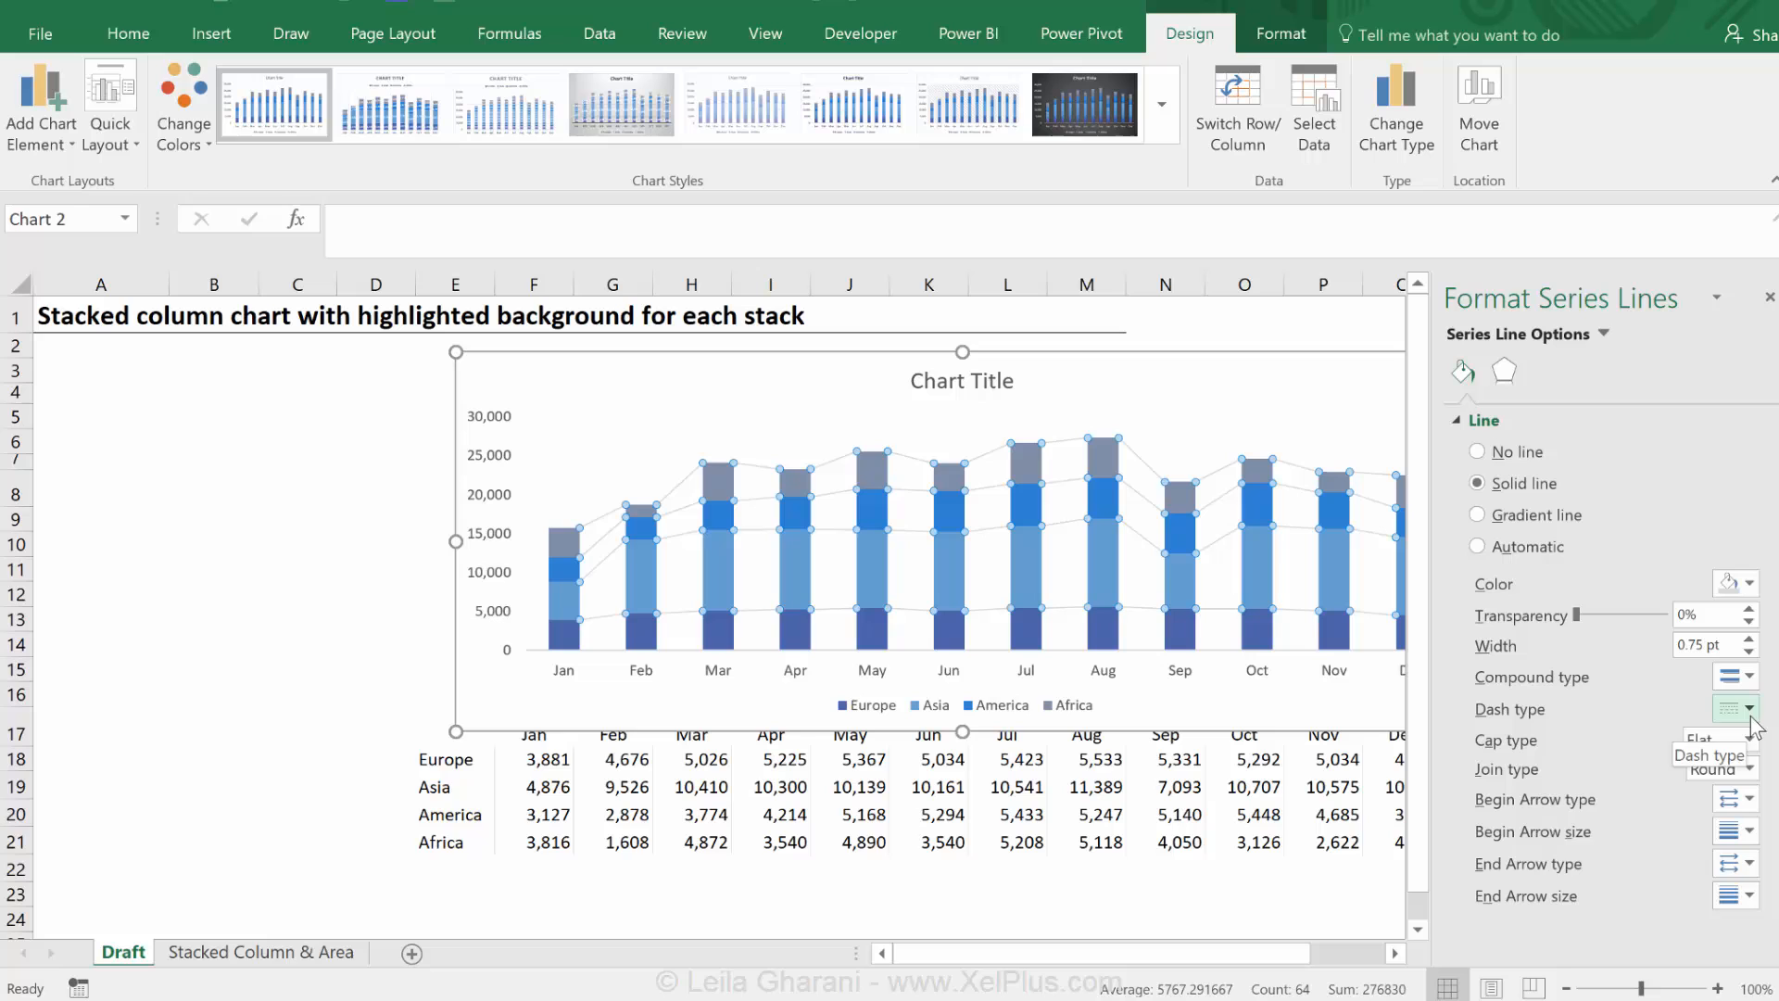
click(1748, 705)
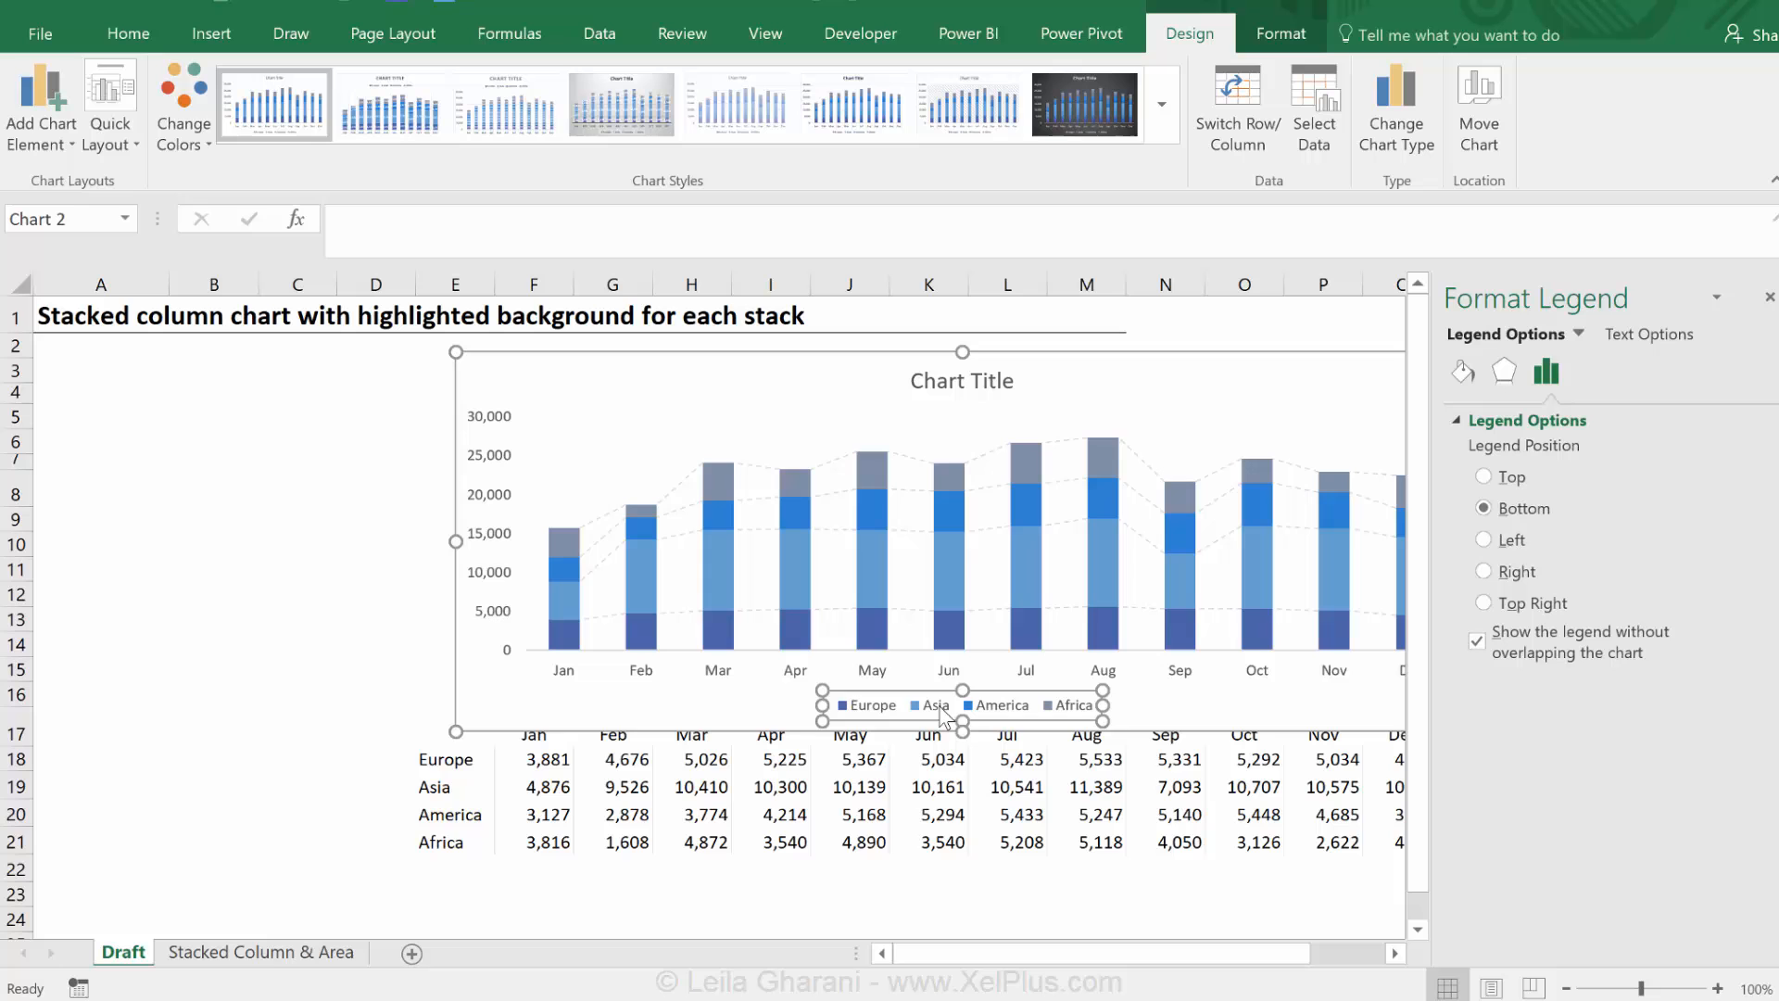
Set the legend position to Top
click(1483, 477)
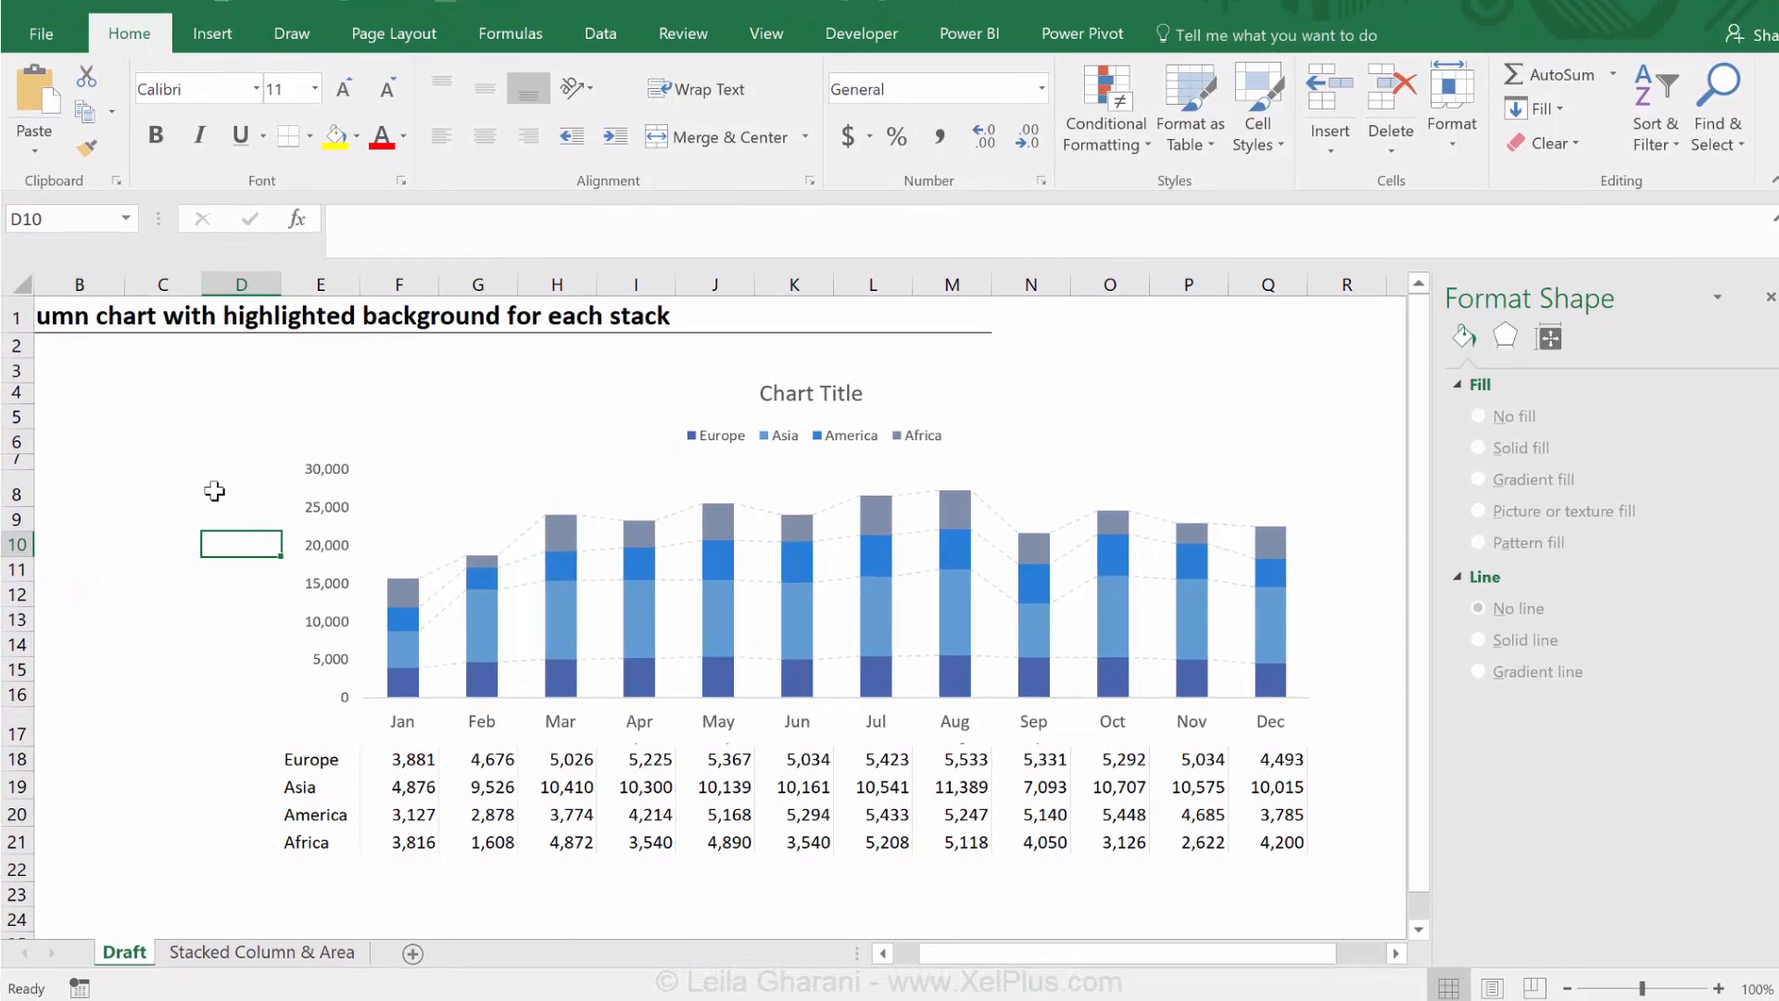
mouse_move(644, 649)
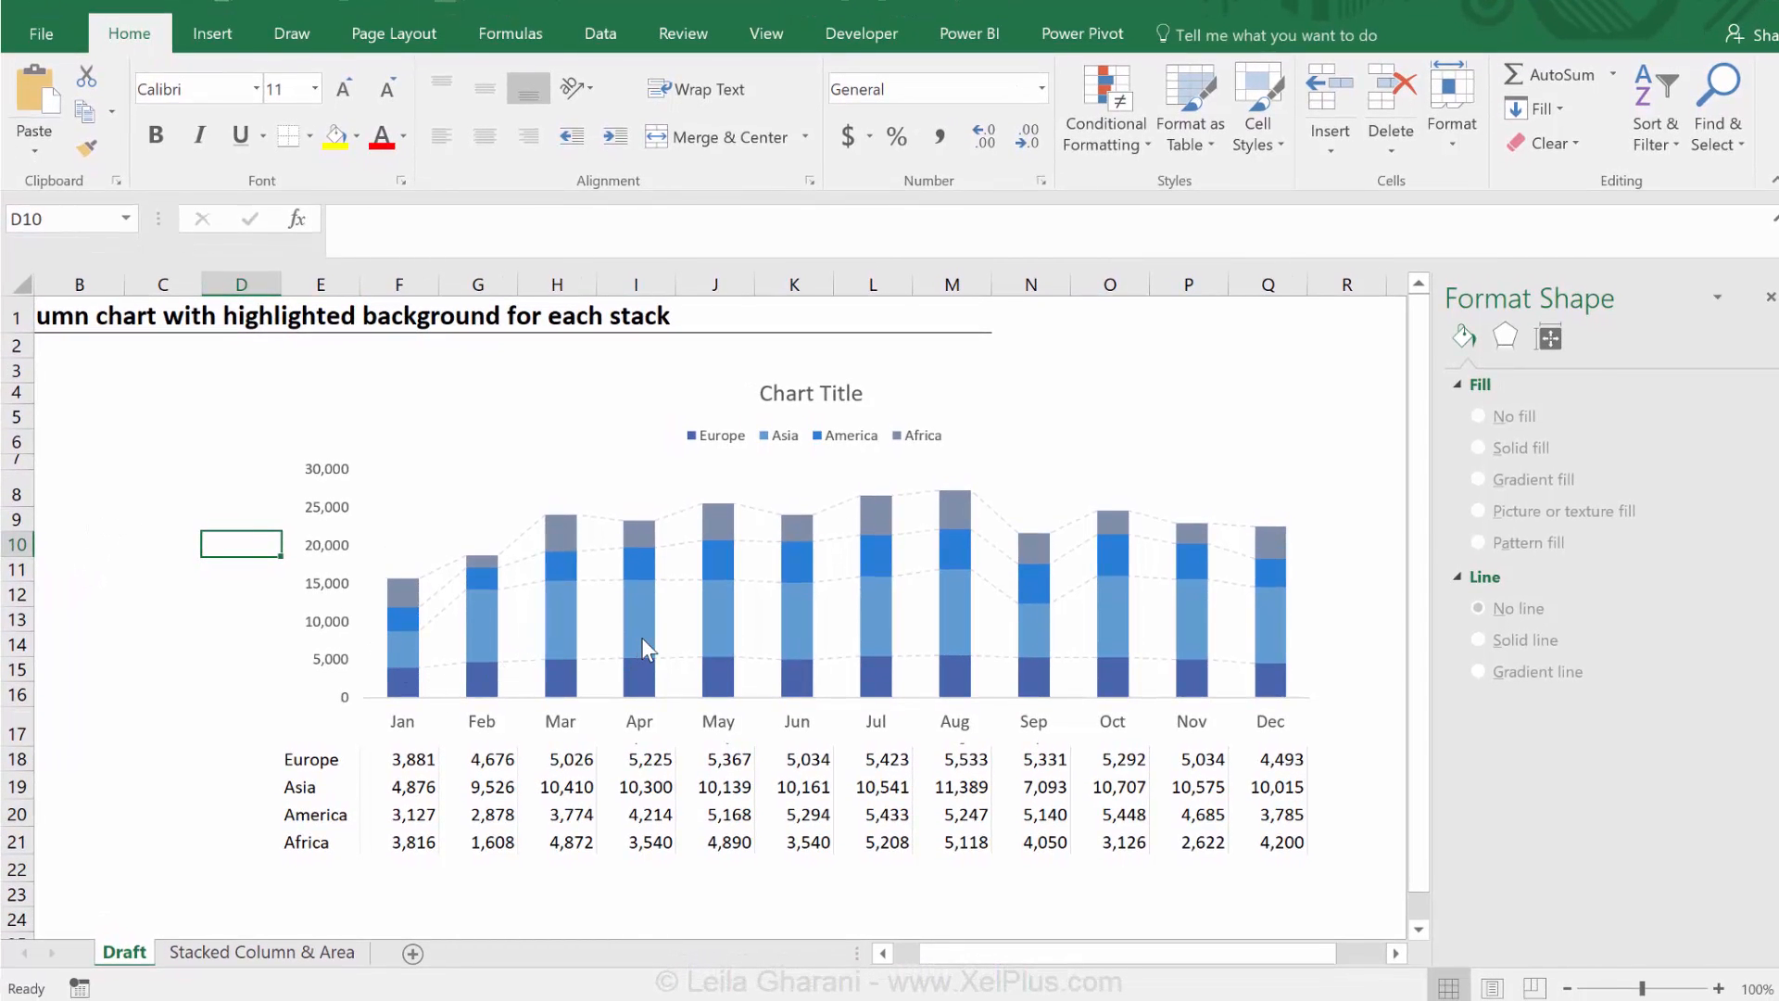
mouse_move(632, 660)
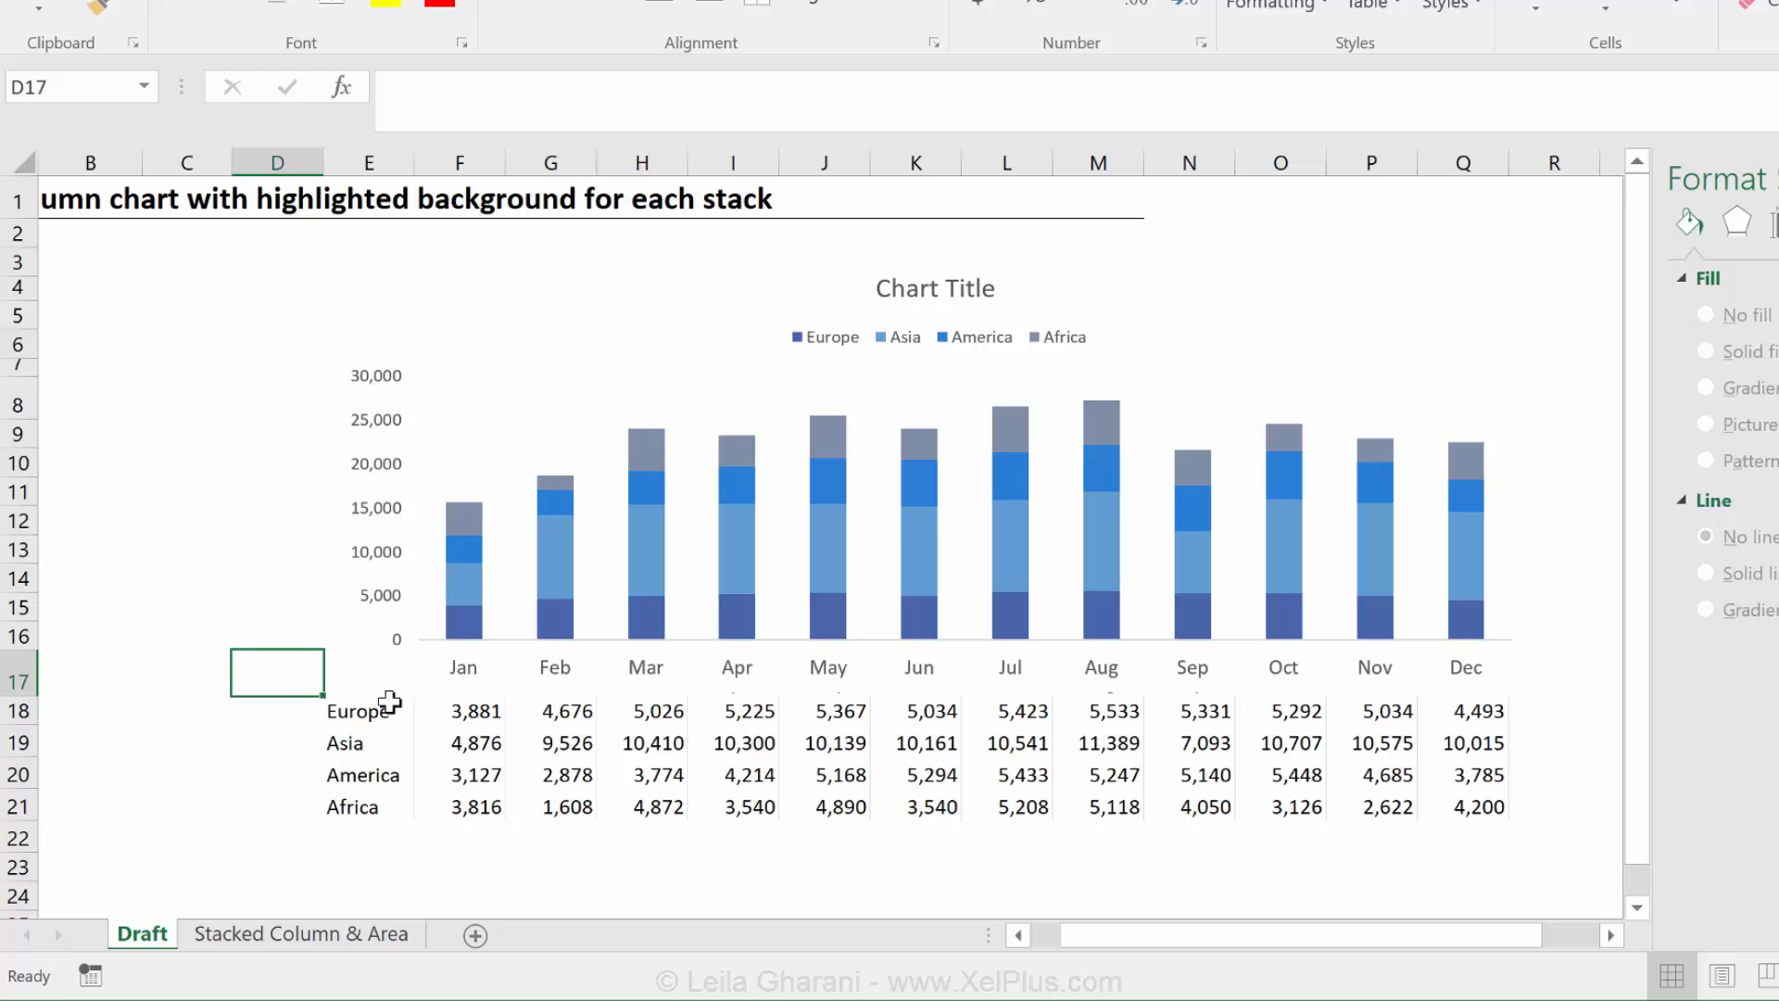
mouse_move(703, 553)
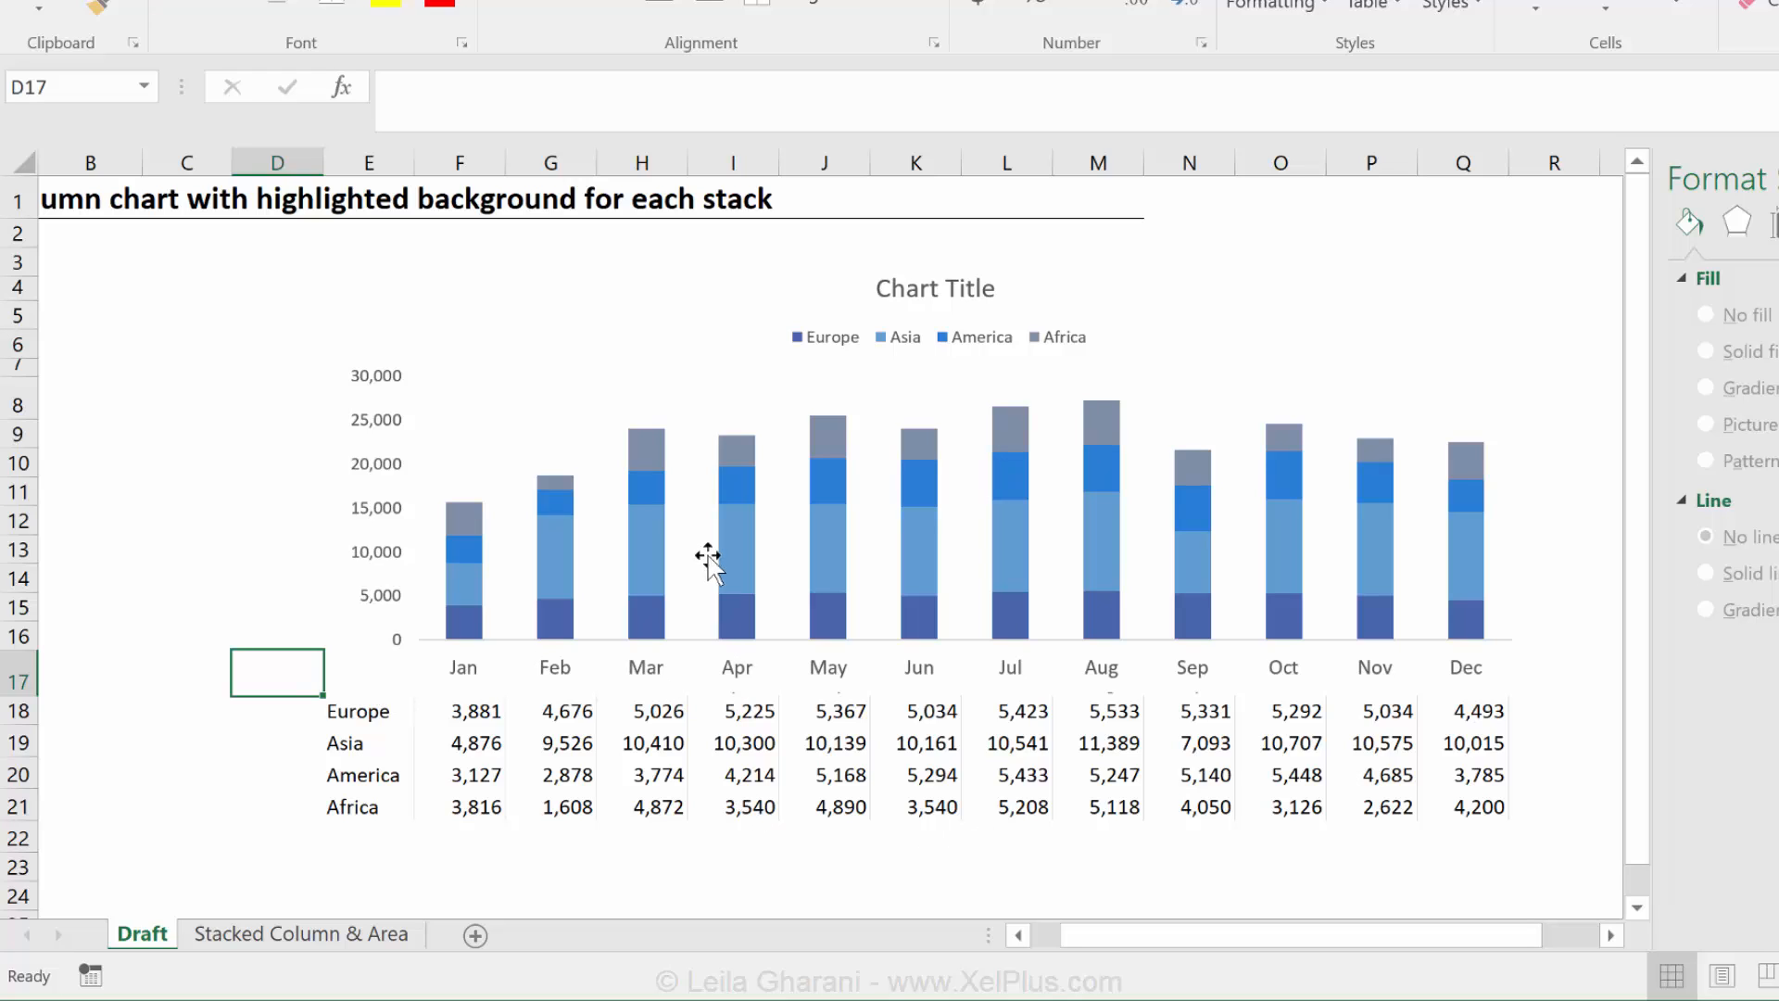
mouse_move(708, 549)
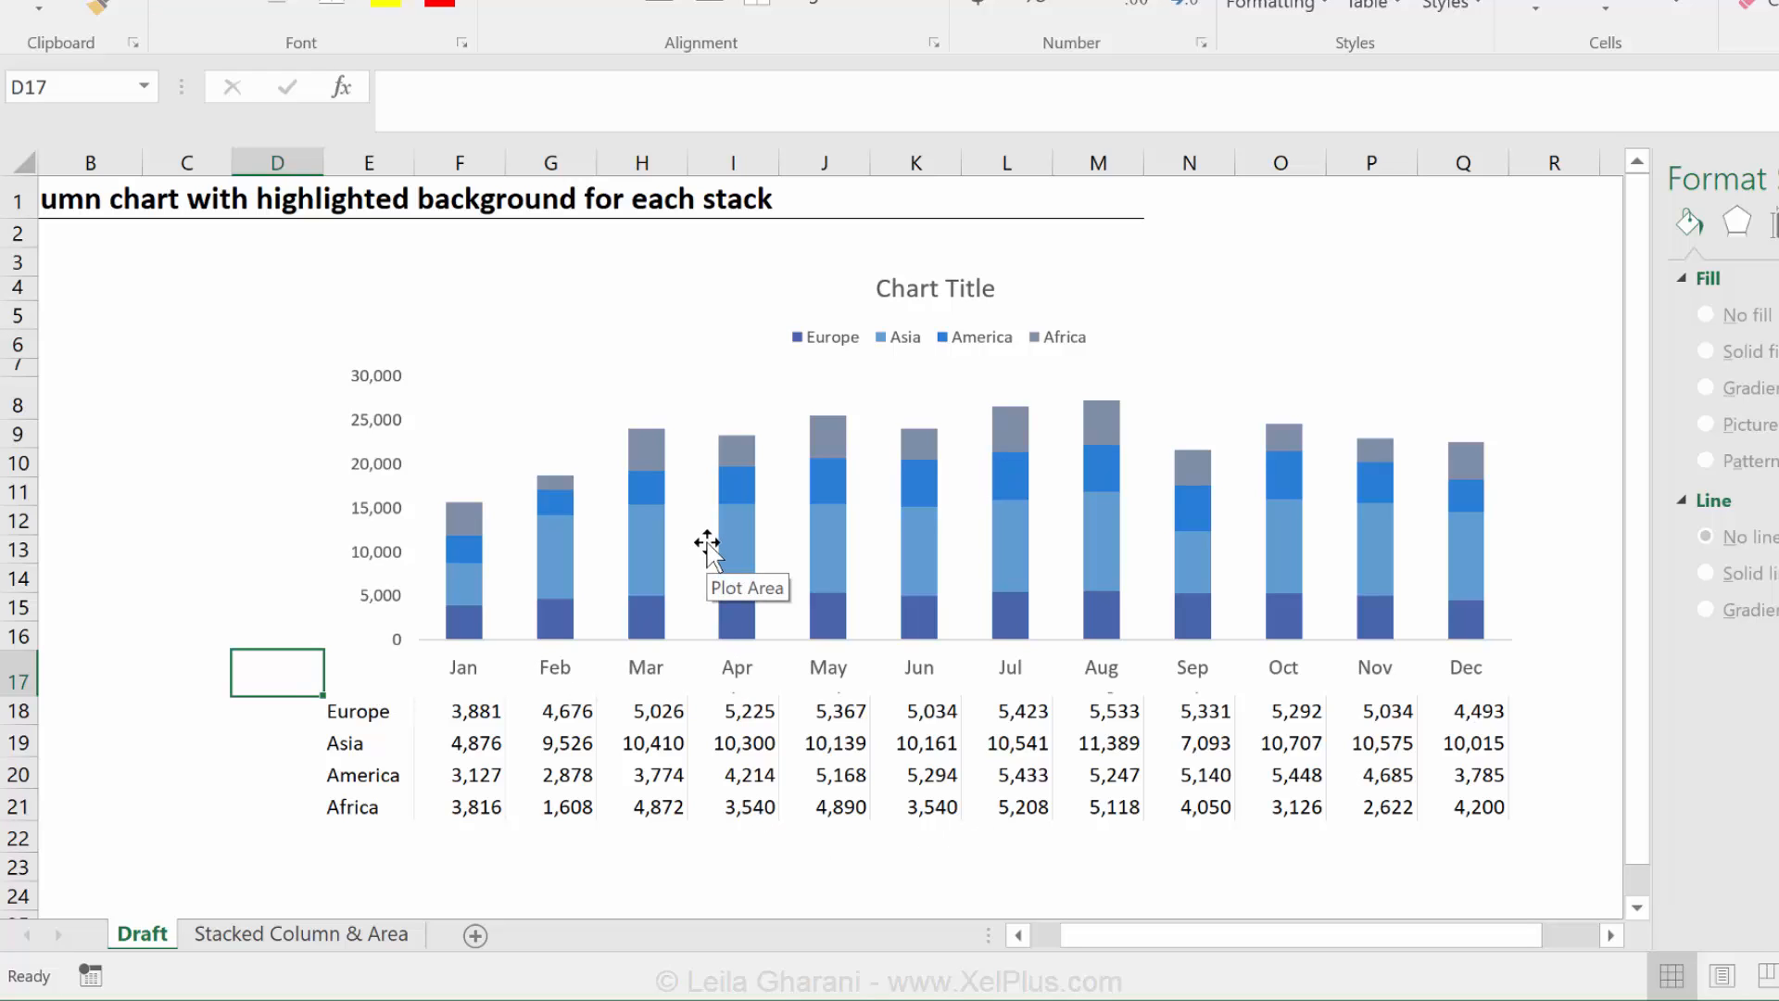
mouse_move(664, 639)
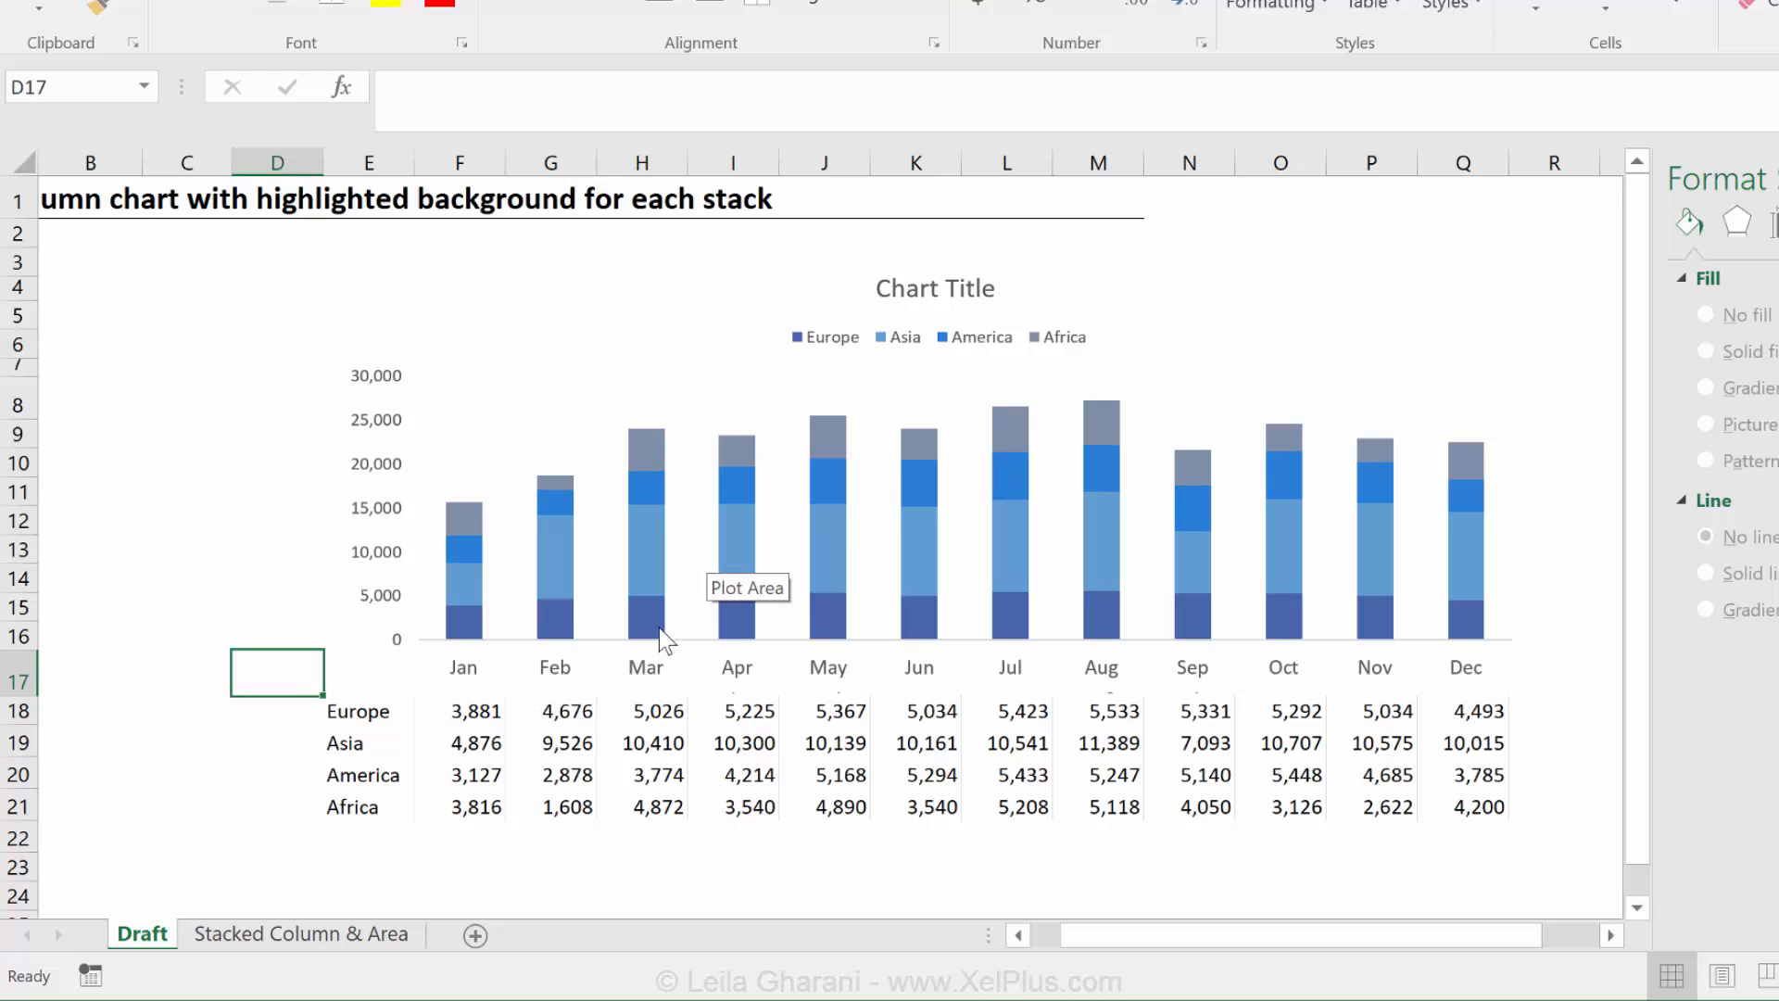
mouse_move(610, 743)
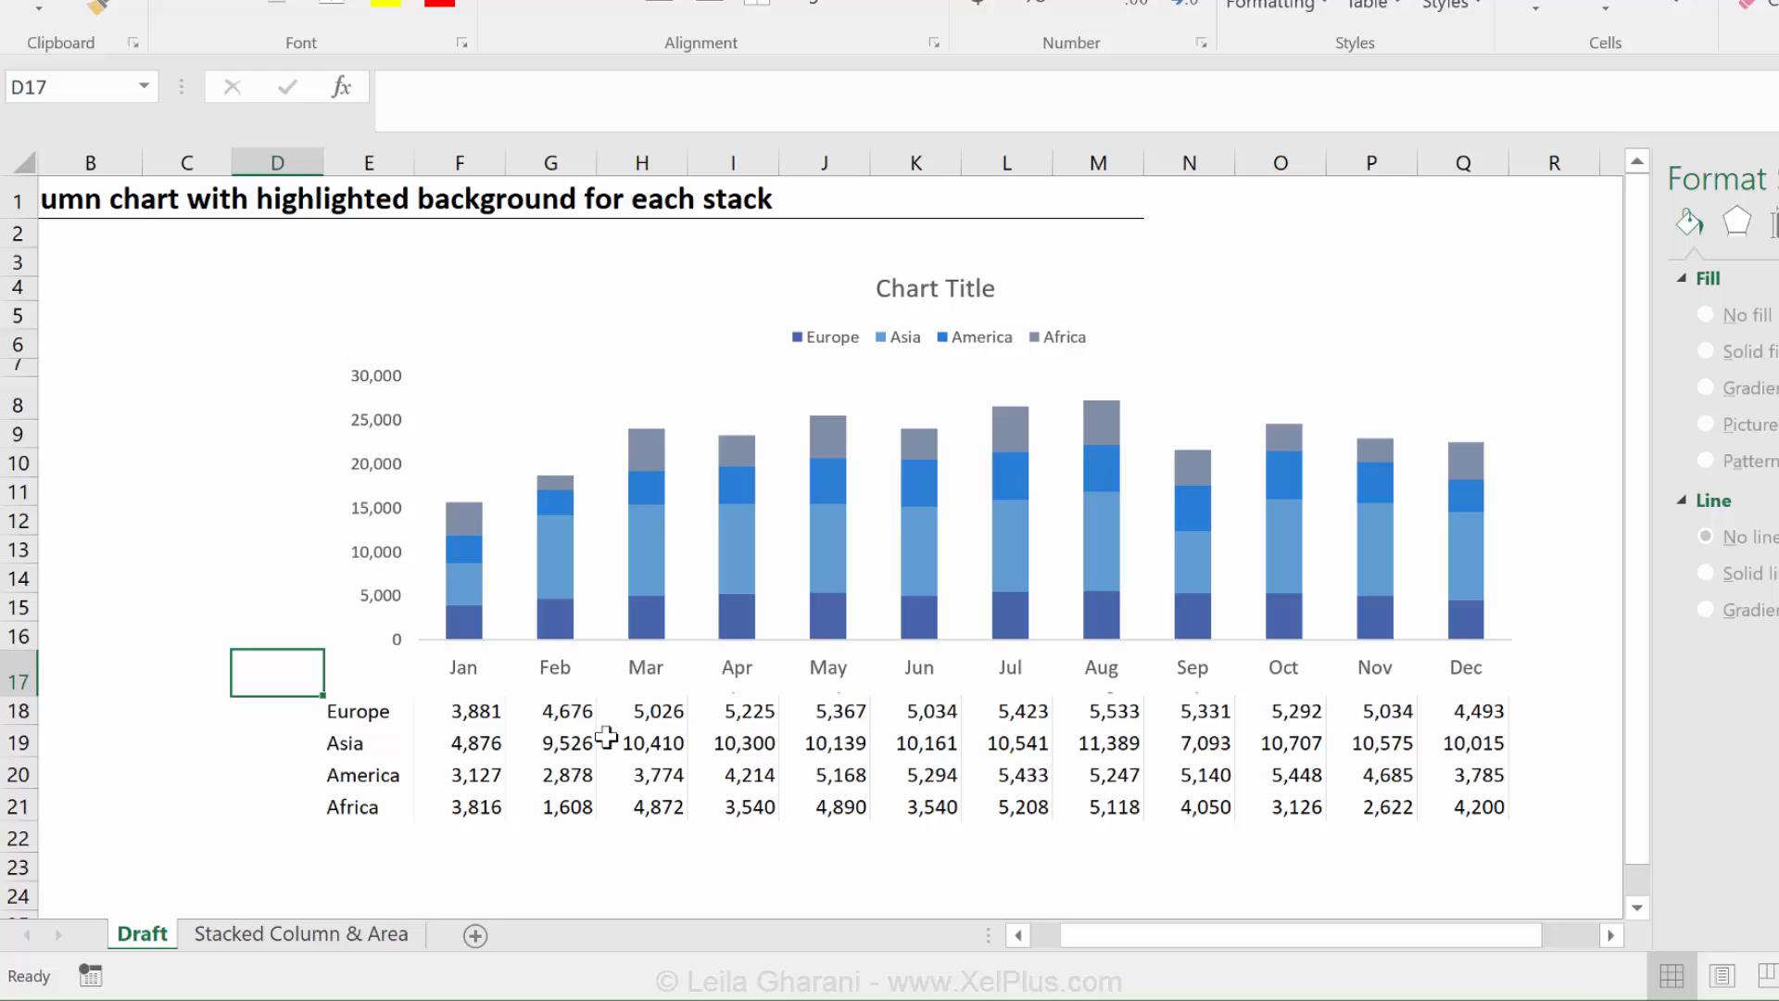
mouse_move(560, 744)
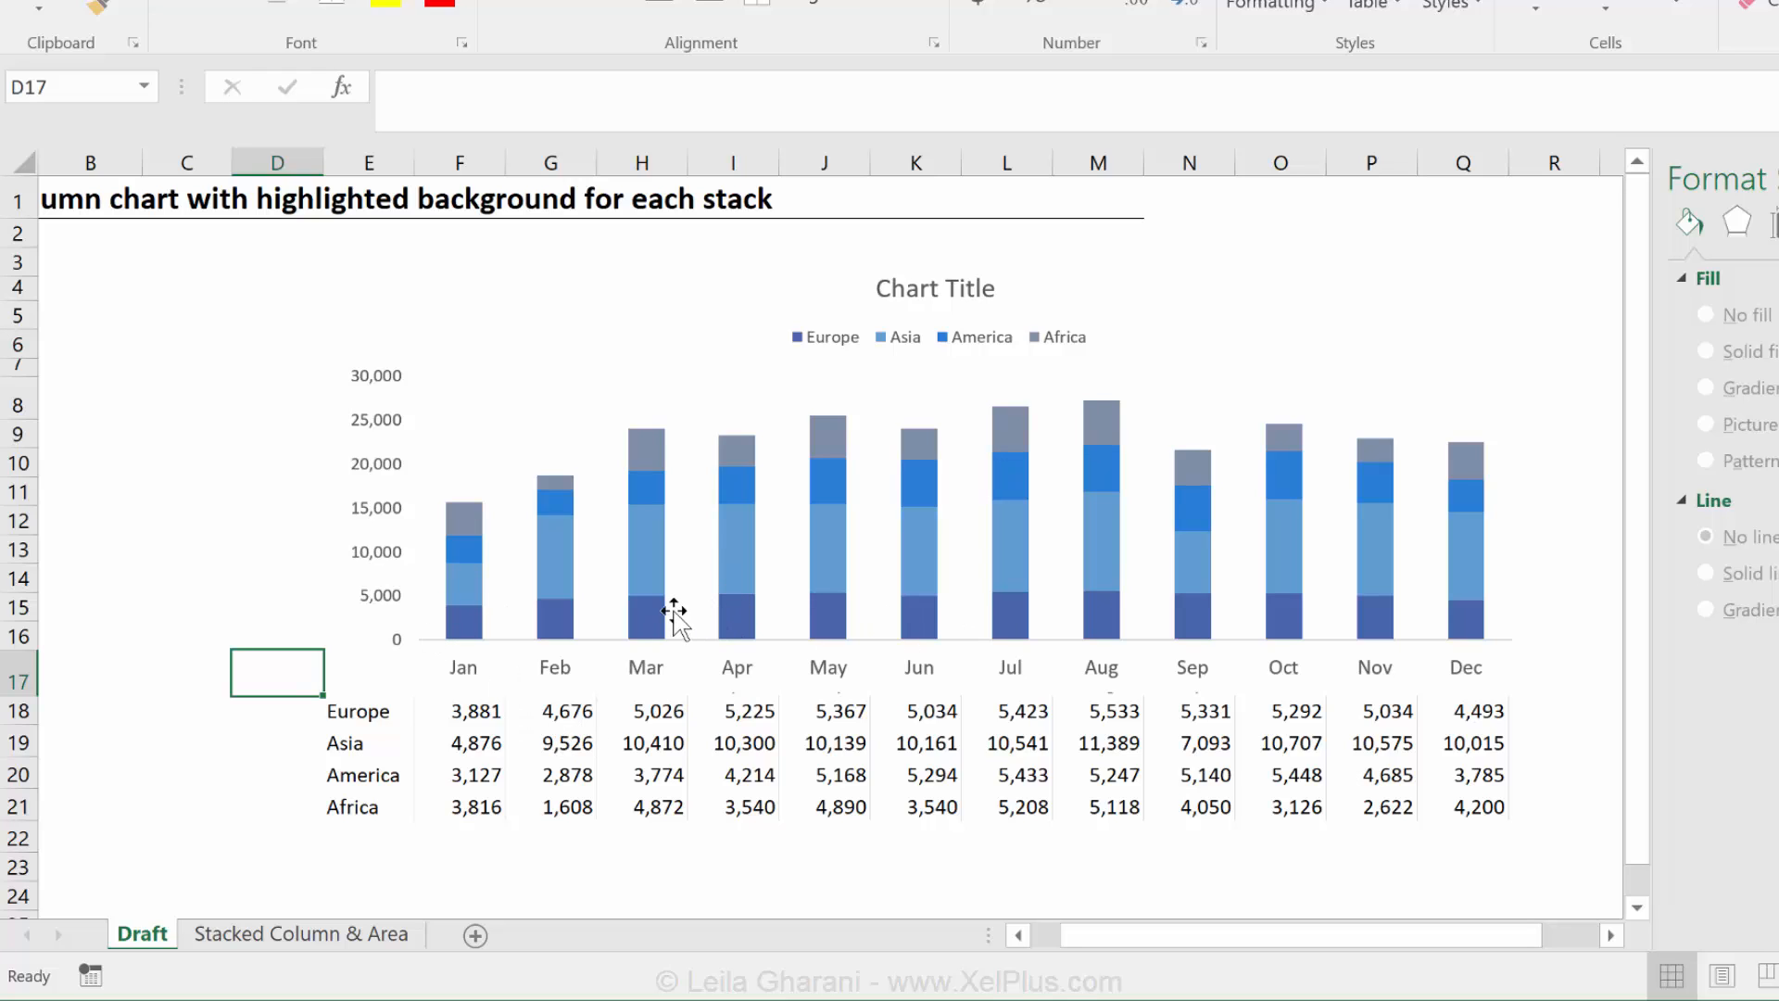
mouse_move(565, 768)
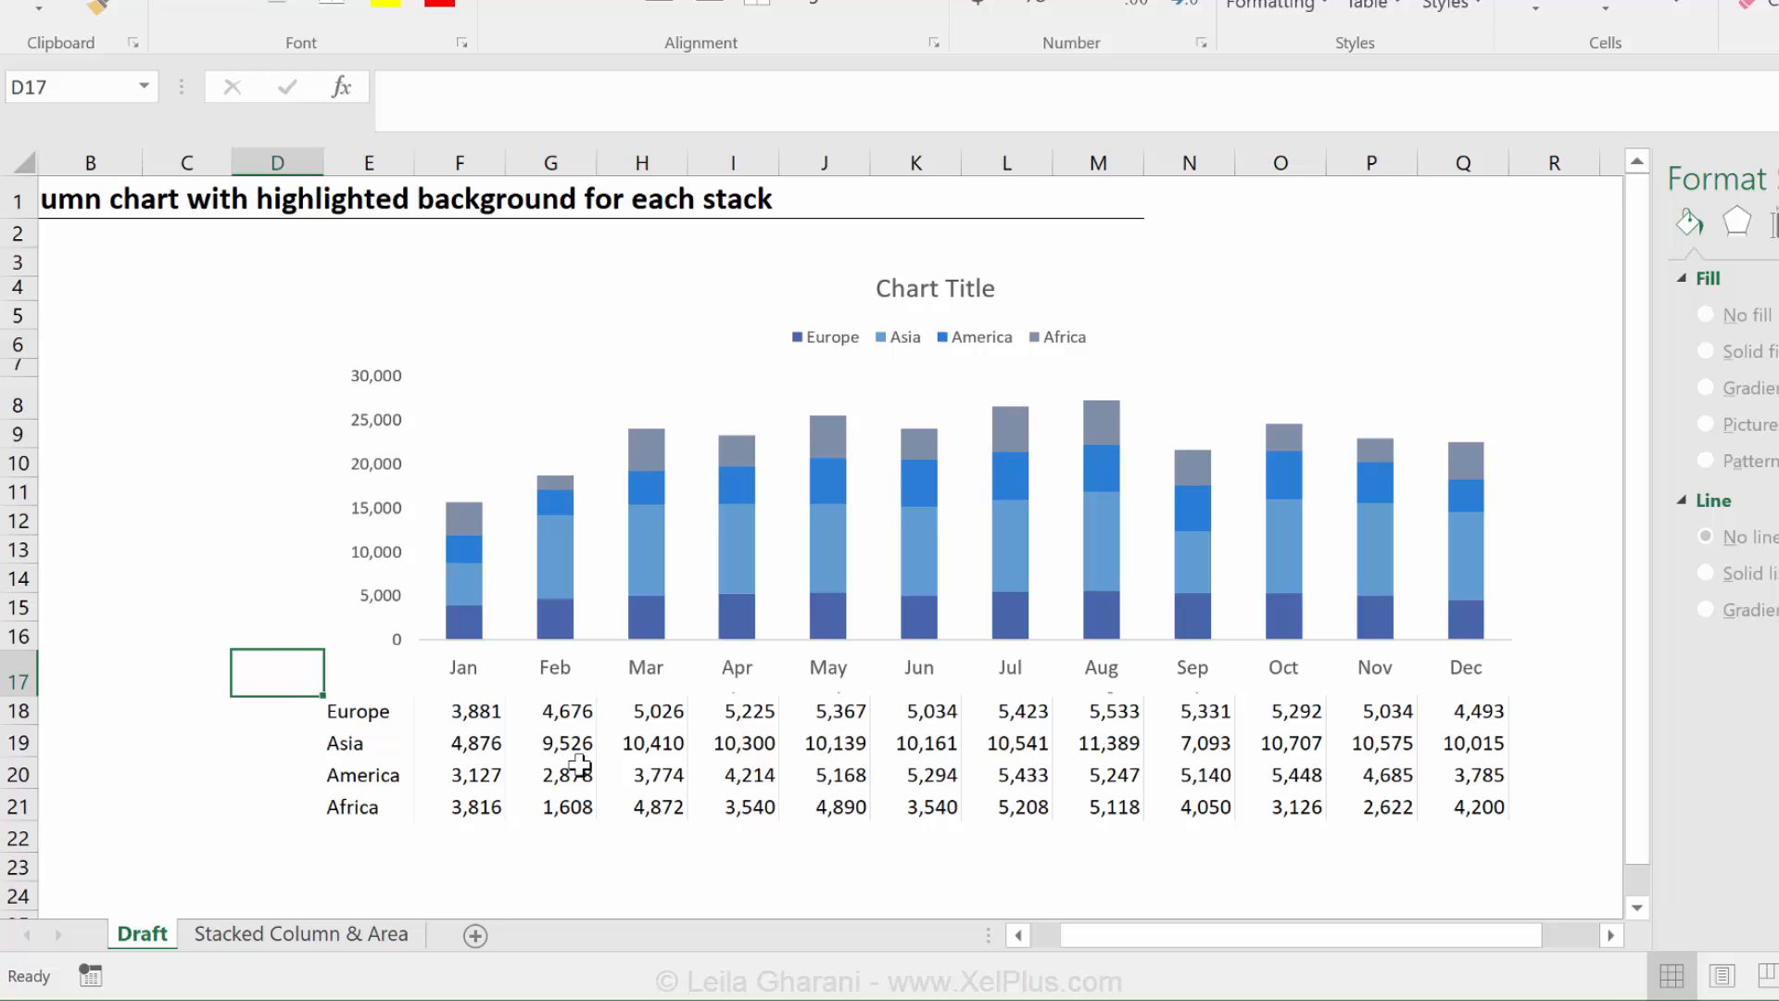
drag(276, 671, 641, 670)
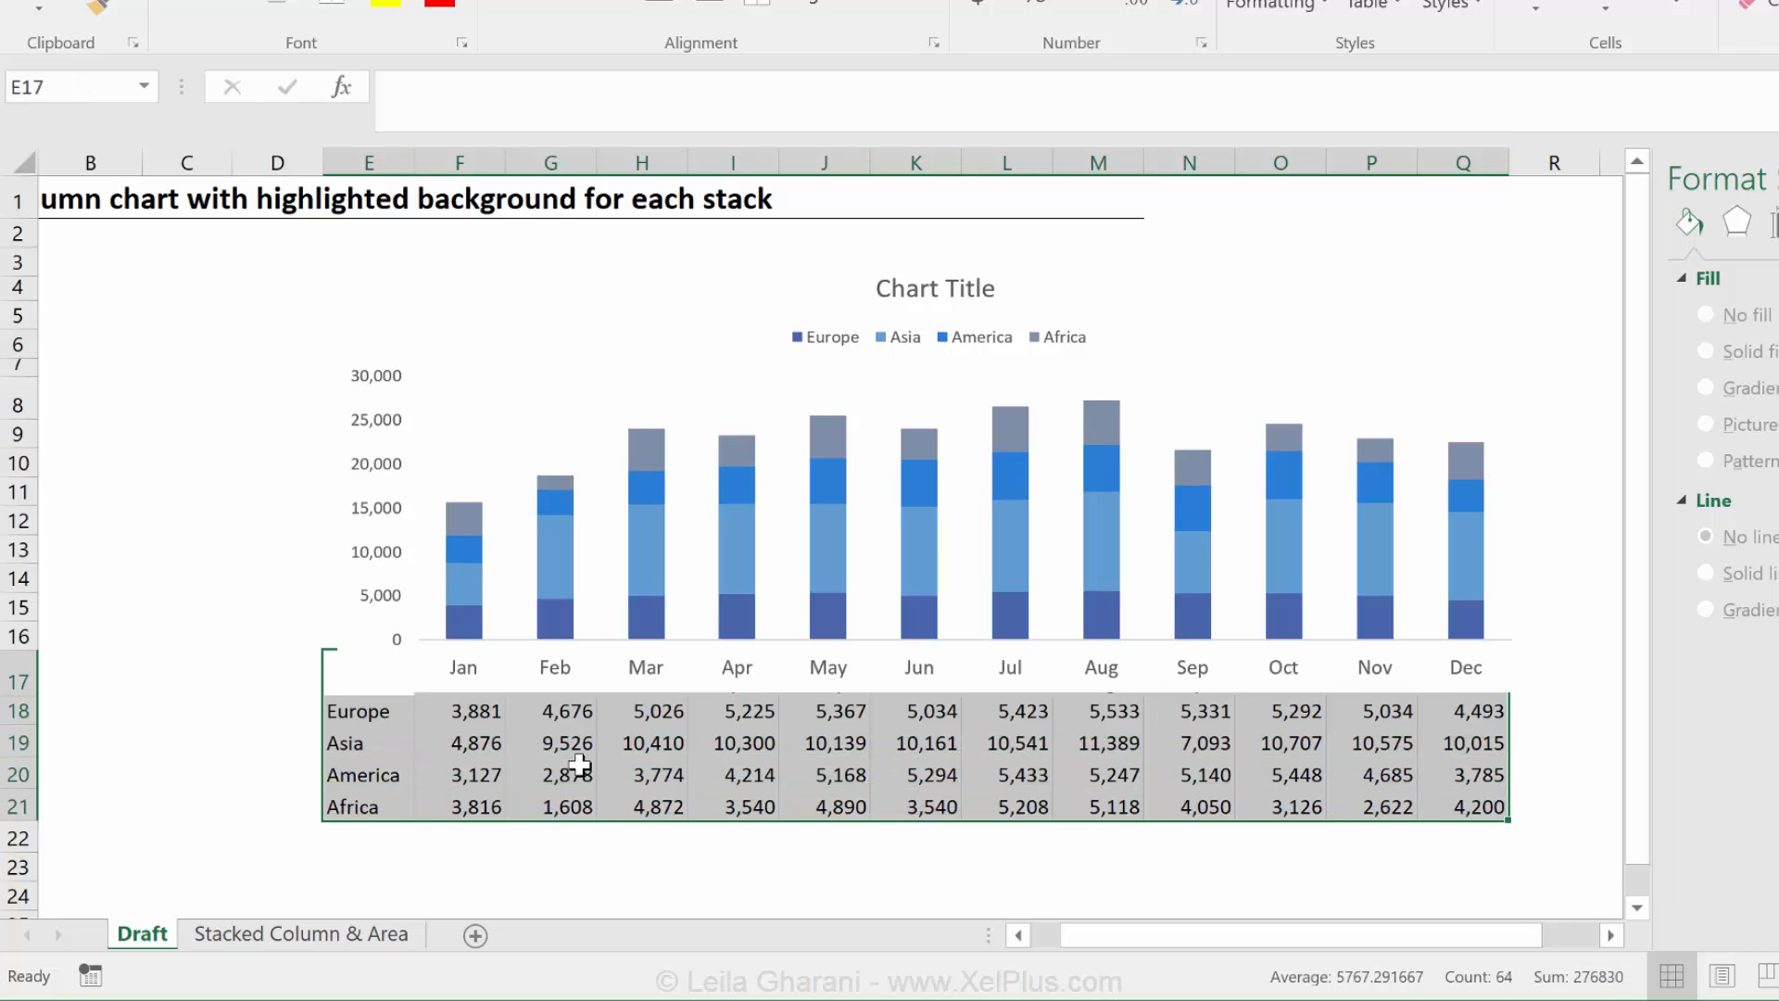
Paste the copied regional data into the chart as new series
key(ctrl+c)
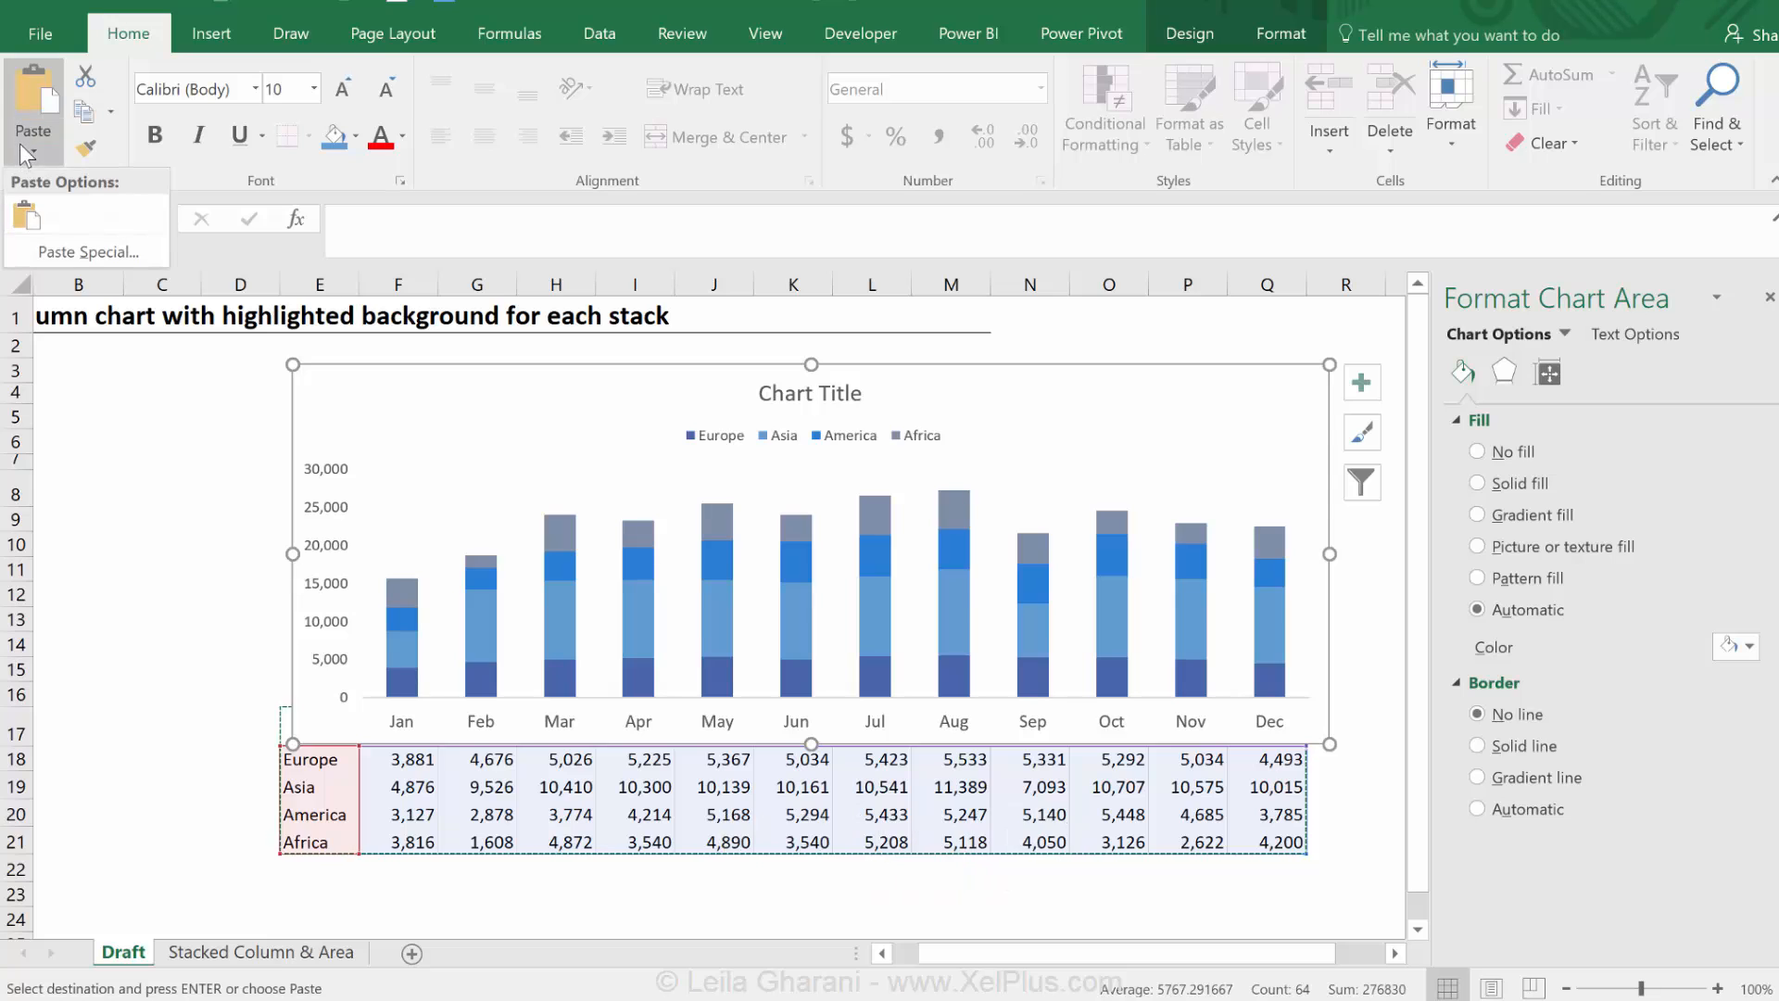
click(82, 251)
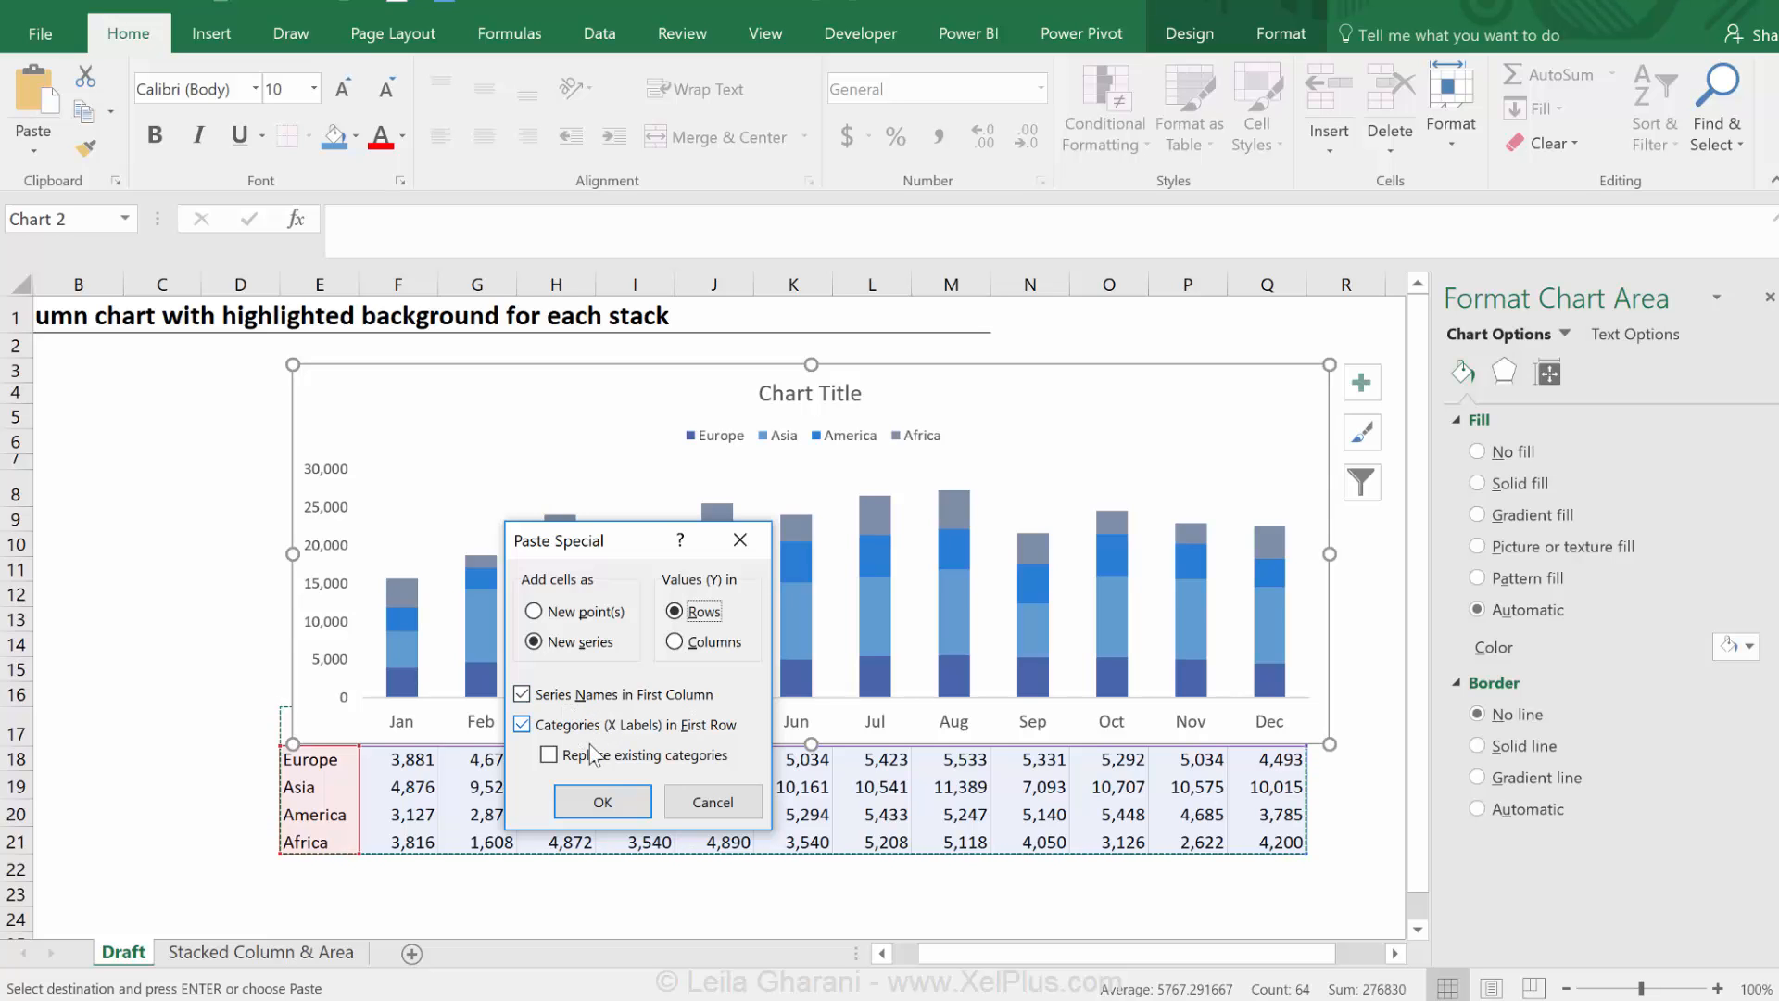
click(601, 802)
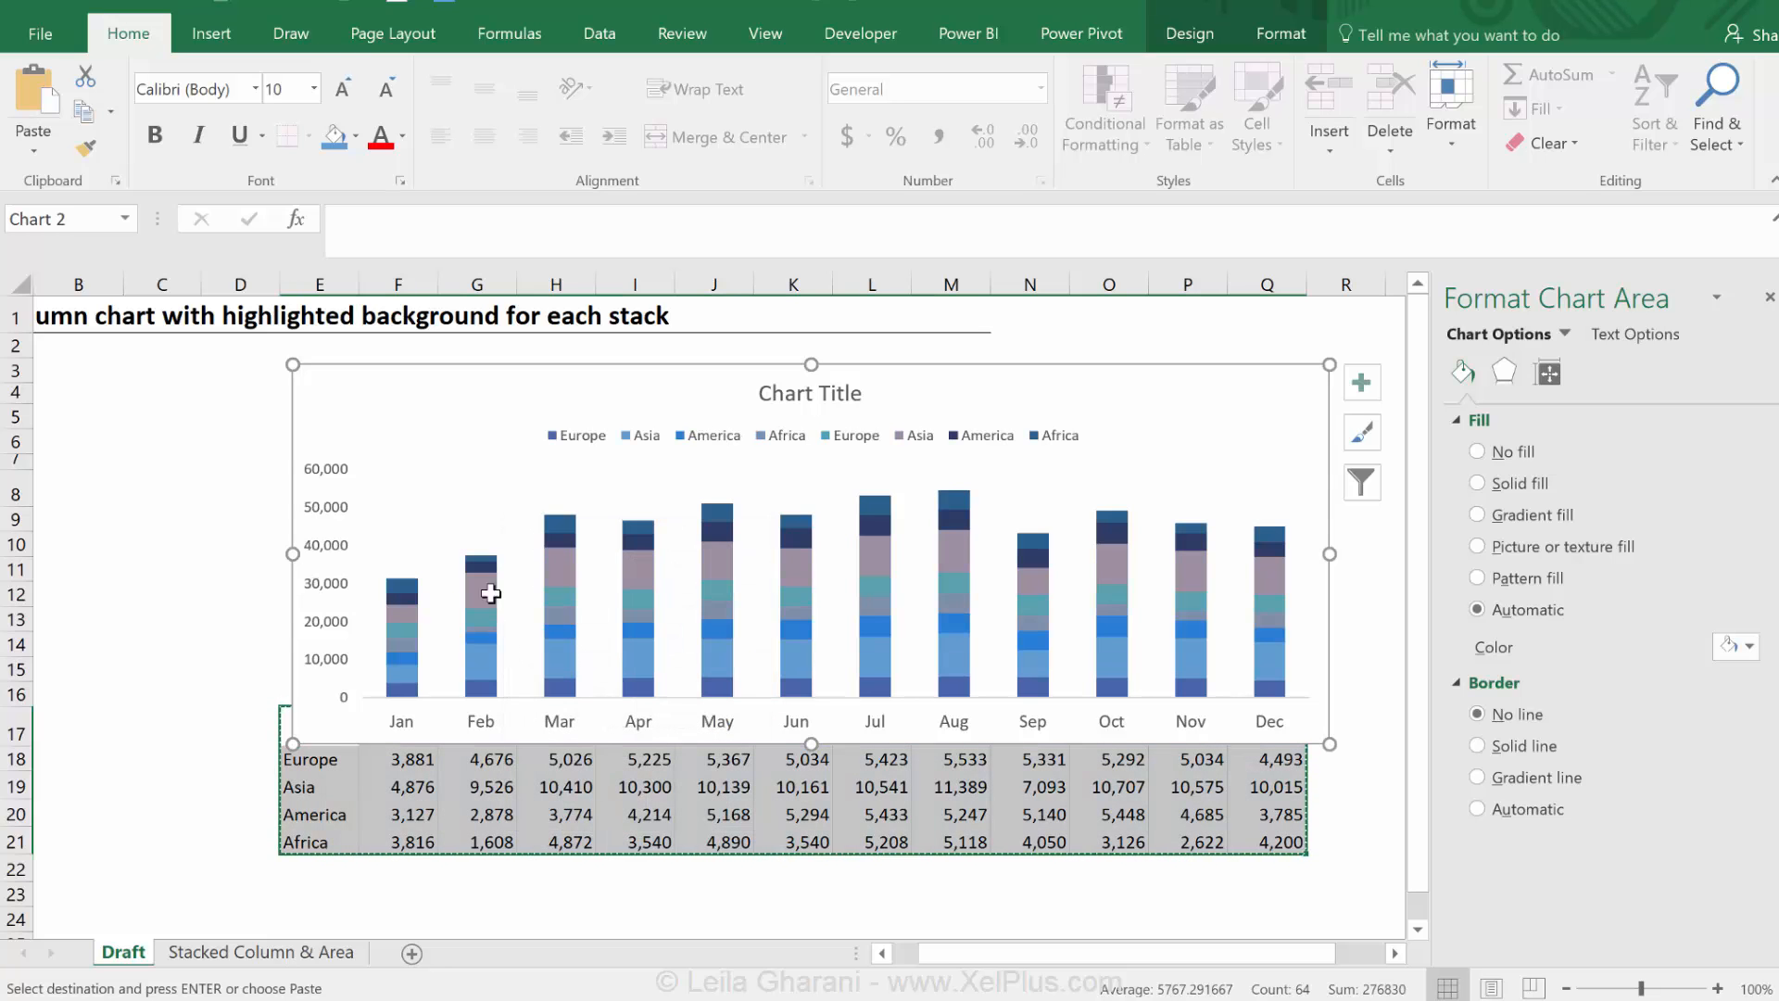
mouse_move(562, 524)
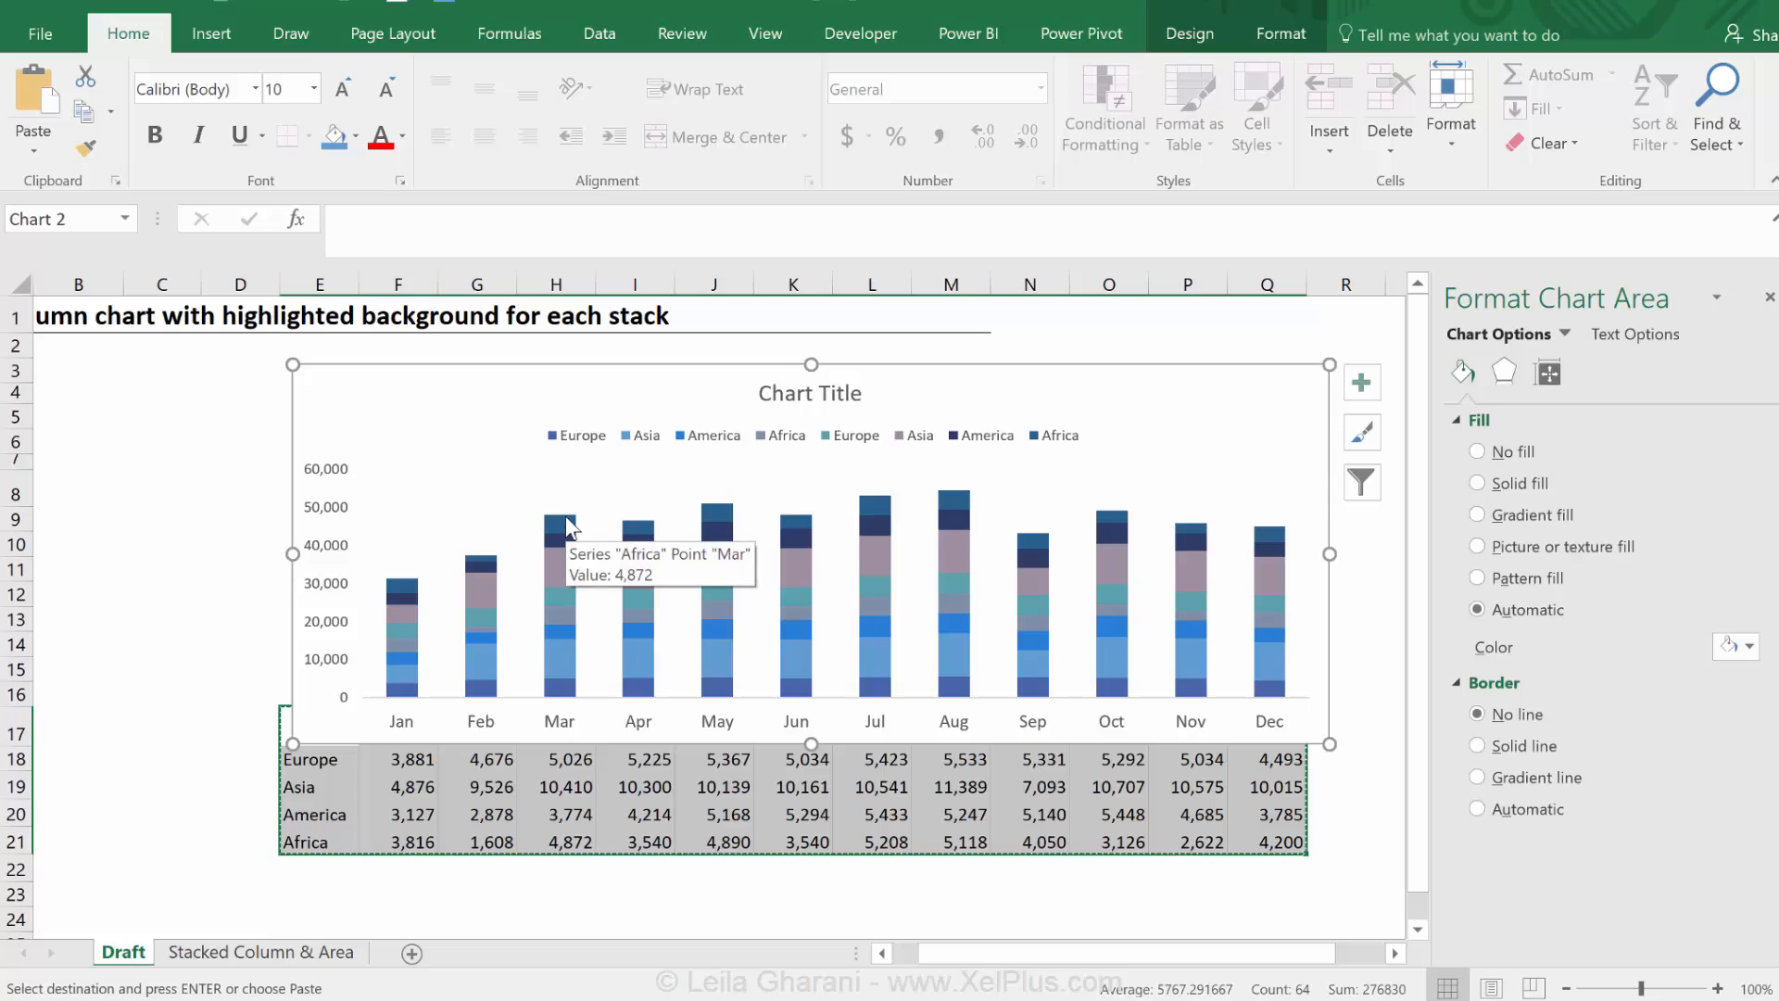
mouse_move(564, 576)
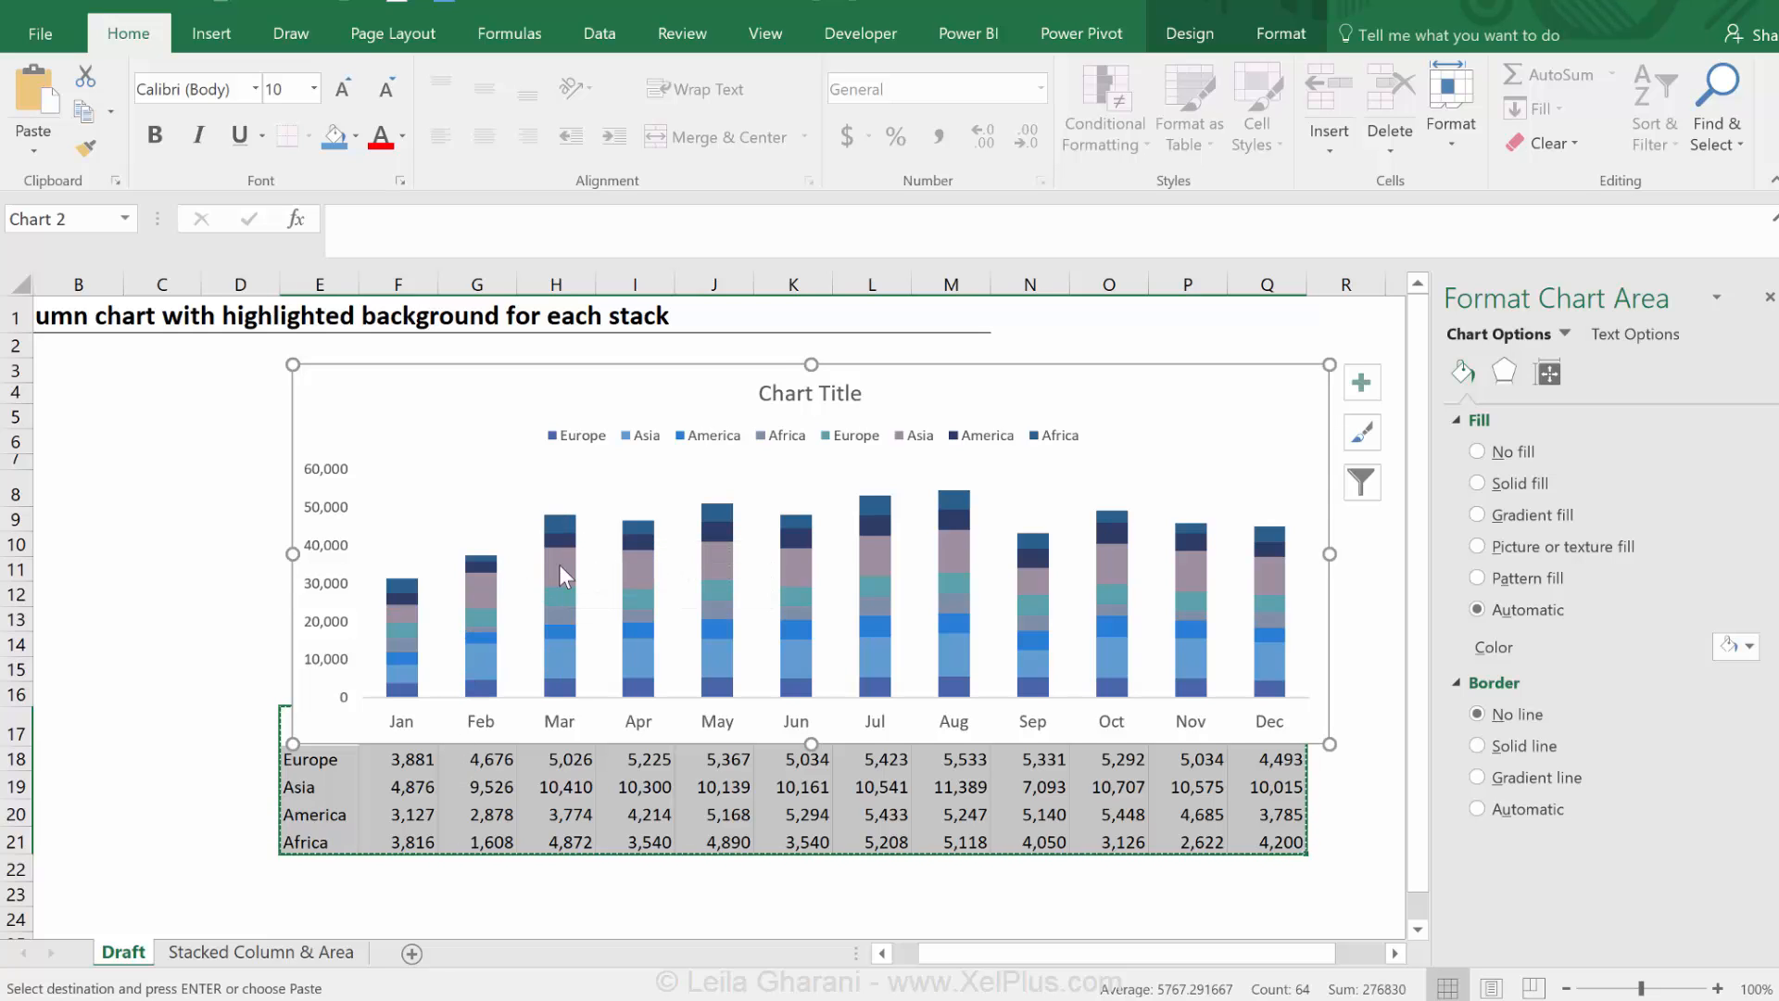
Change the duplicate Europe-to-Africa series to Stacked Area, keeping columns for the rest
right_click(561, 574)
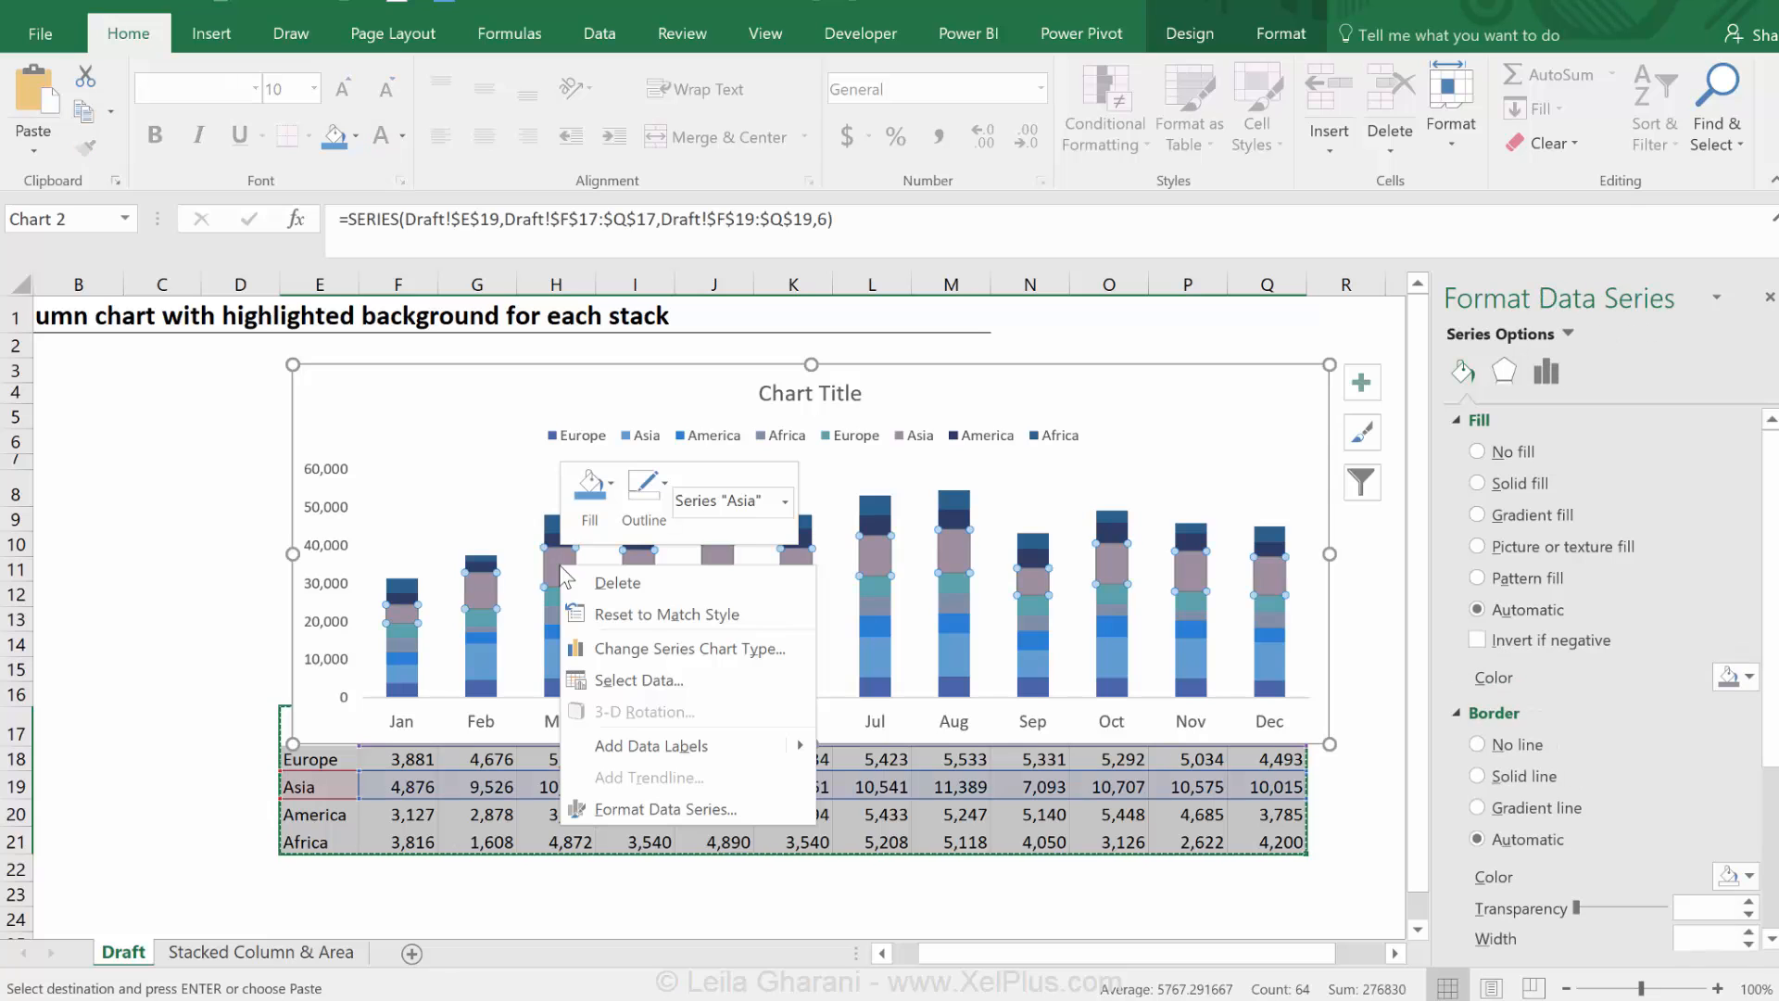
click(646, 669)
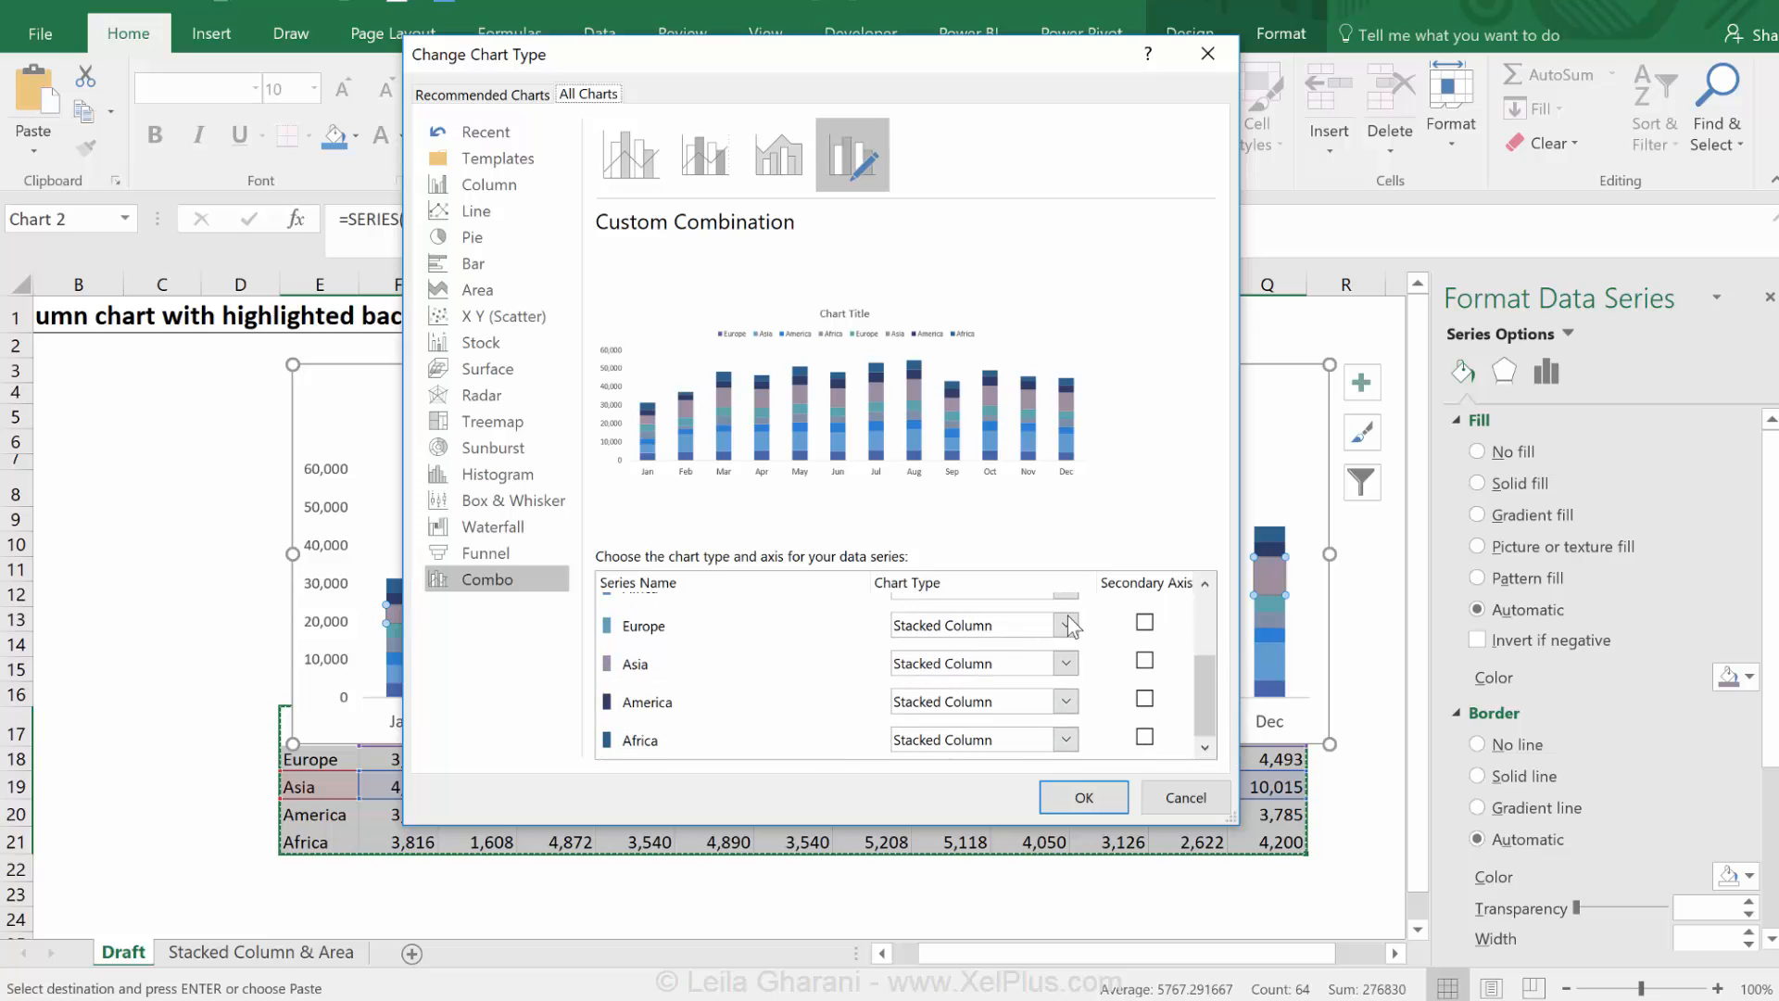
click(1066, 624)
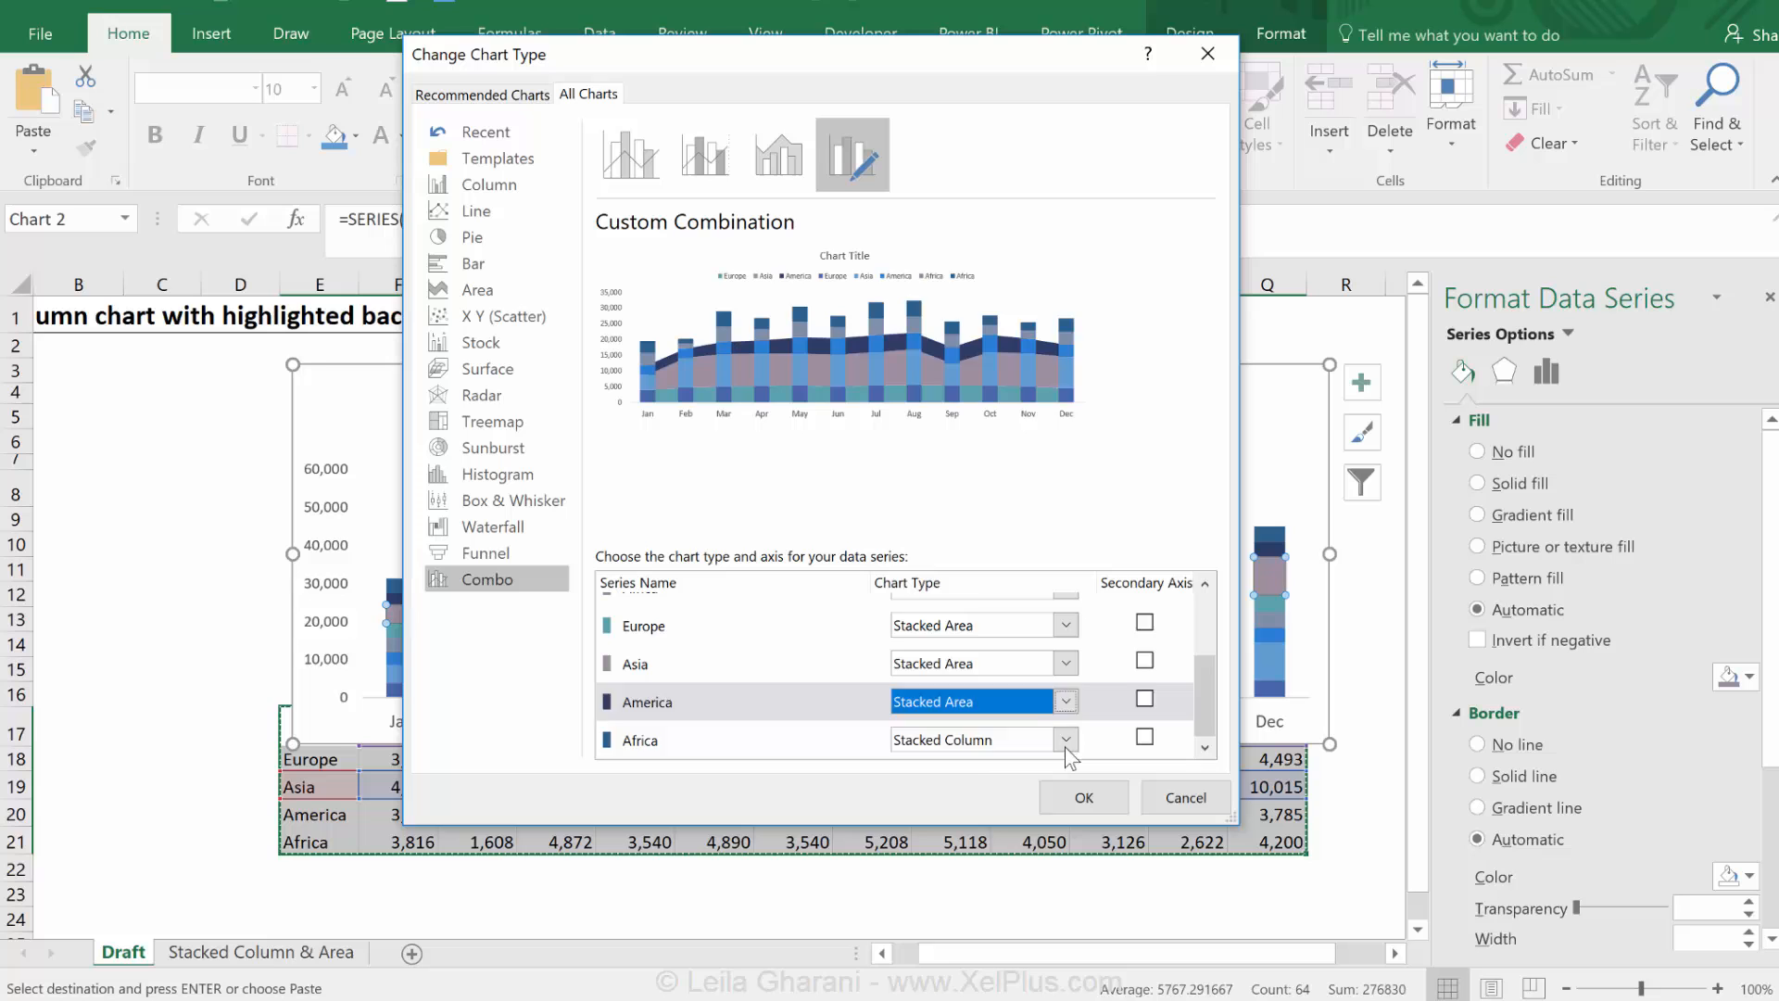
click(1066, 740)
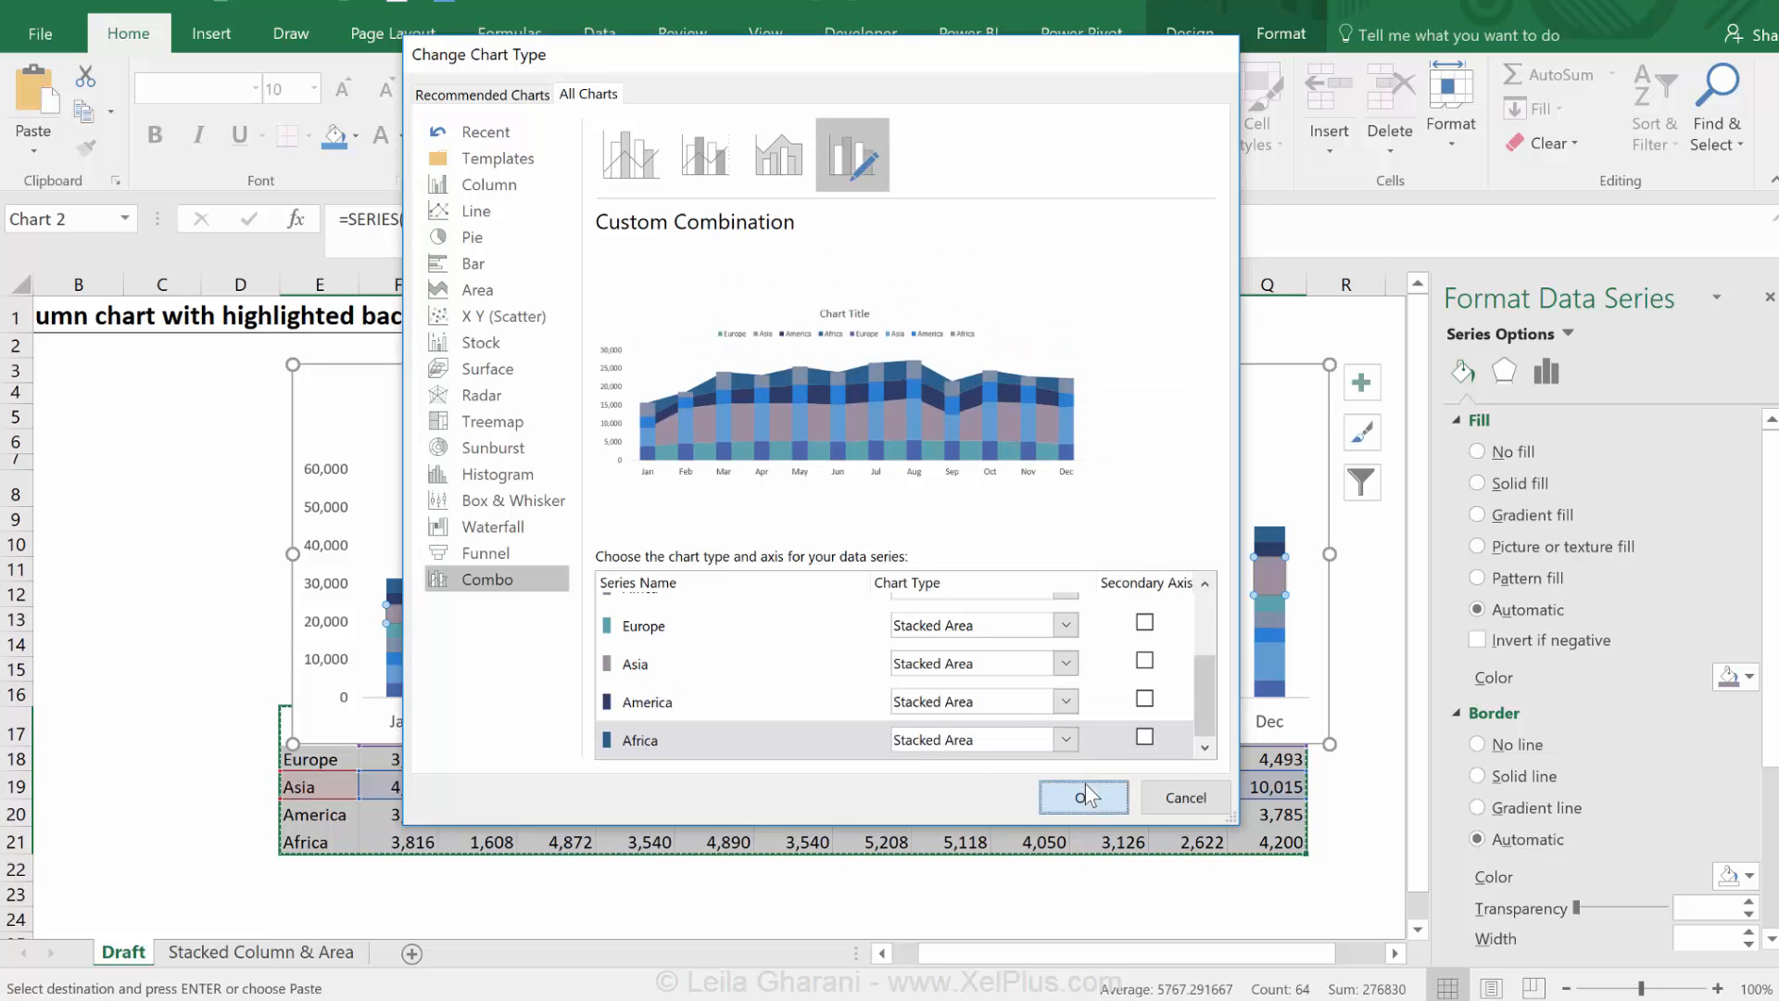
click(1083, 797)
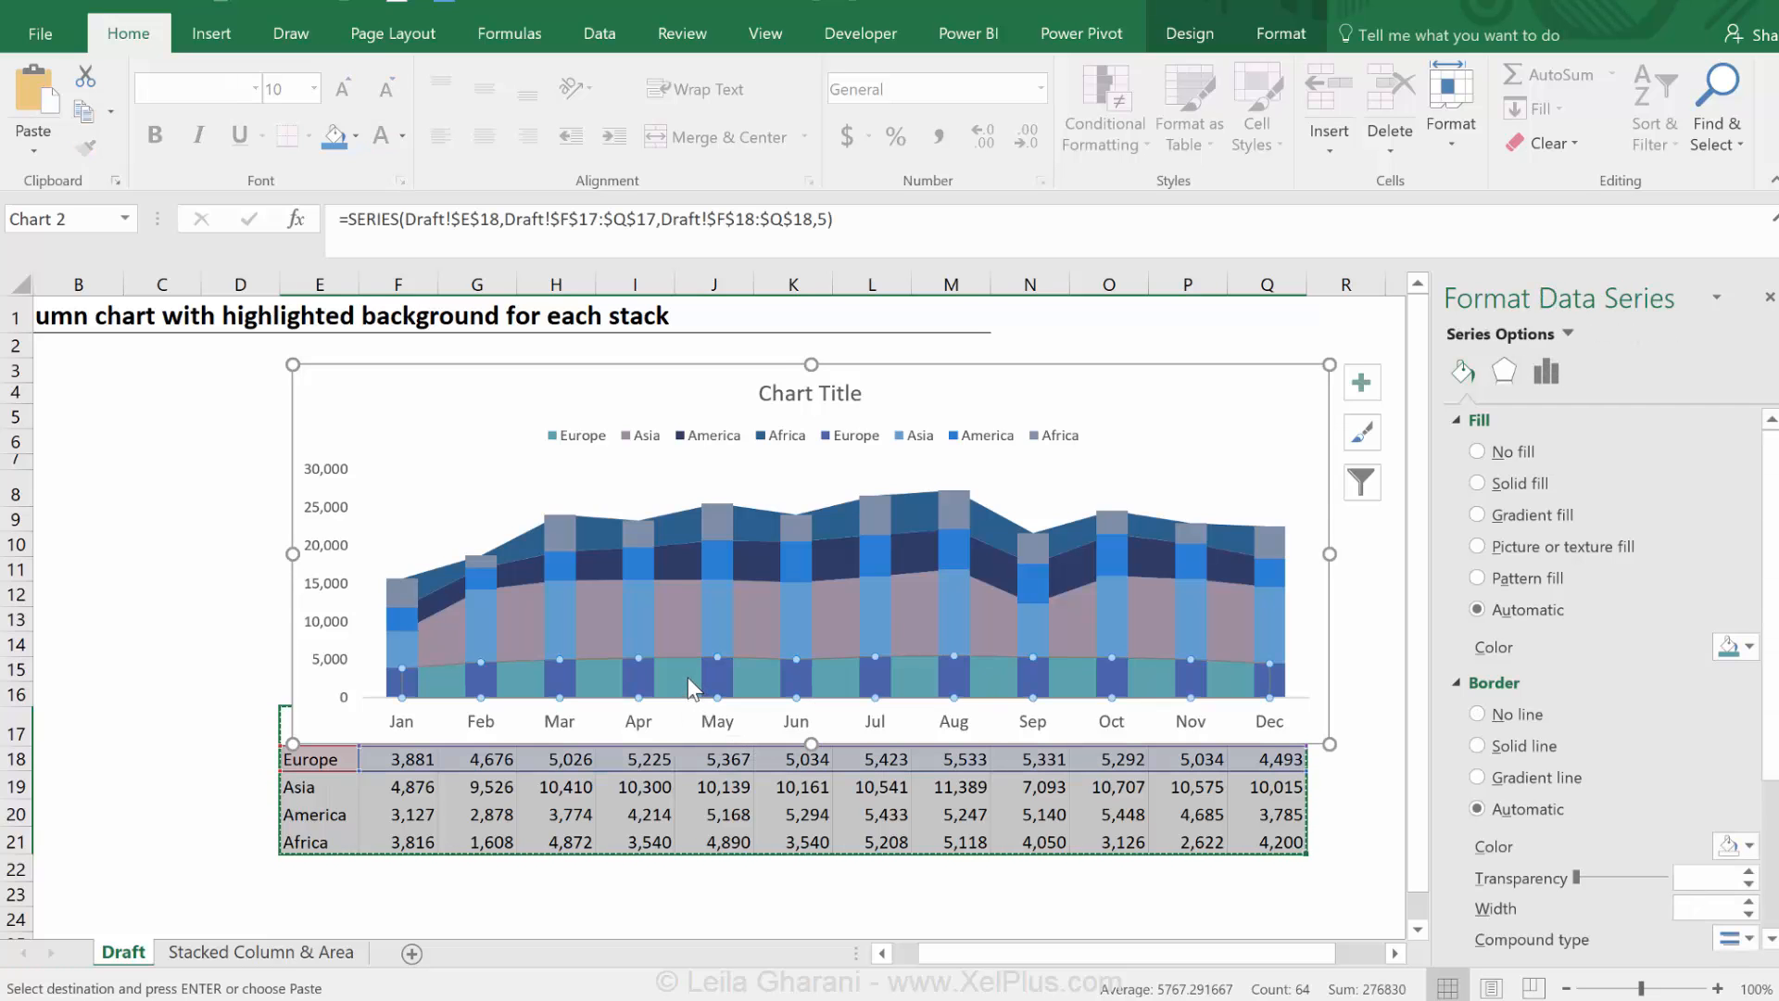
mouse_move(1463, 373)
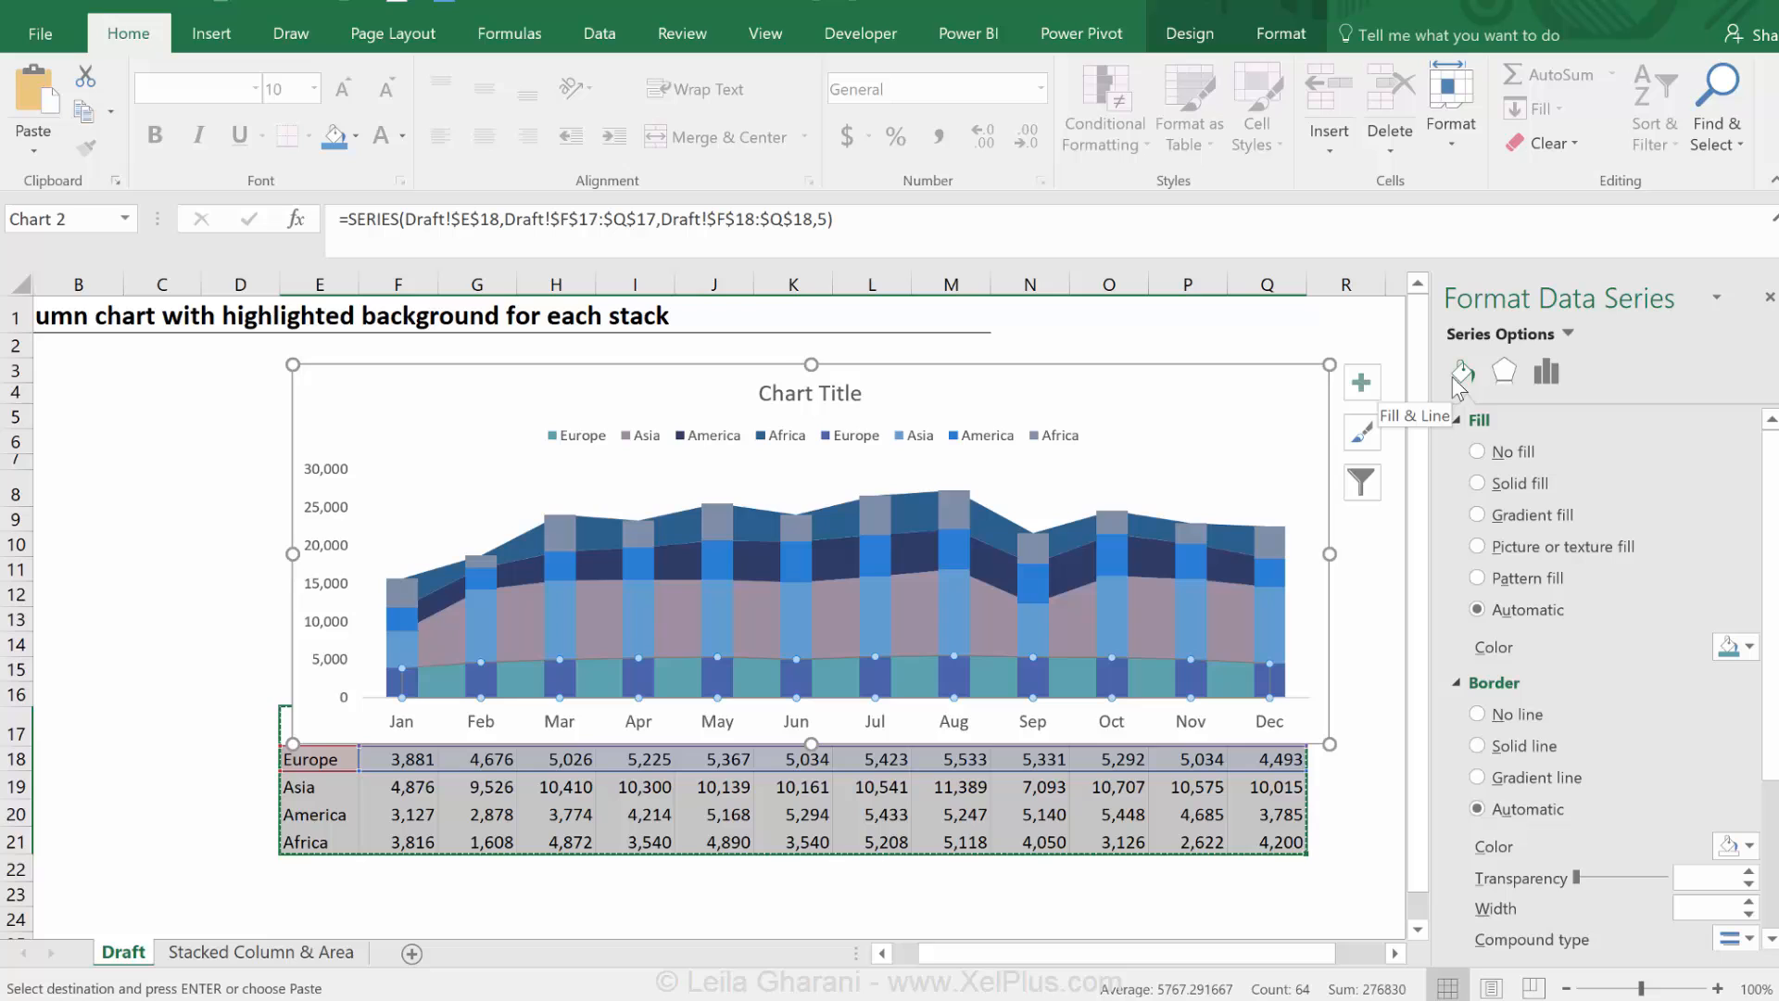
Give the Europe, Asia, America and Africa areas pale blue and grey solid fills
click(1477, 483)
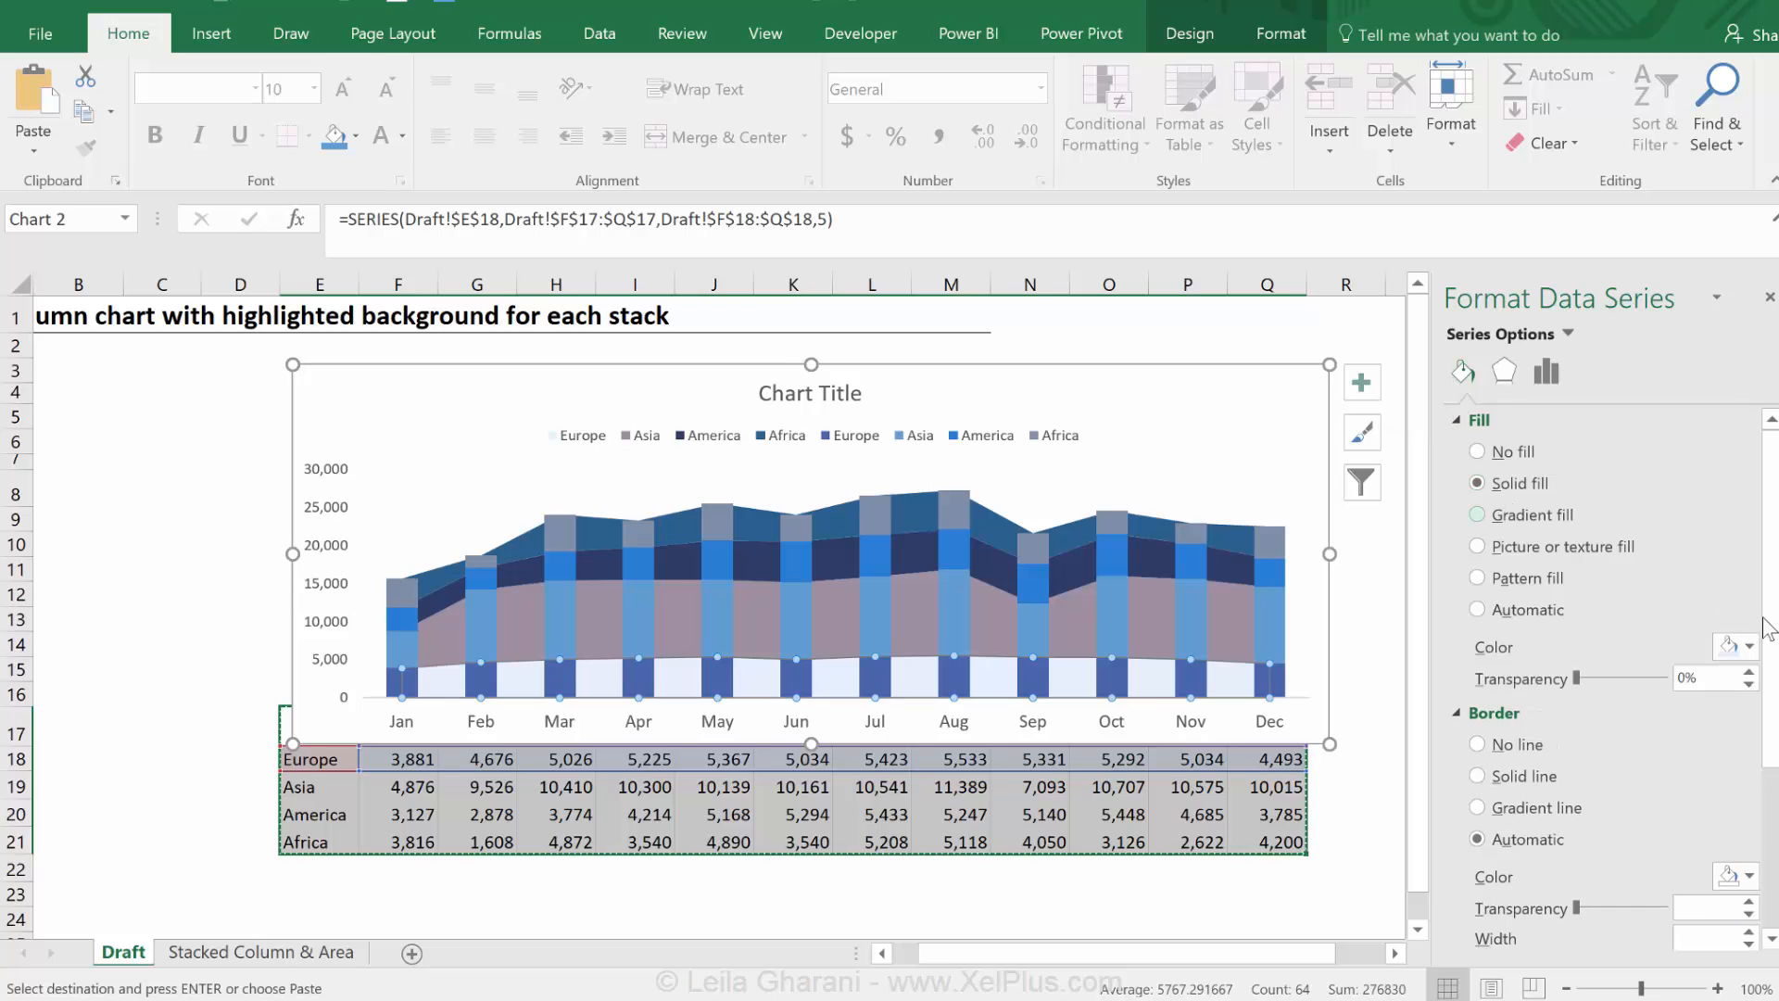
click(1749, 647)
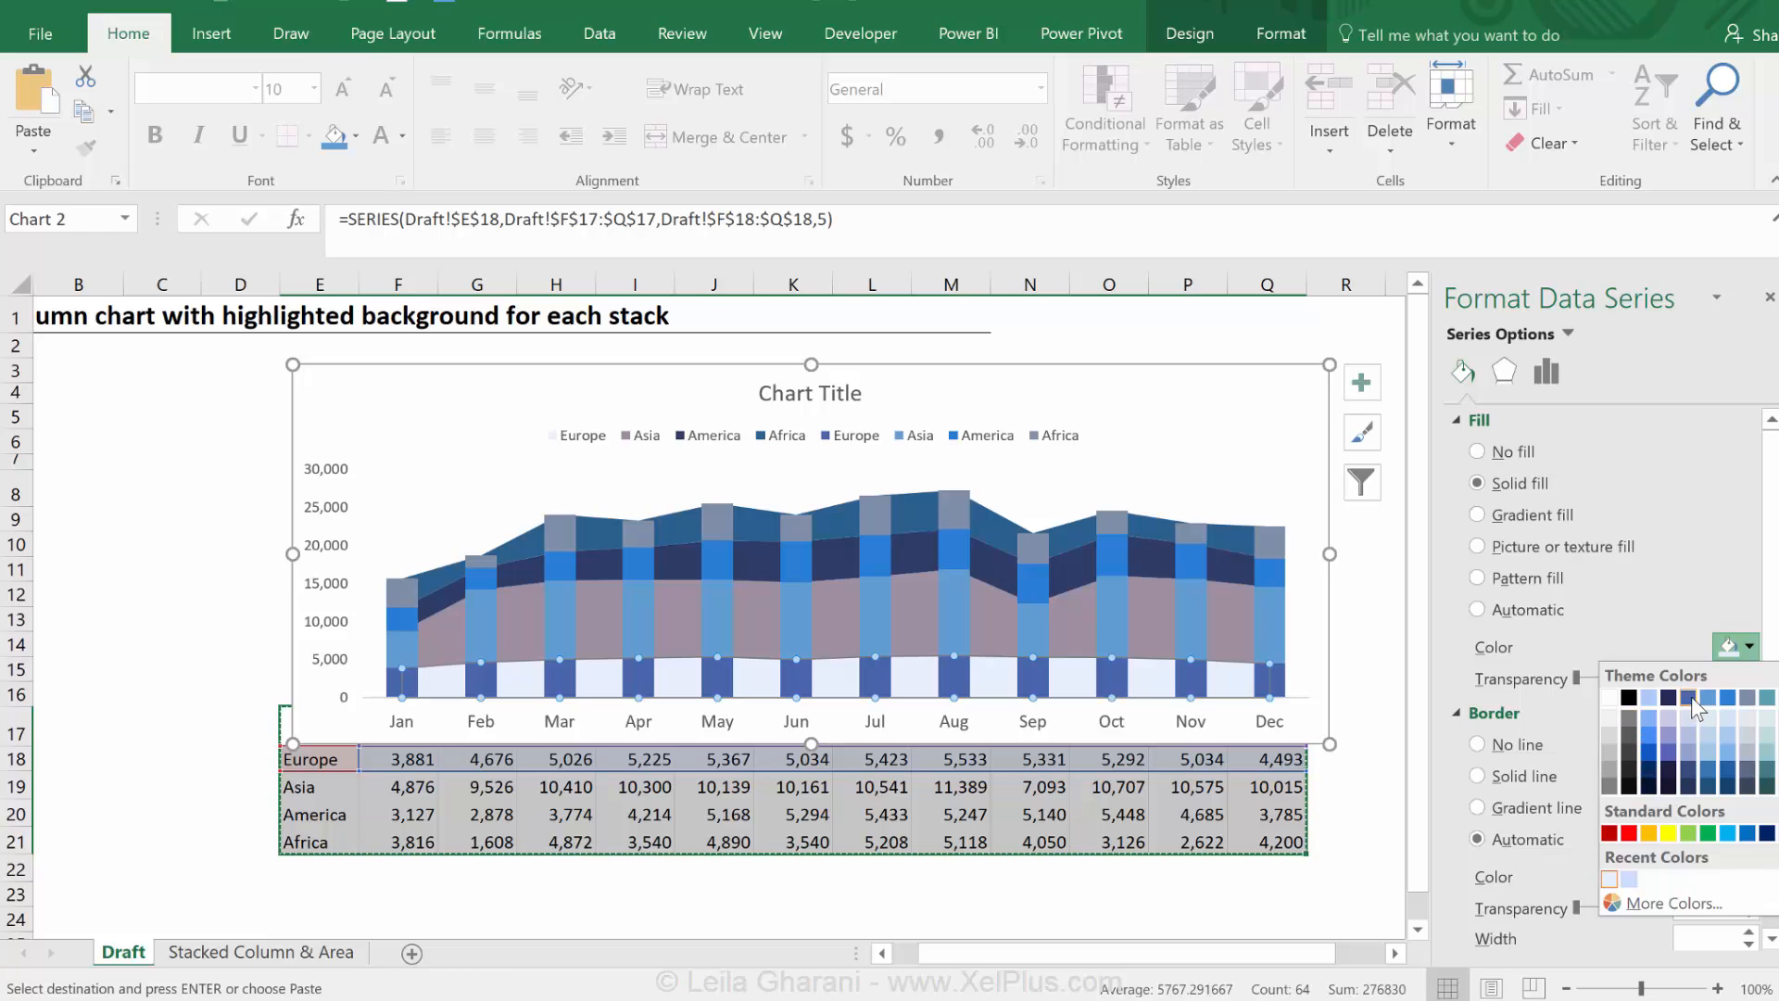
mouse_move(1690, 740)
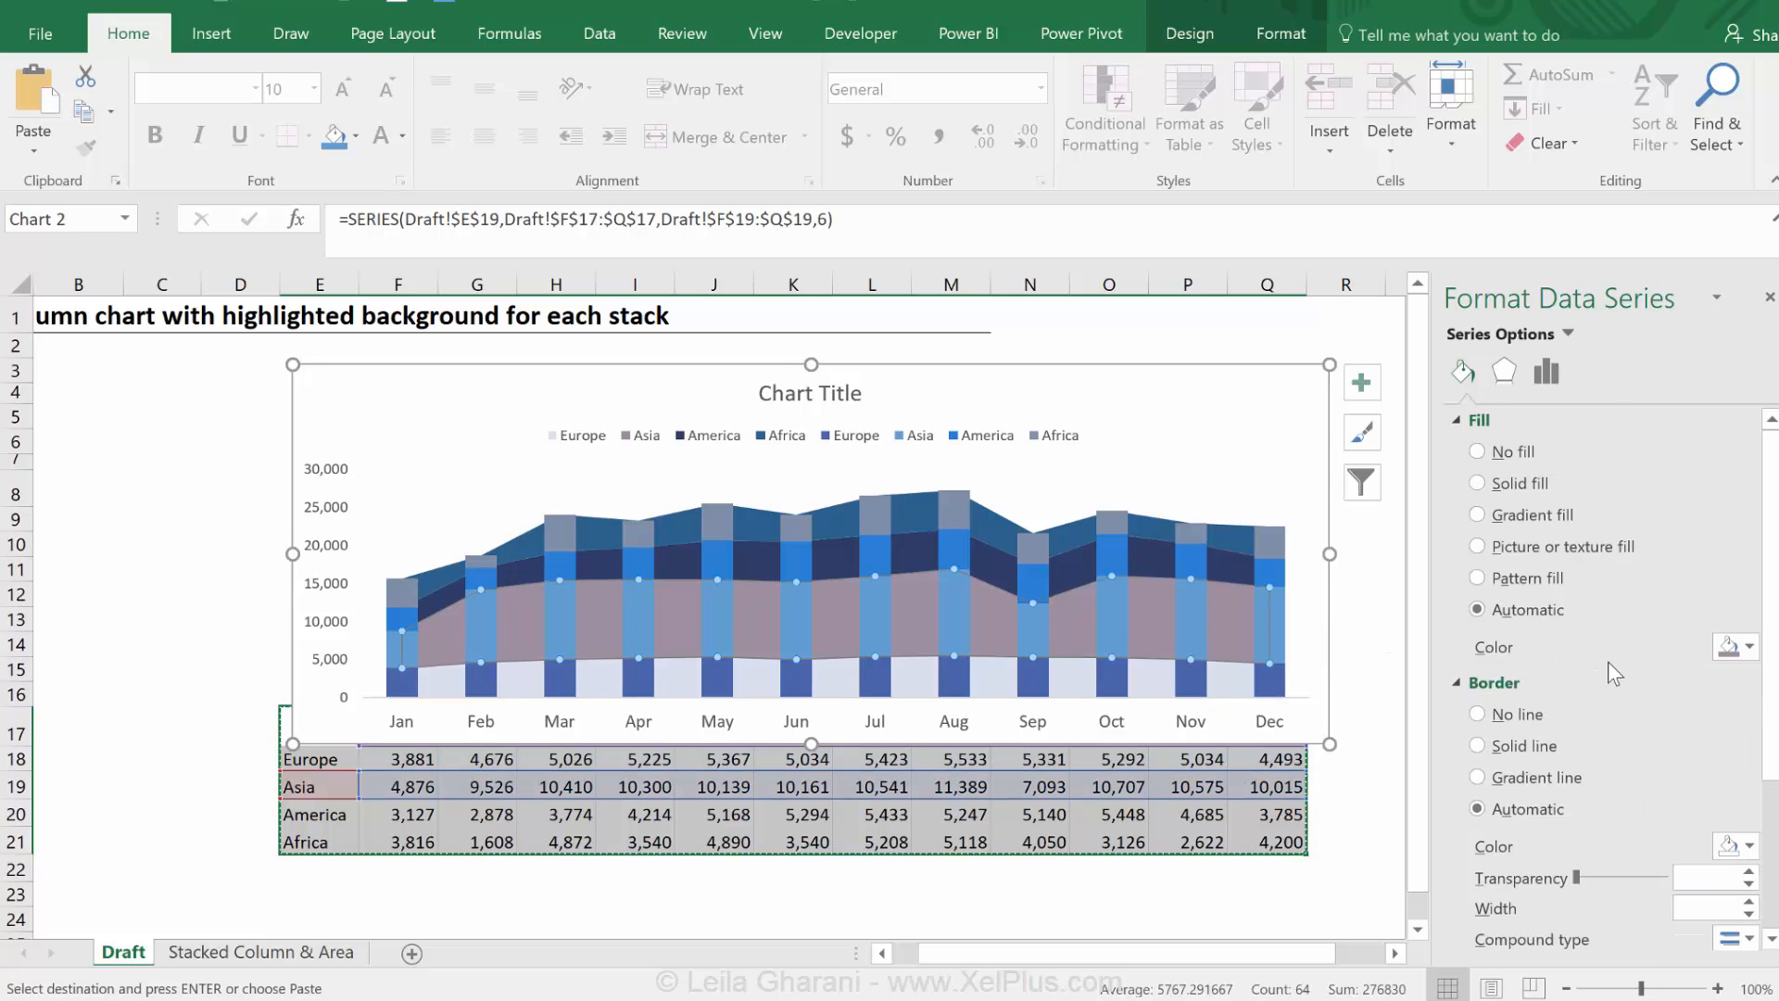
mouse_move(1731, 648)
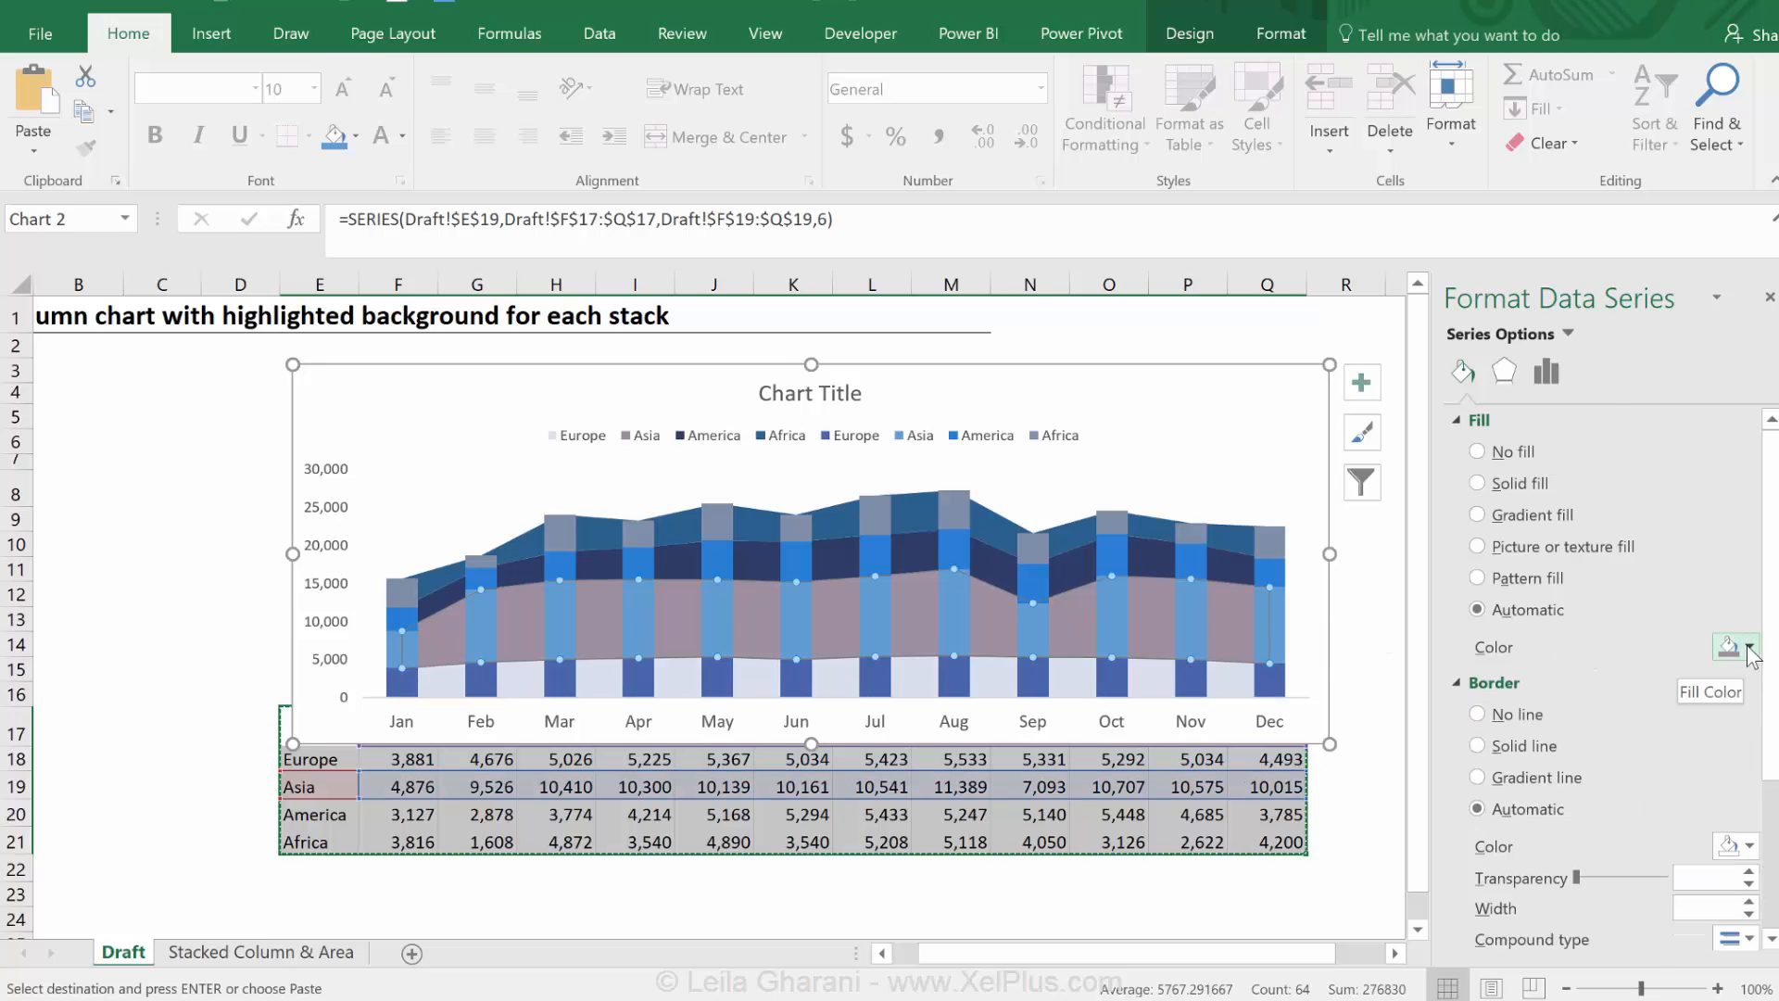
click(1749, 647)
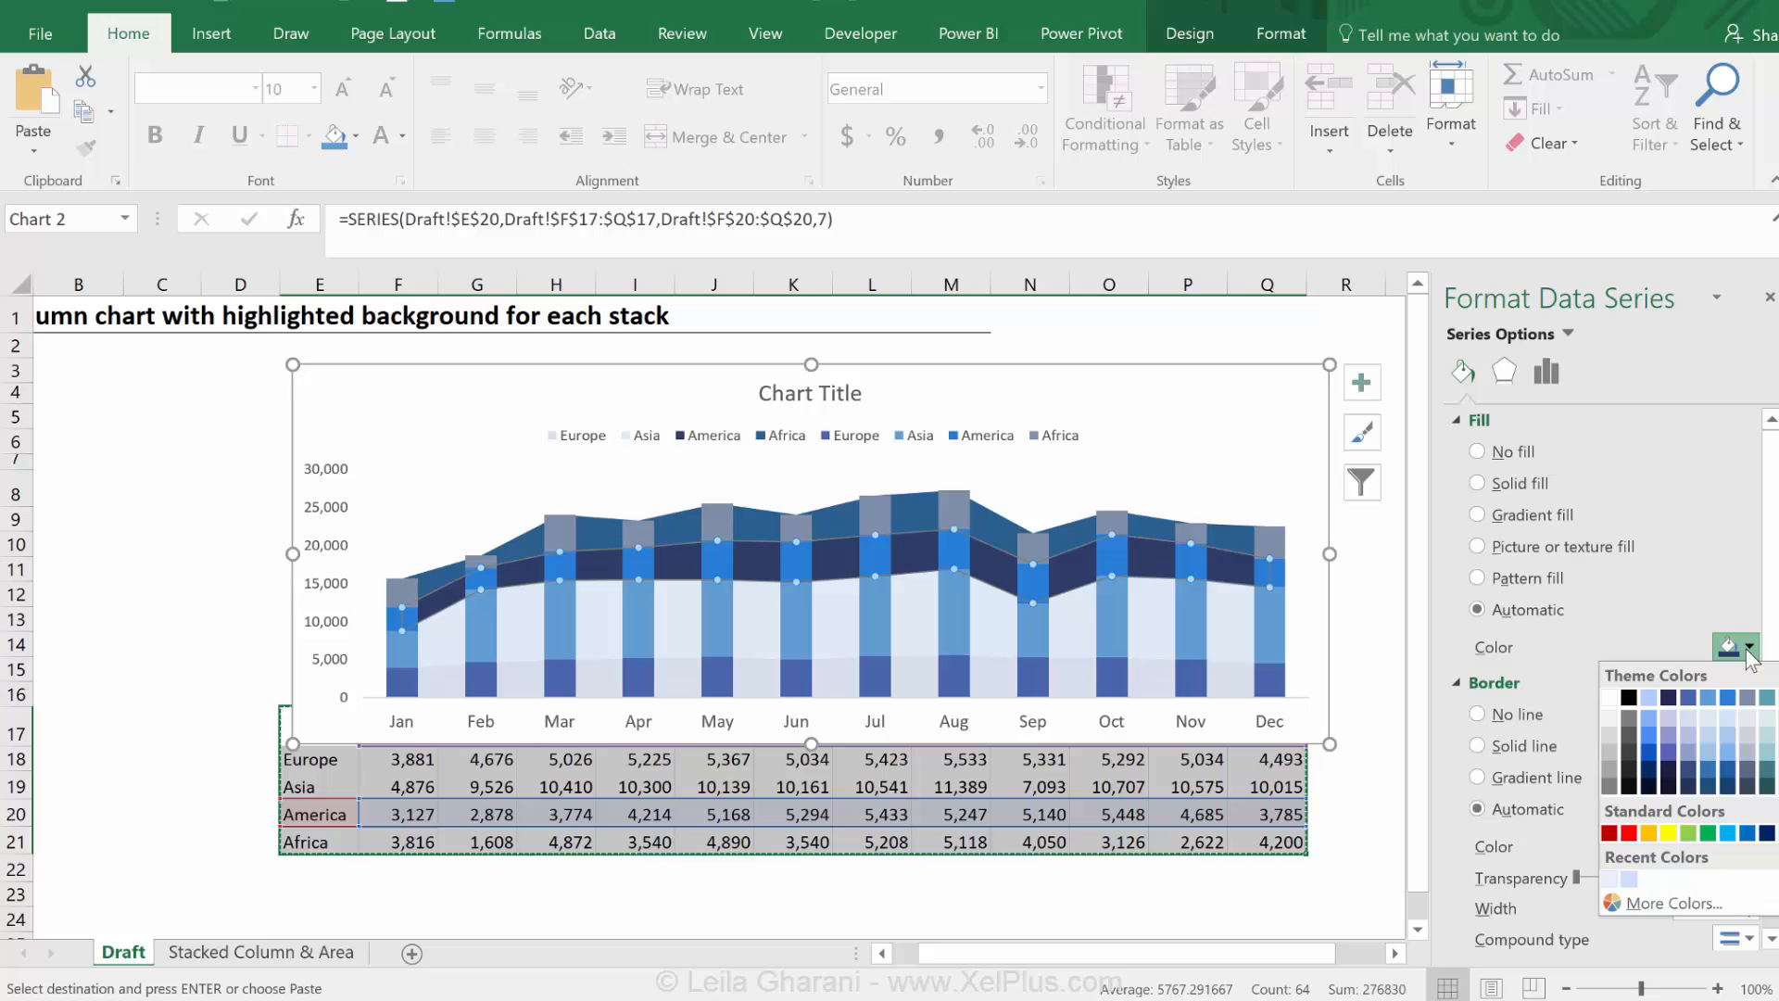
click(1478, 483)
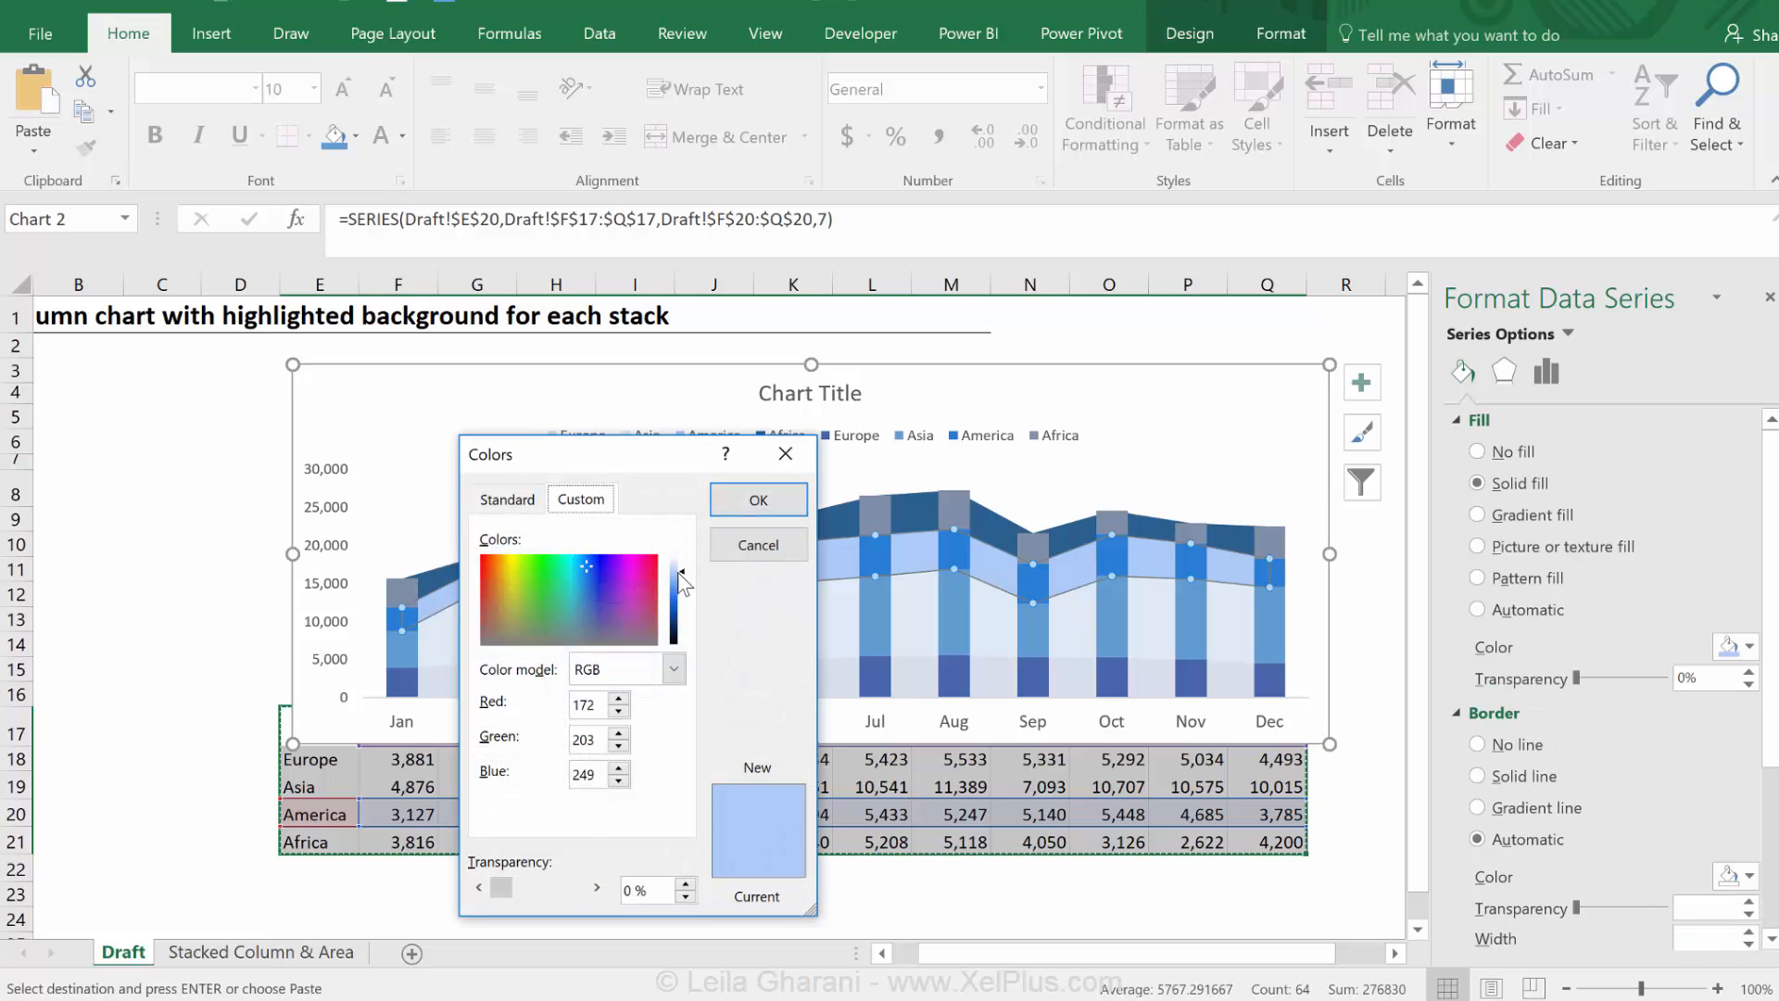
click(758, 500)
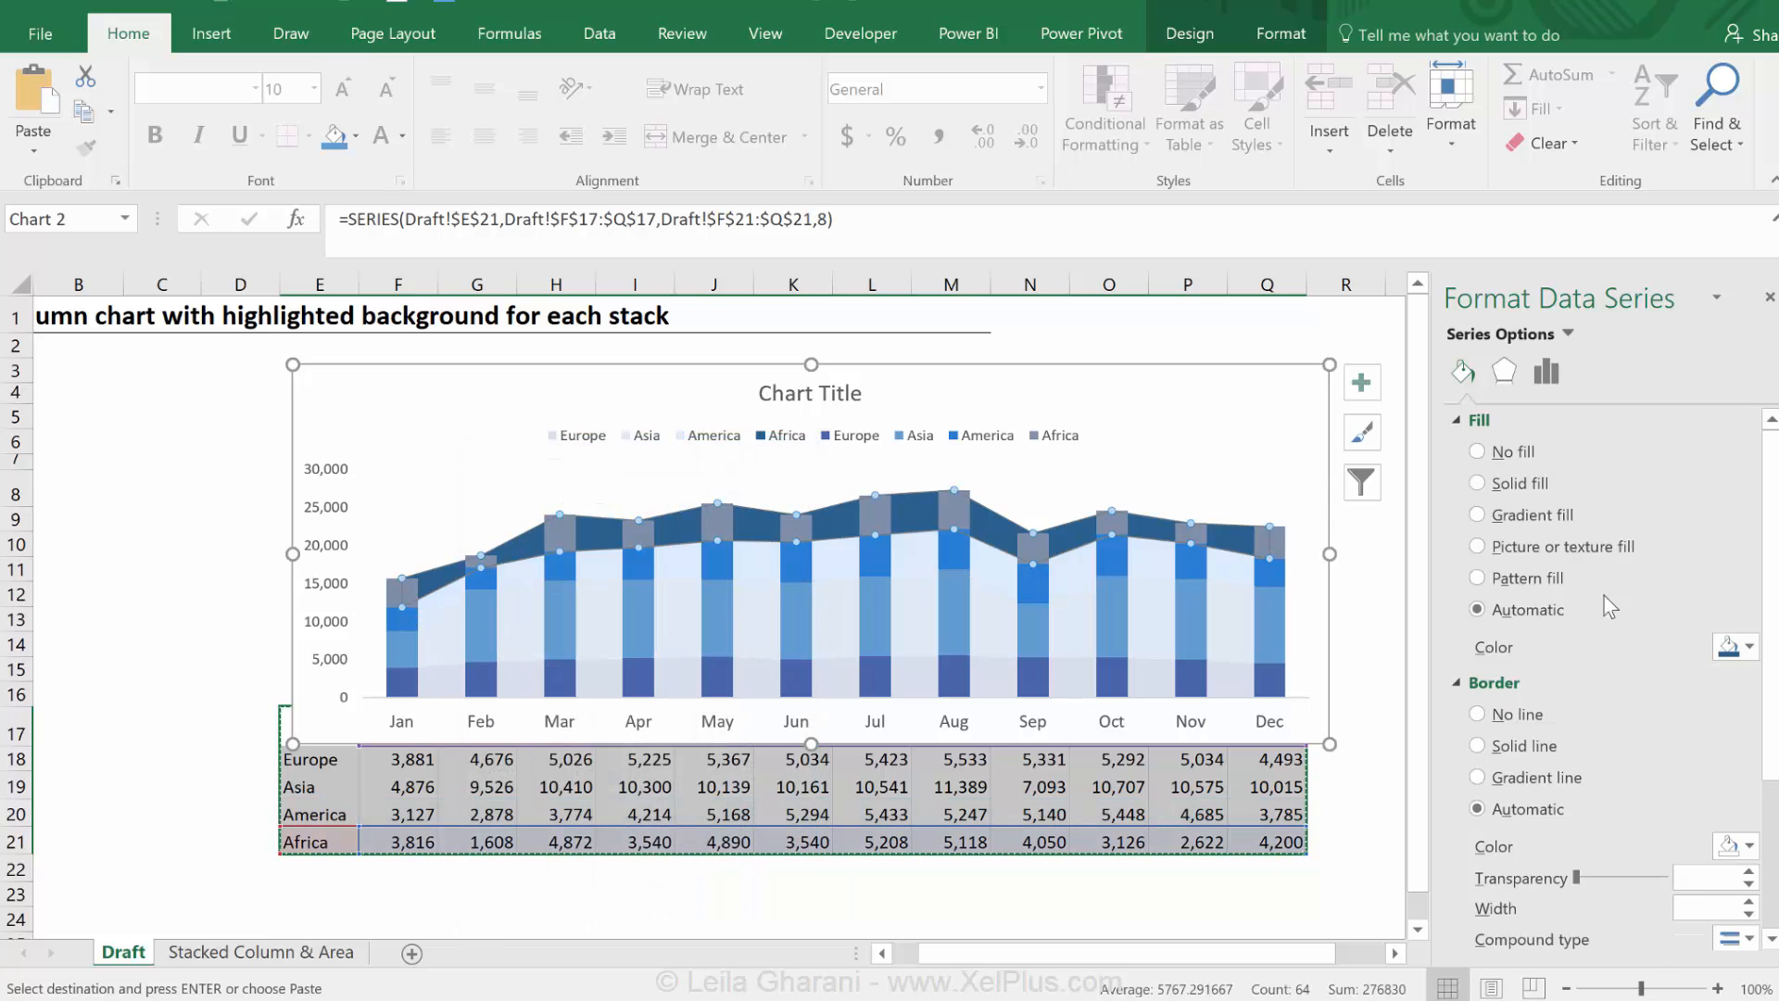
click(1747, 647)
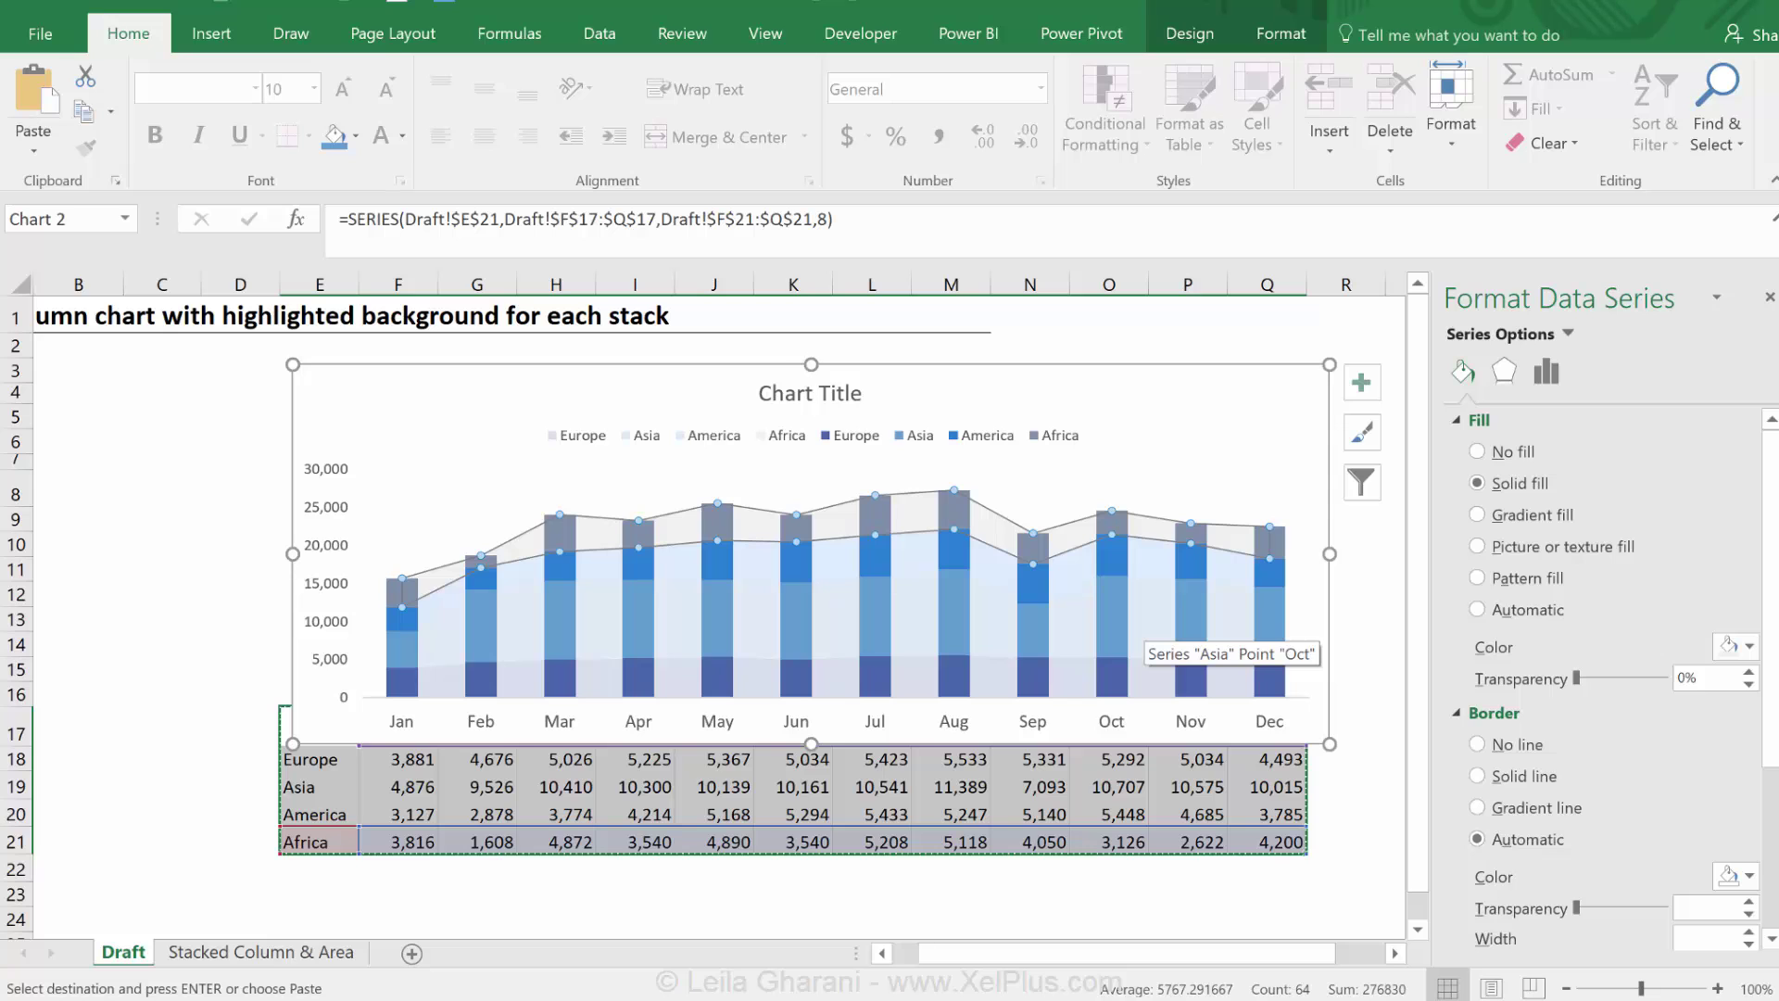
Delete the duplicate Europe, Asia and America entries from the legend
click(764, 436)
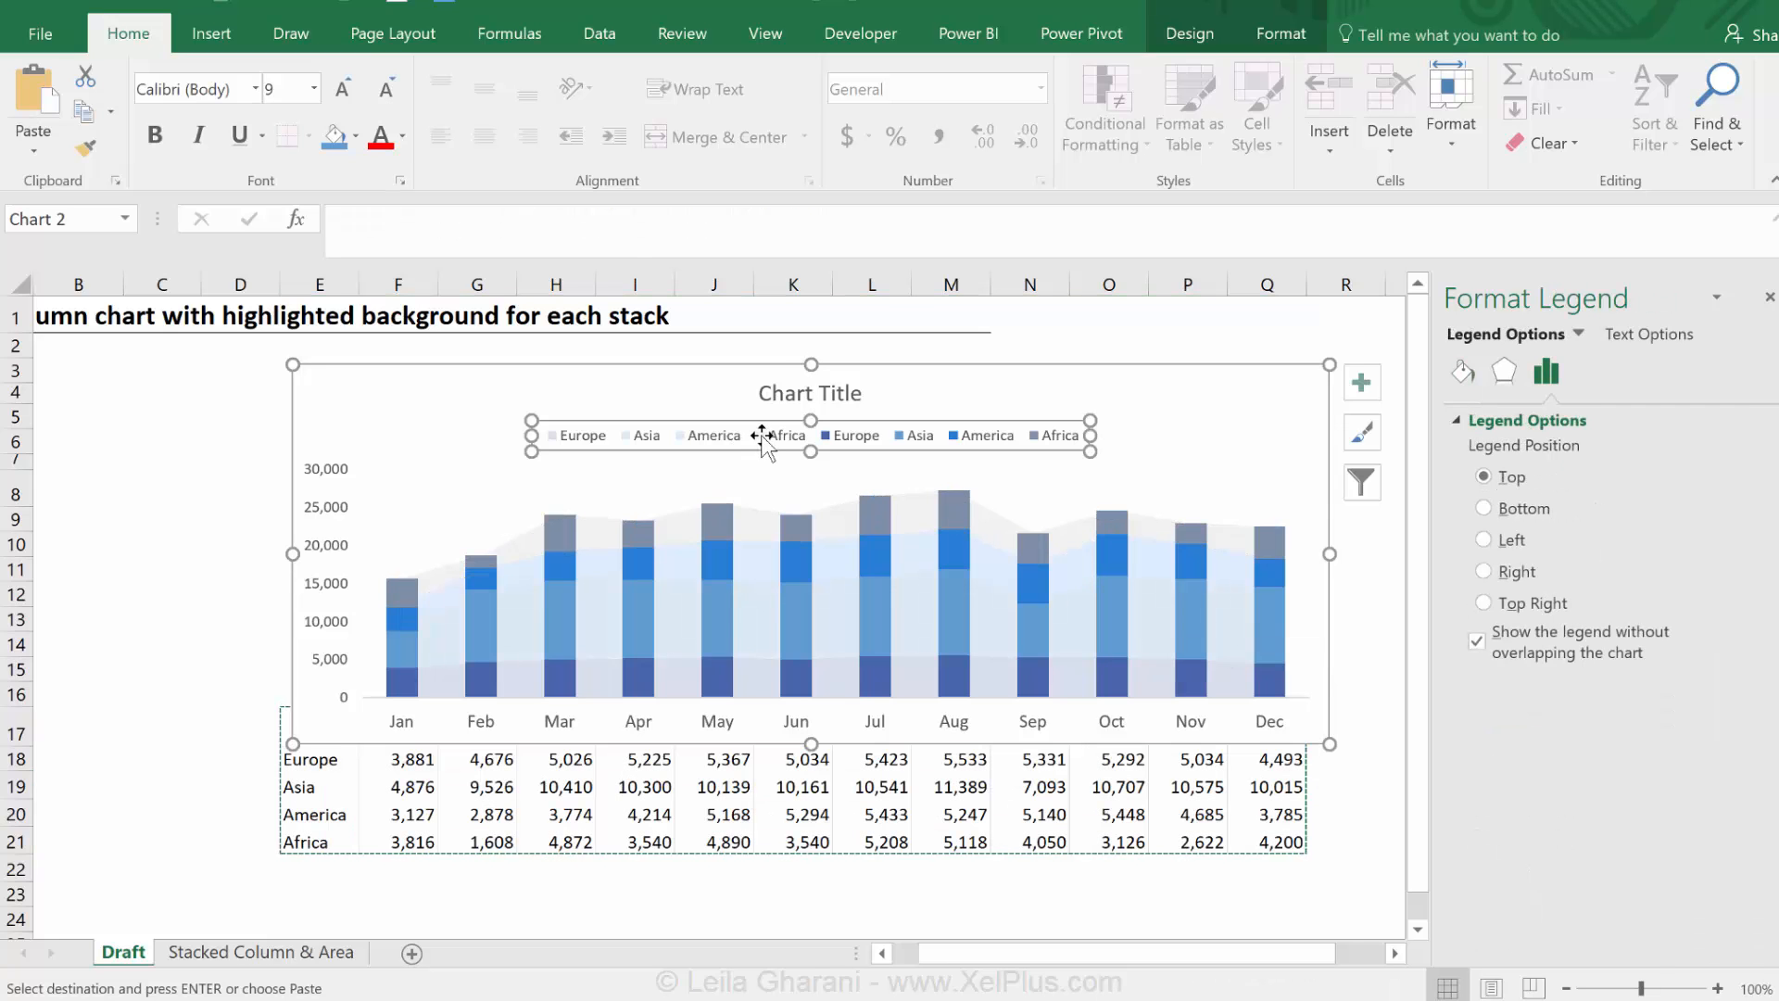
mouse_move(572, 445)
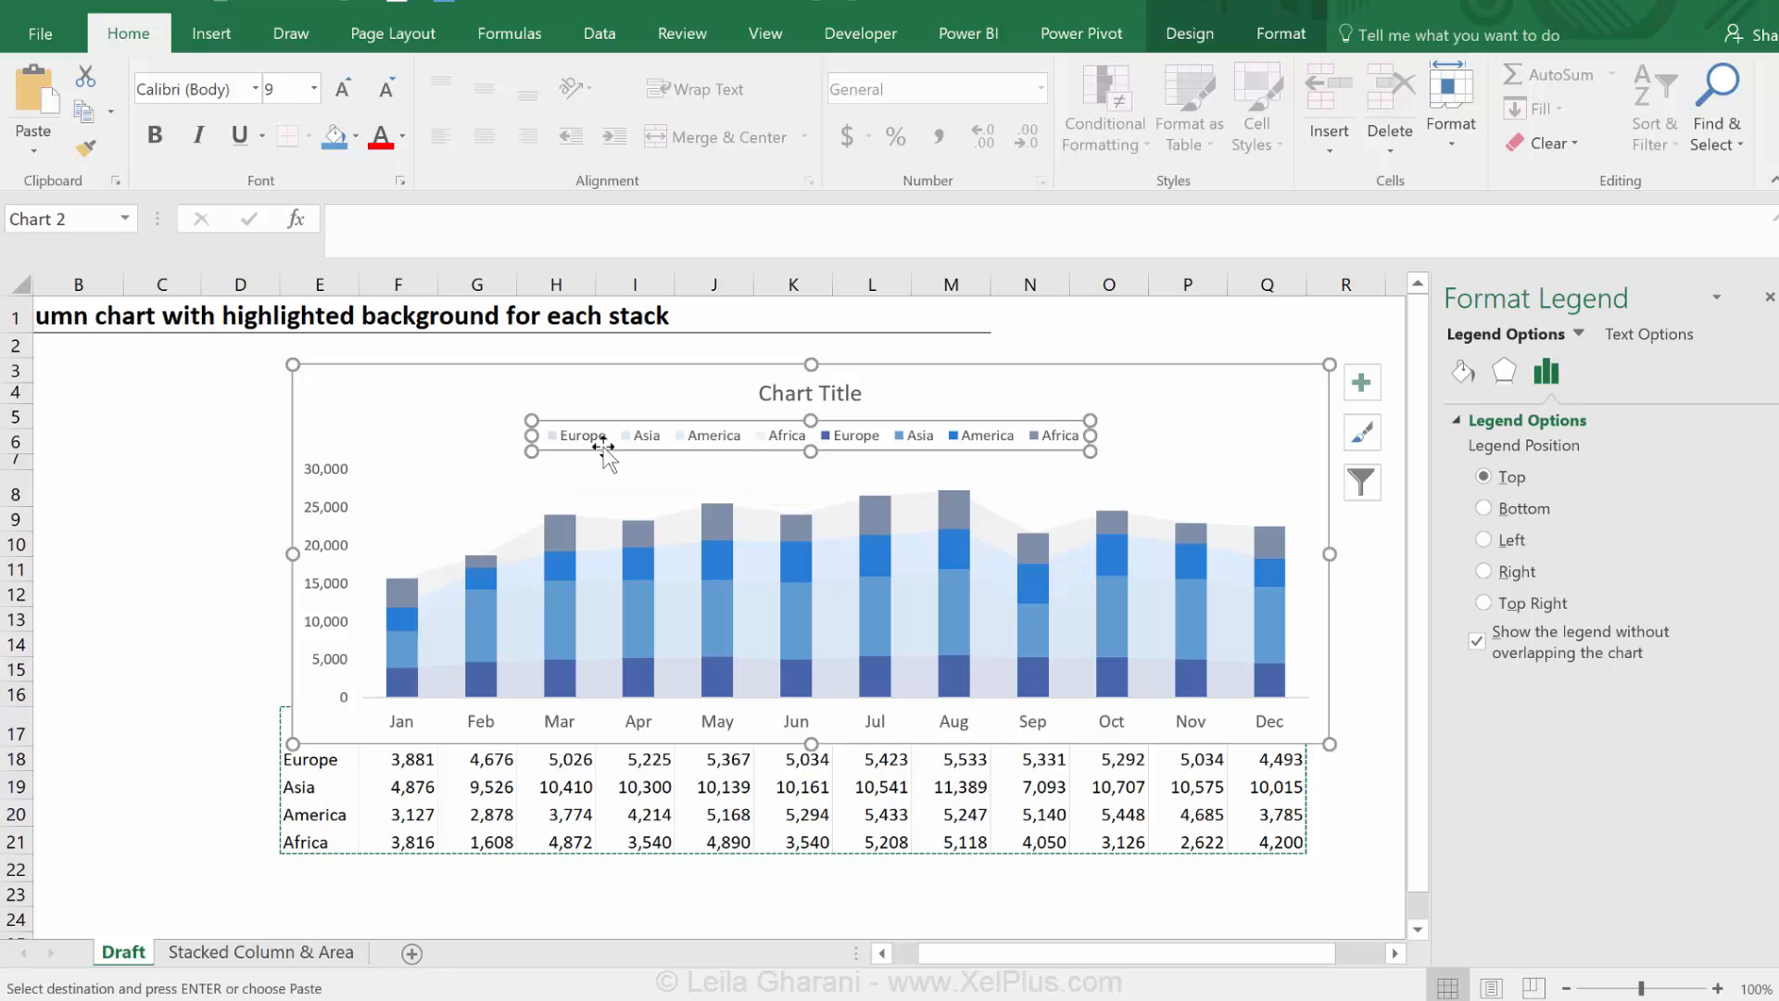
click(581, 435)
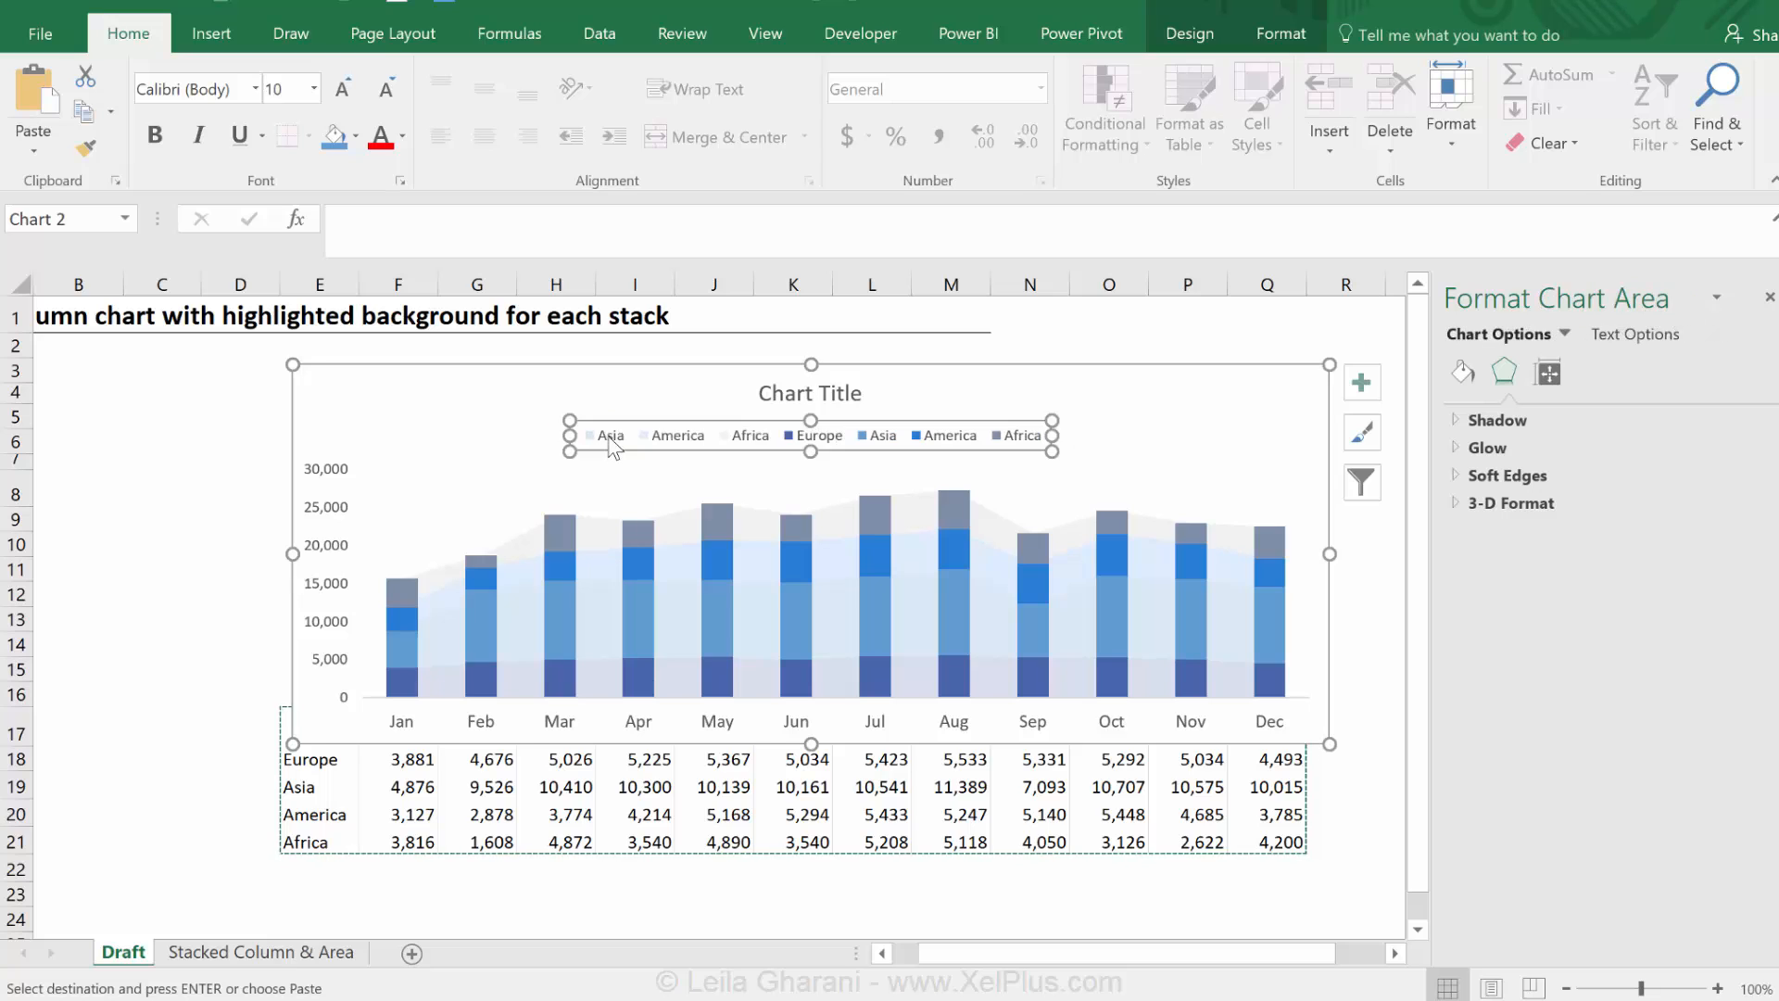
click(612, 436)
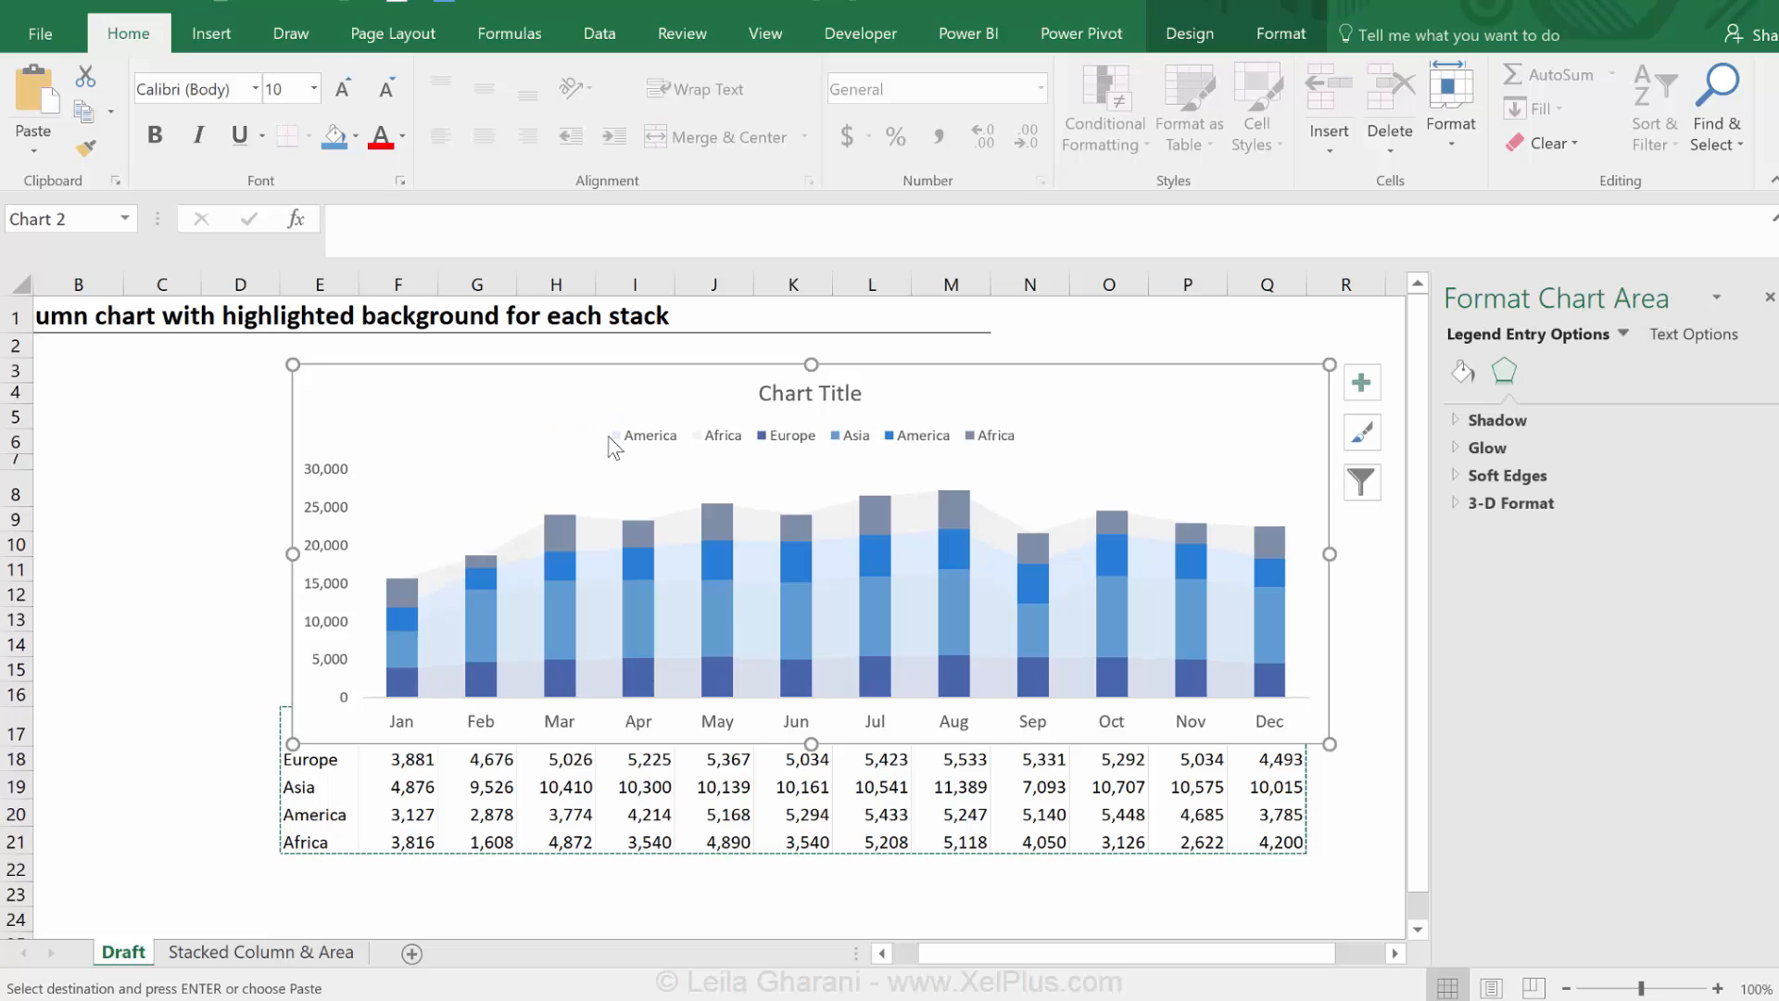
click(646, 435)
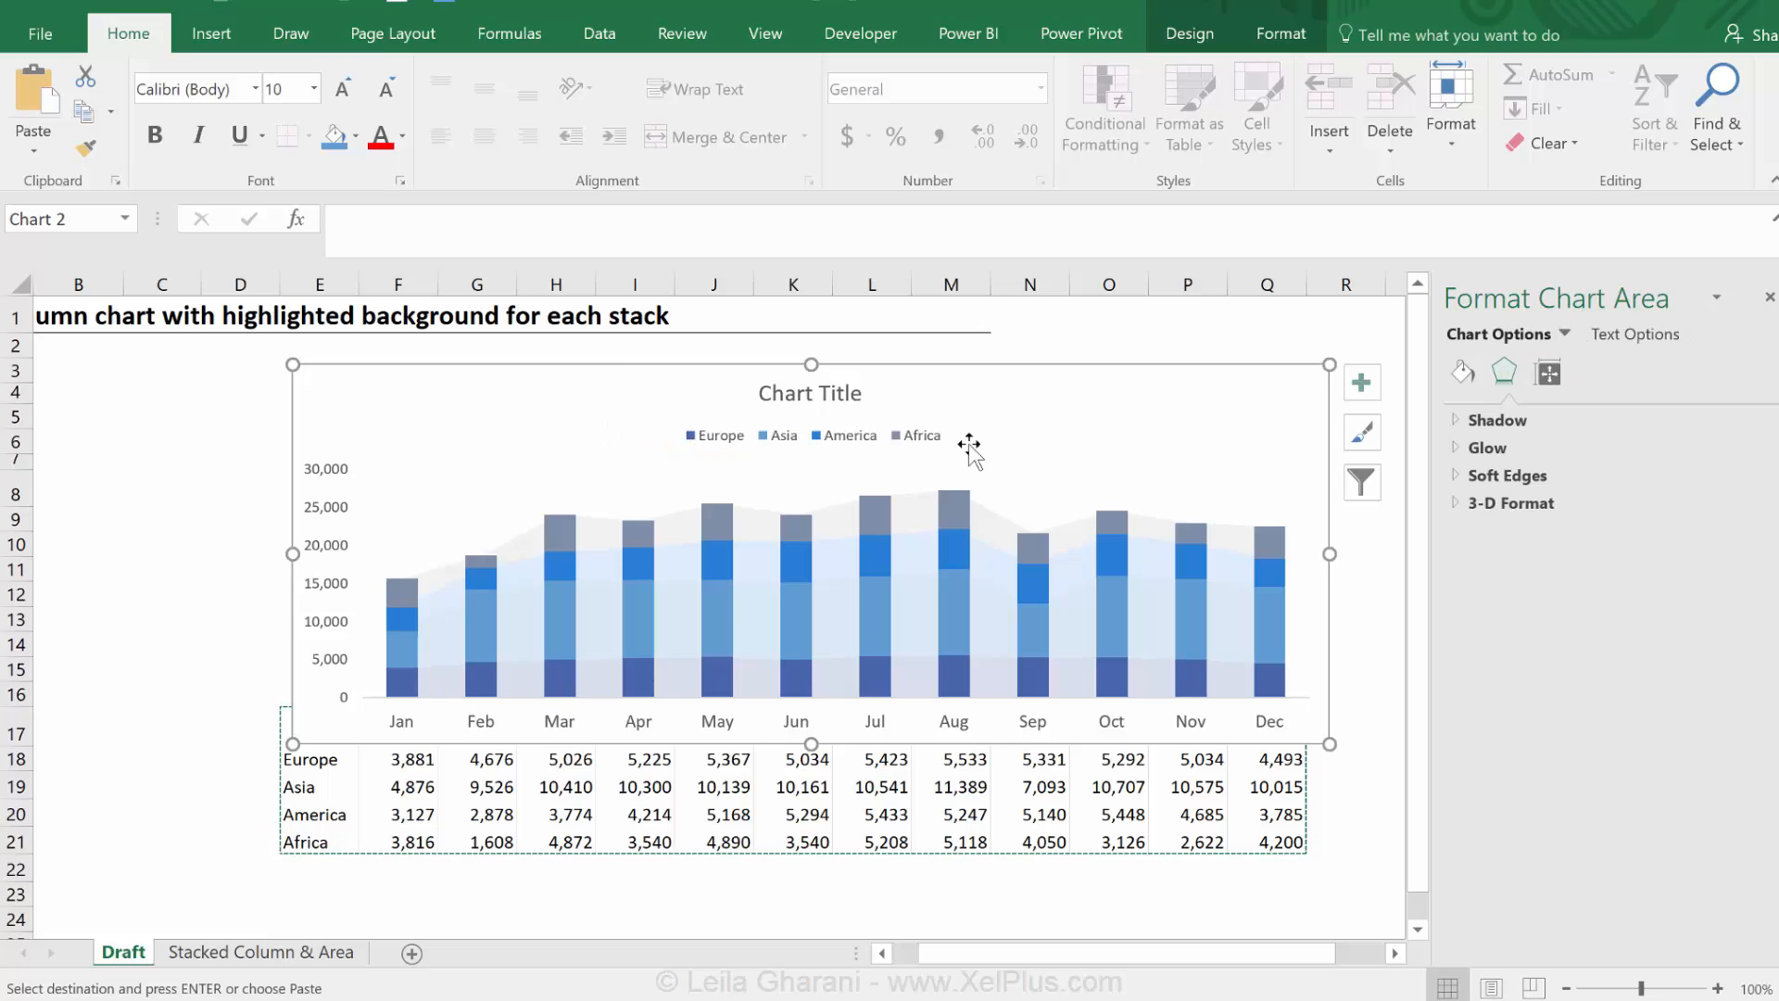
mouse_move(969, 447)
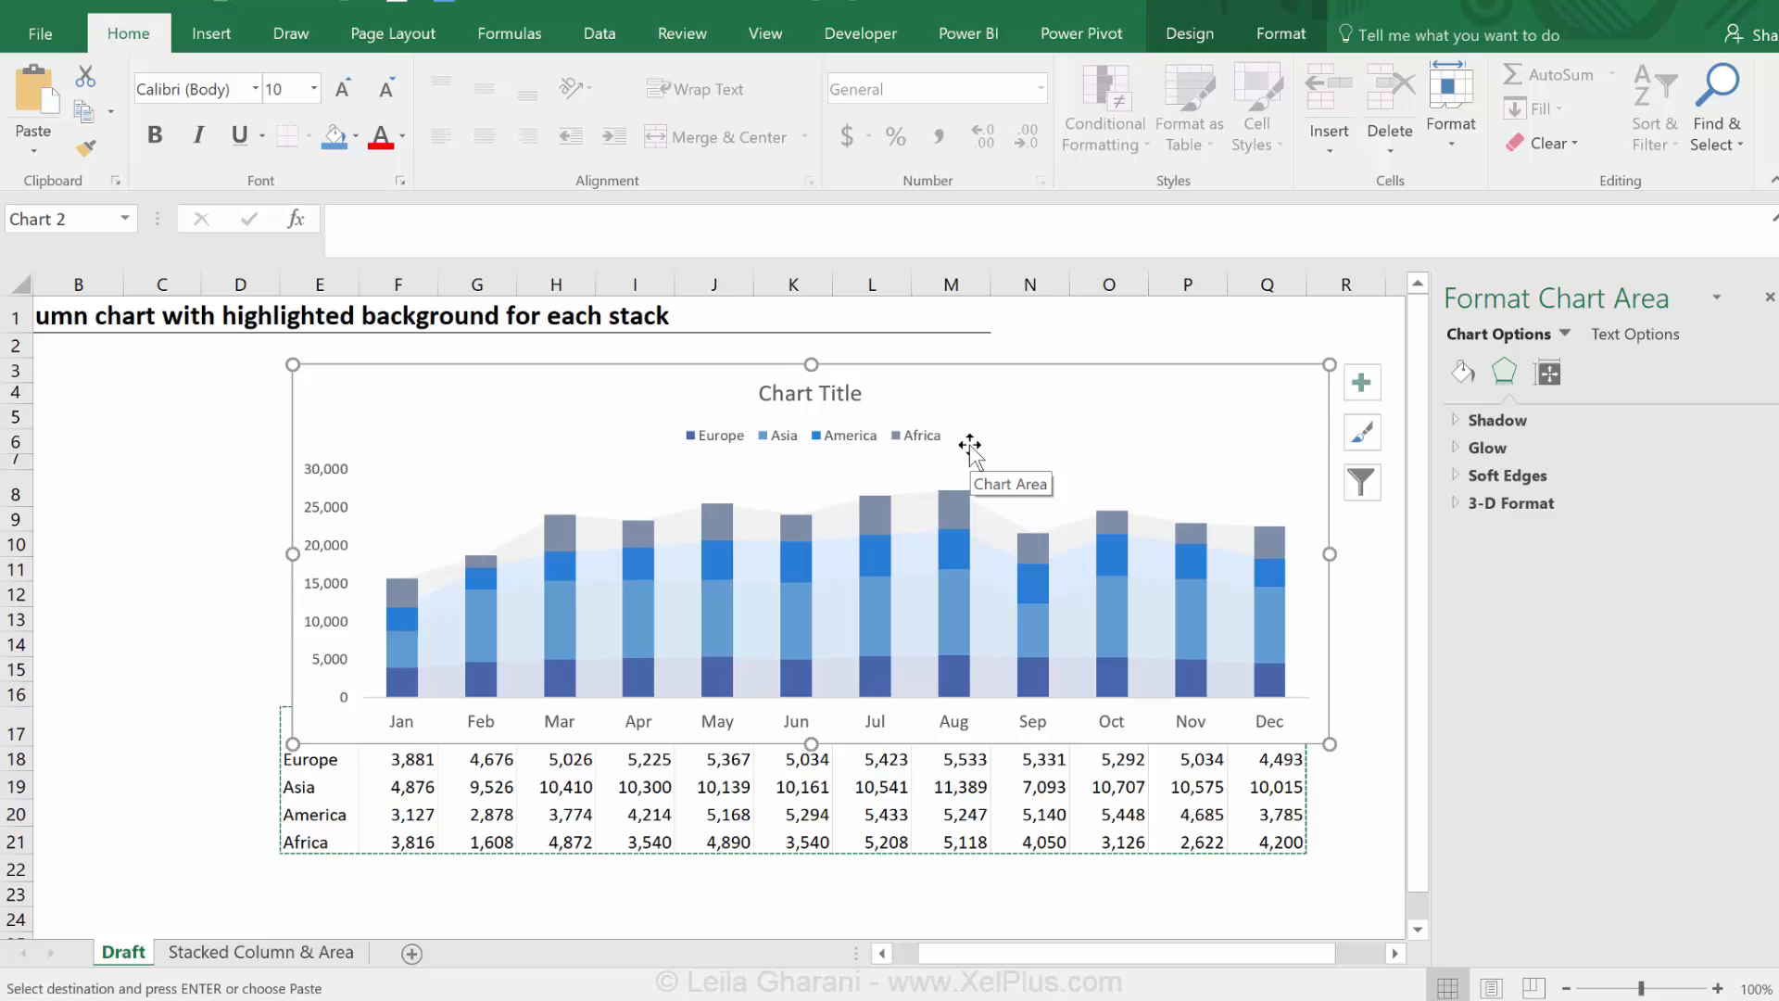
click(78, 569)
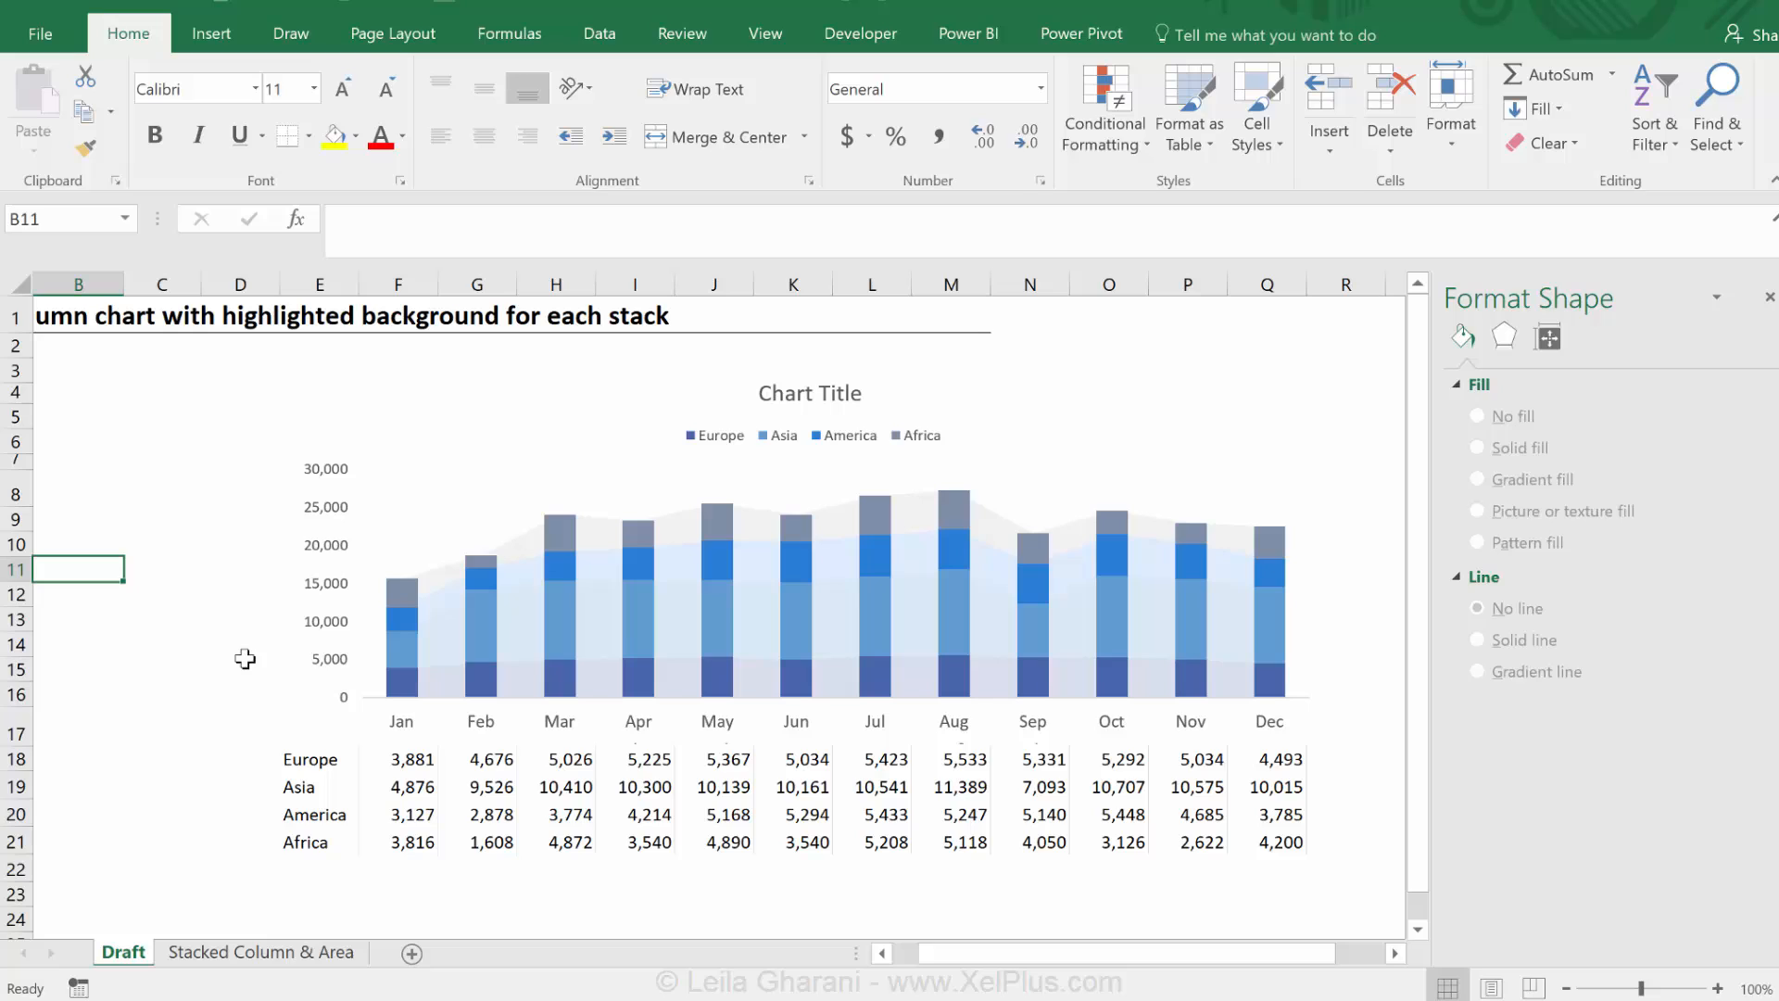
mouse_move(461, 530)
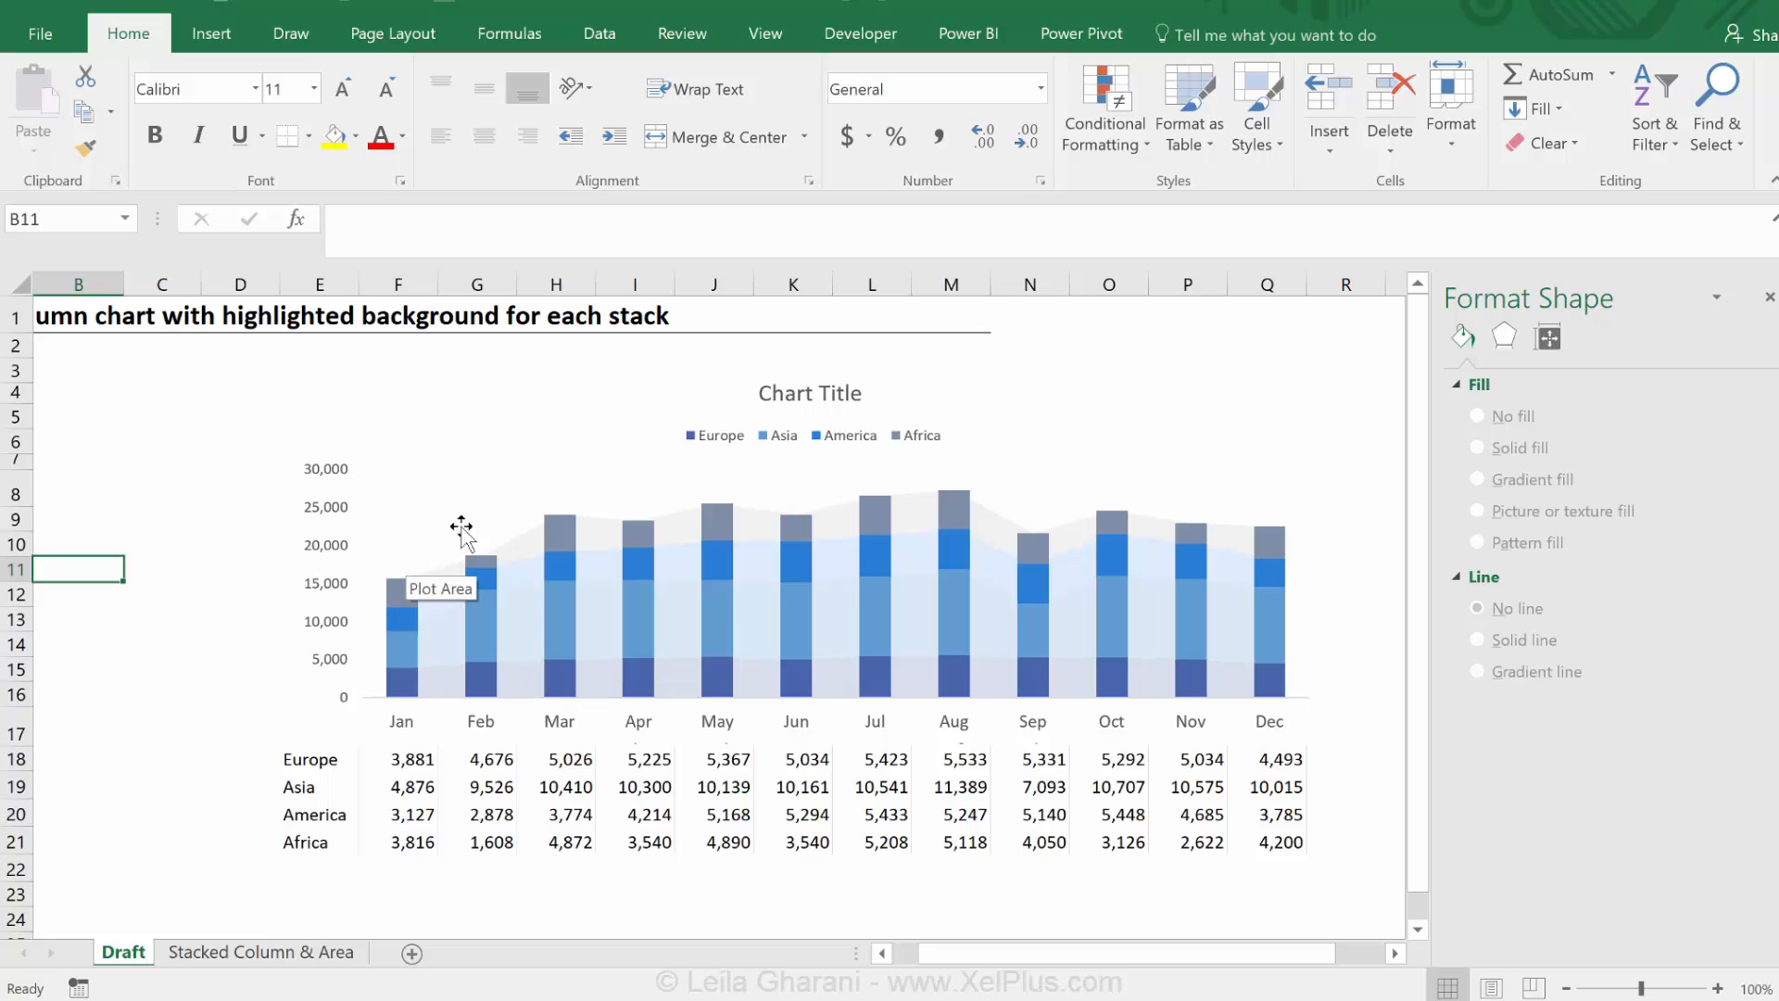
mouse_move(951, 466)
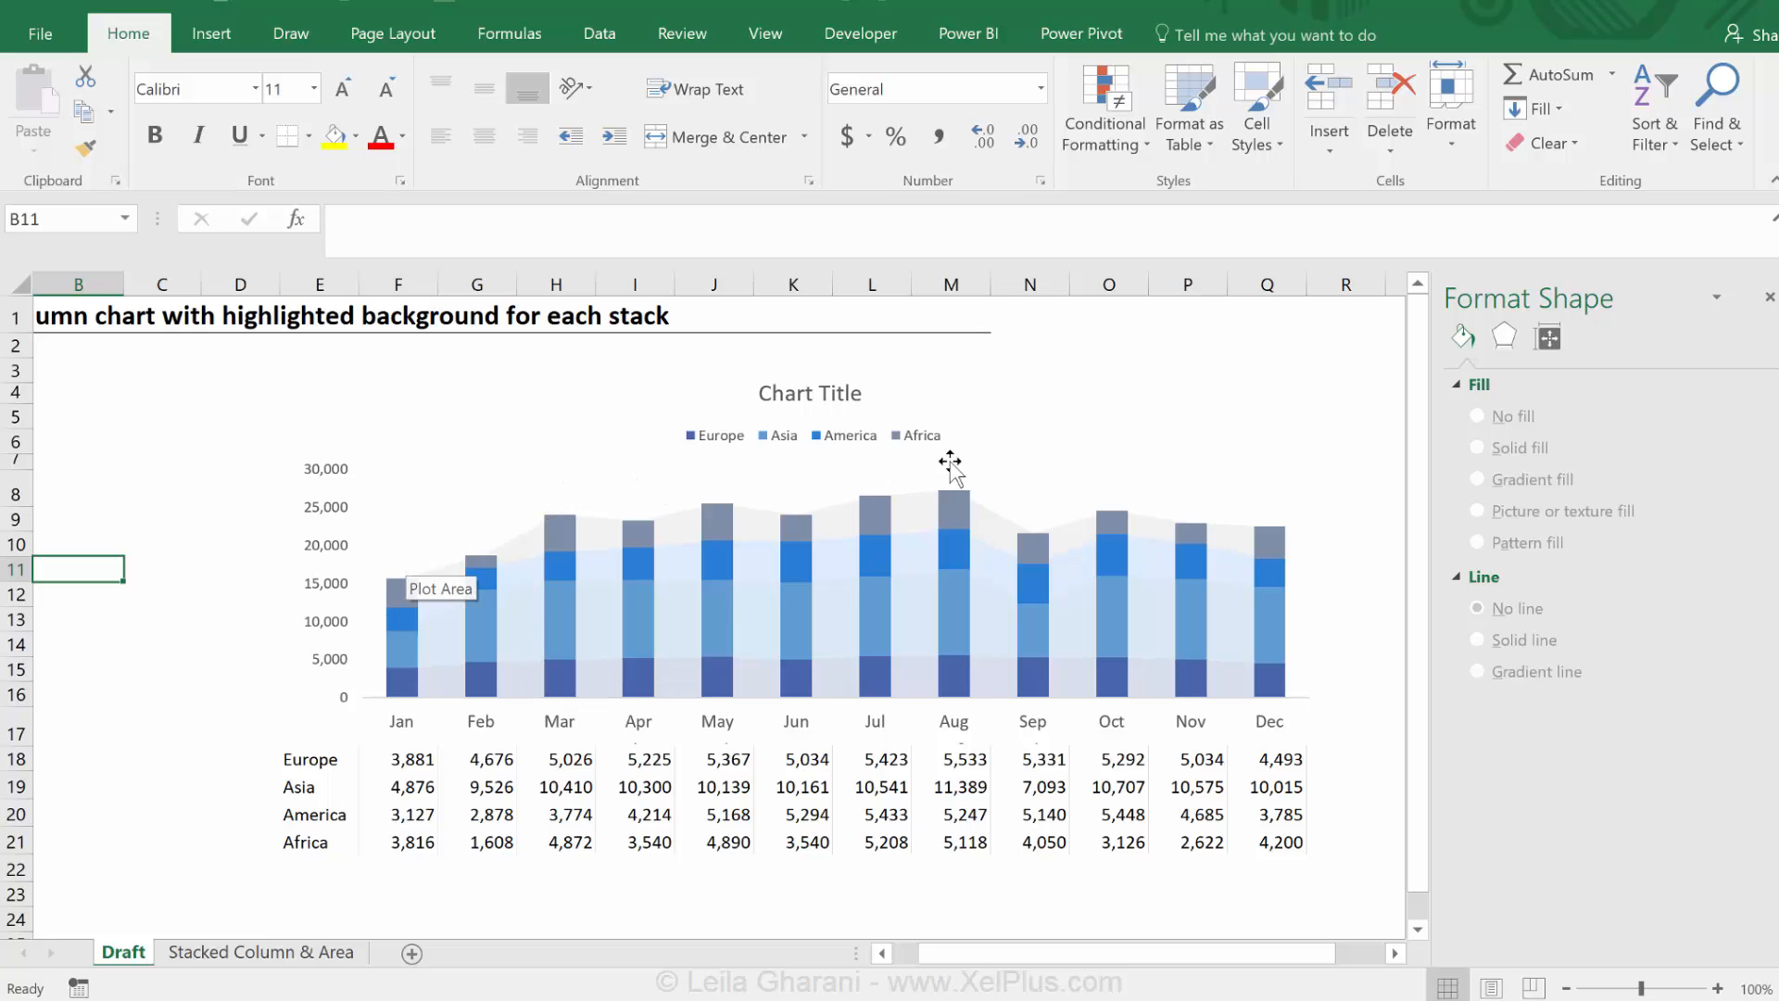
mouse_move(1116, 590)
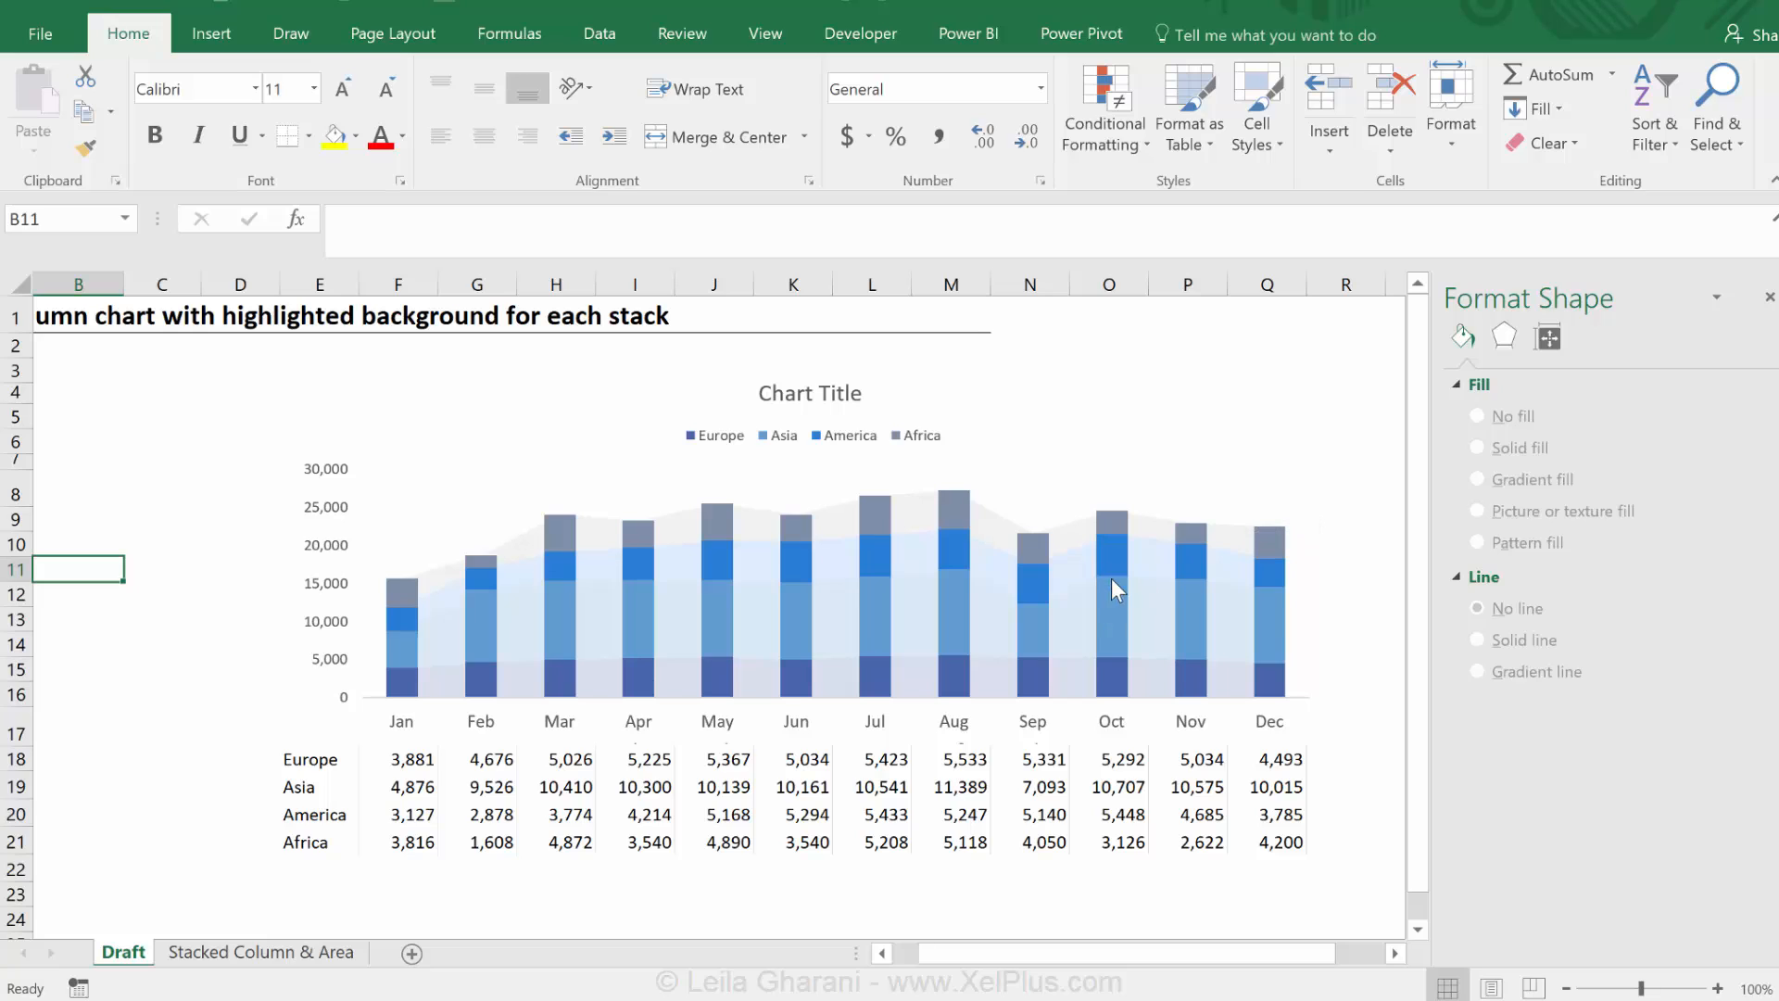
mouse_move(1109, 644)
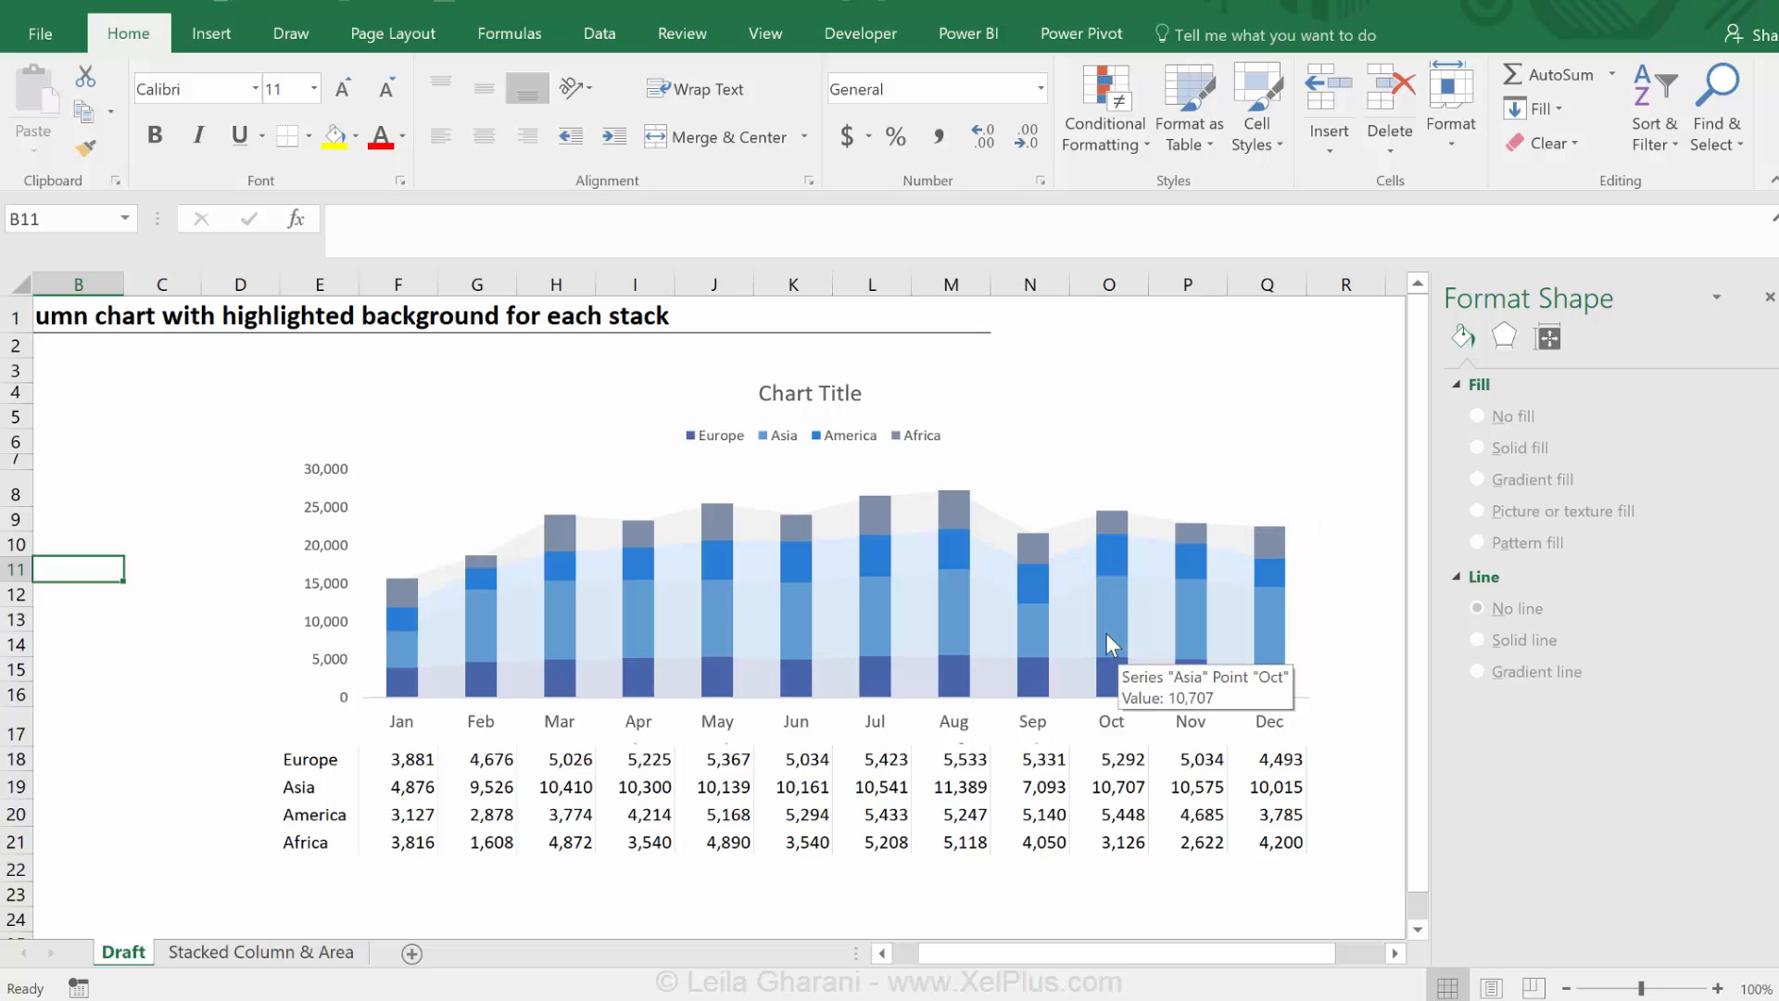
mouse_move(917, 443)
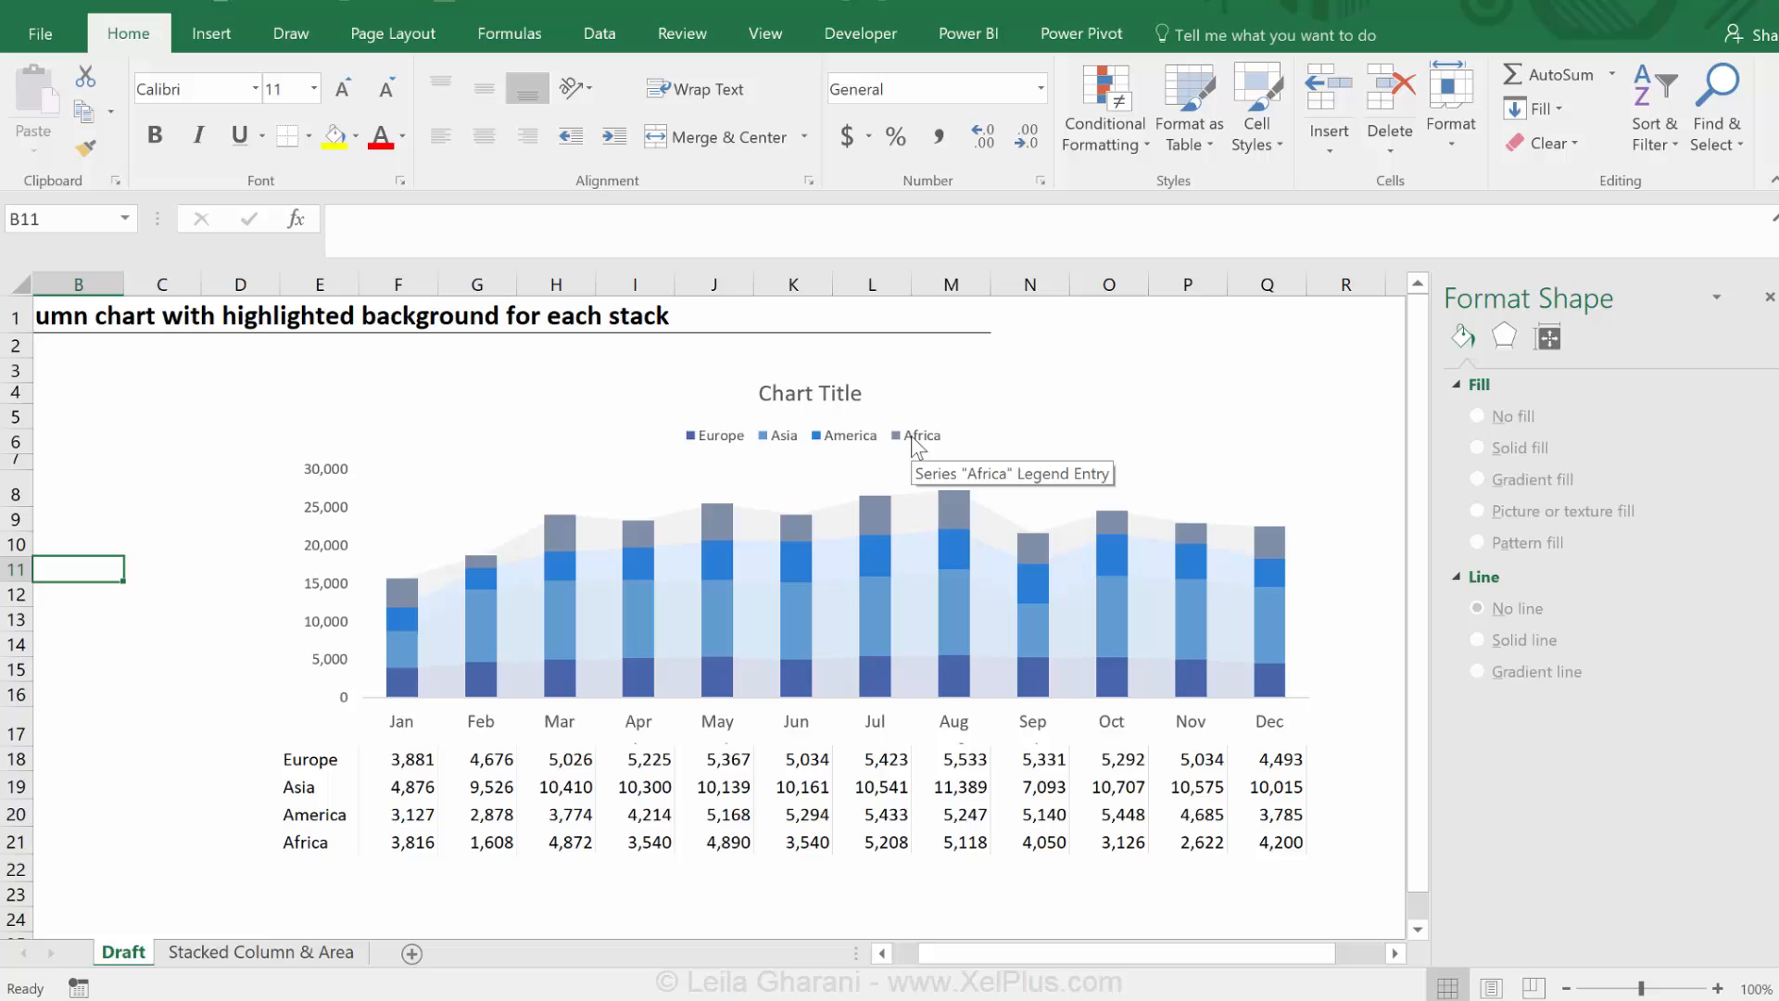
mouse_move(693, 434)
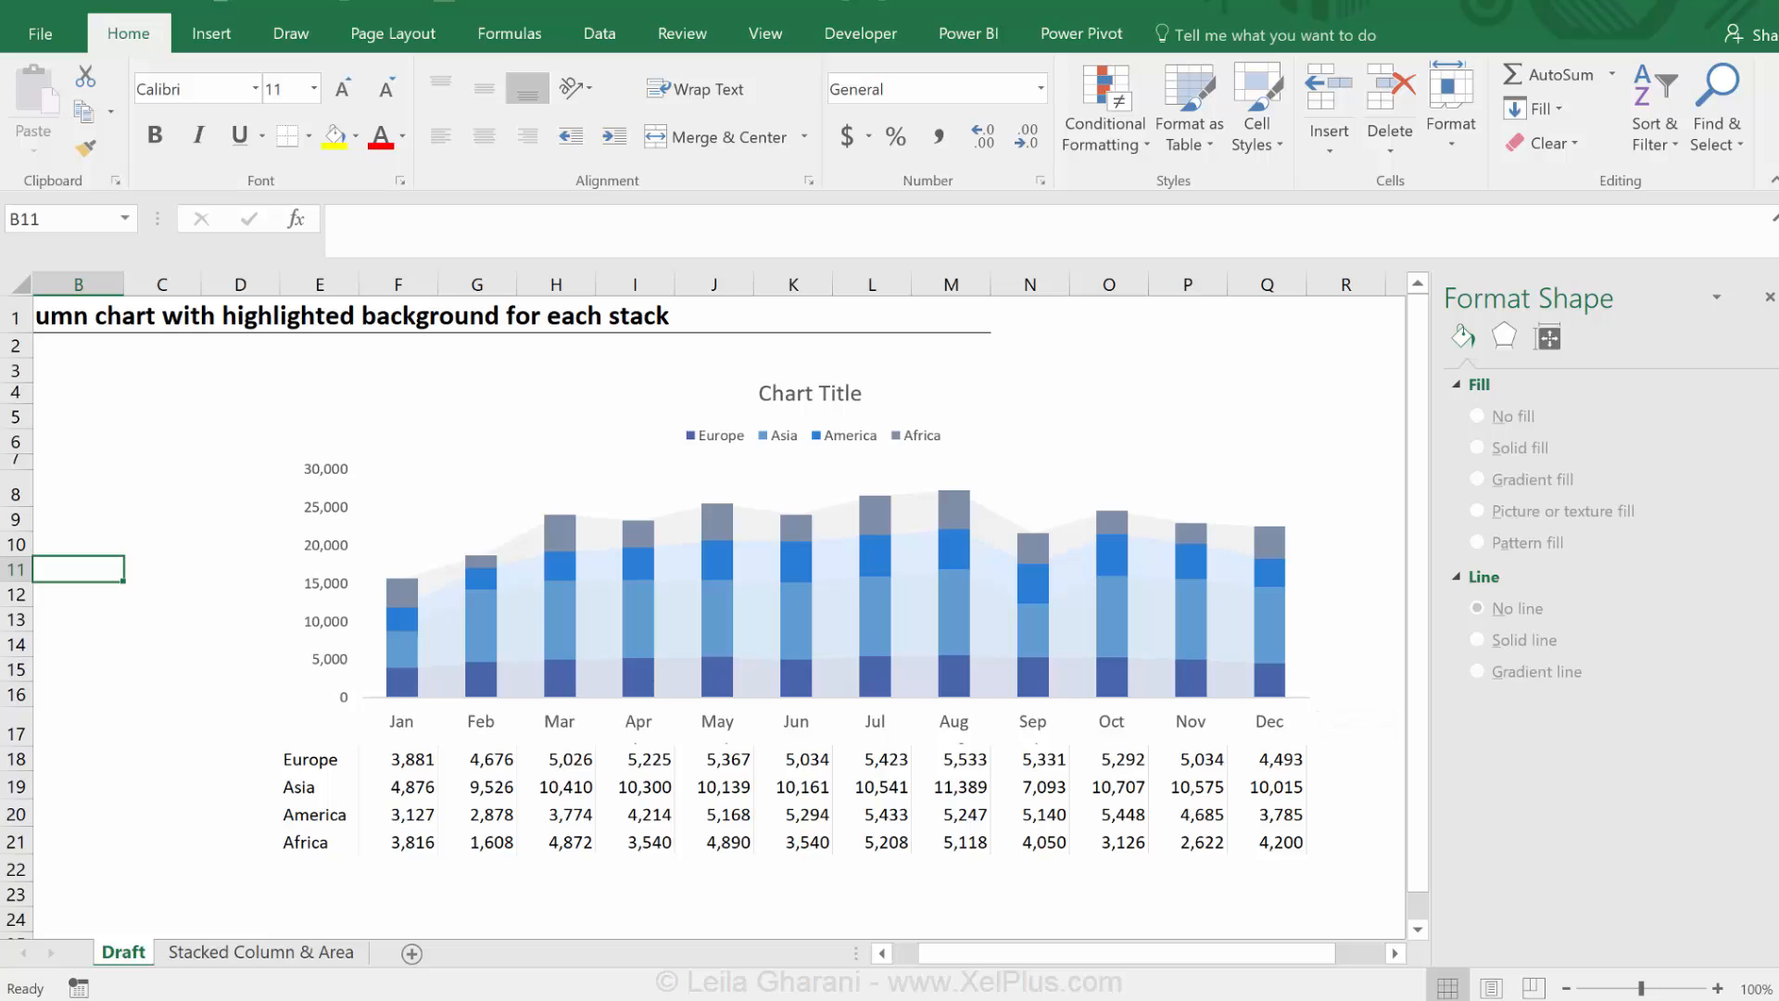
mouse_move(1307, 611)
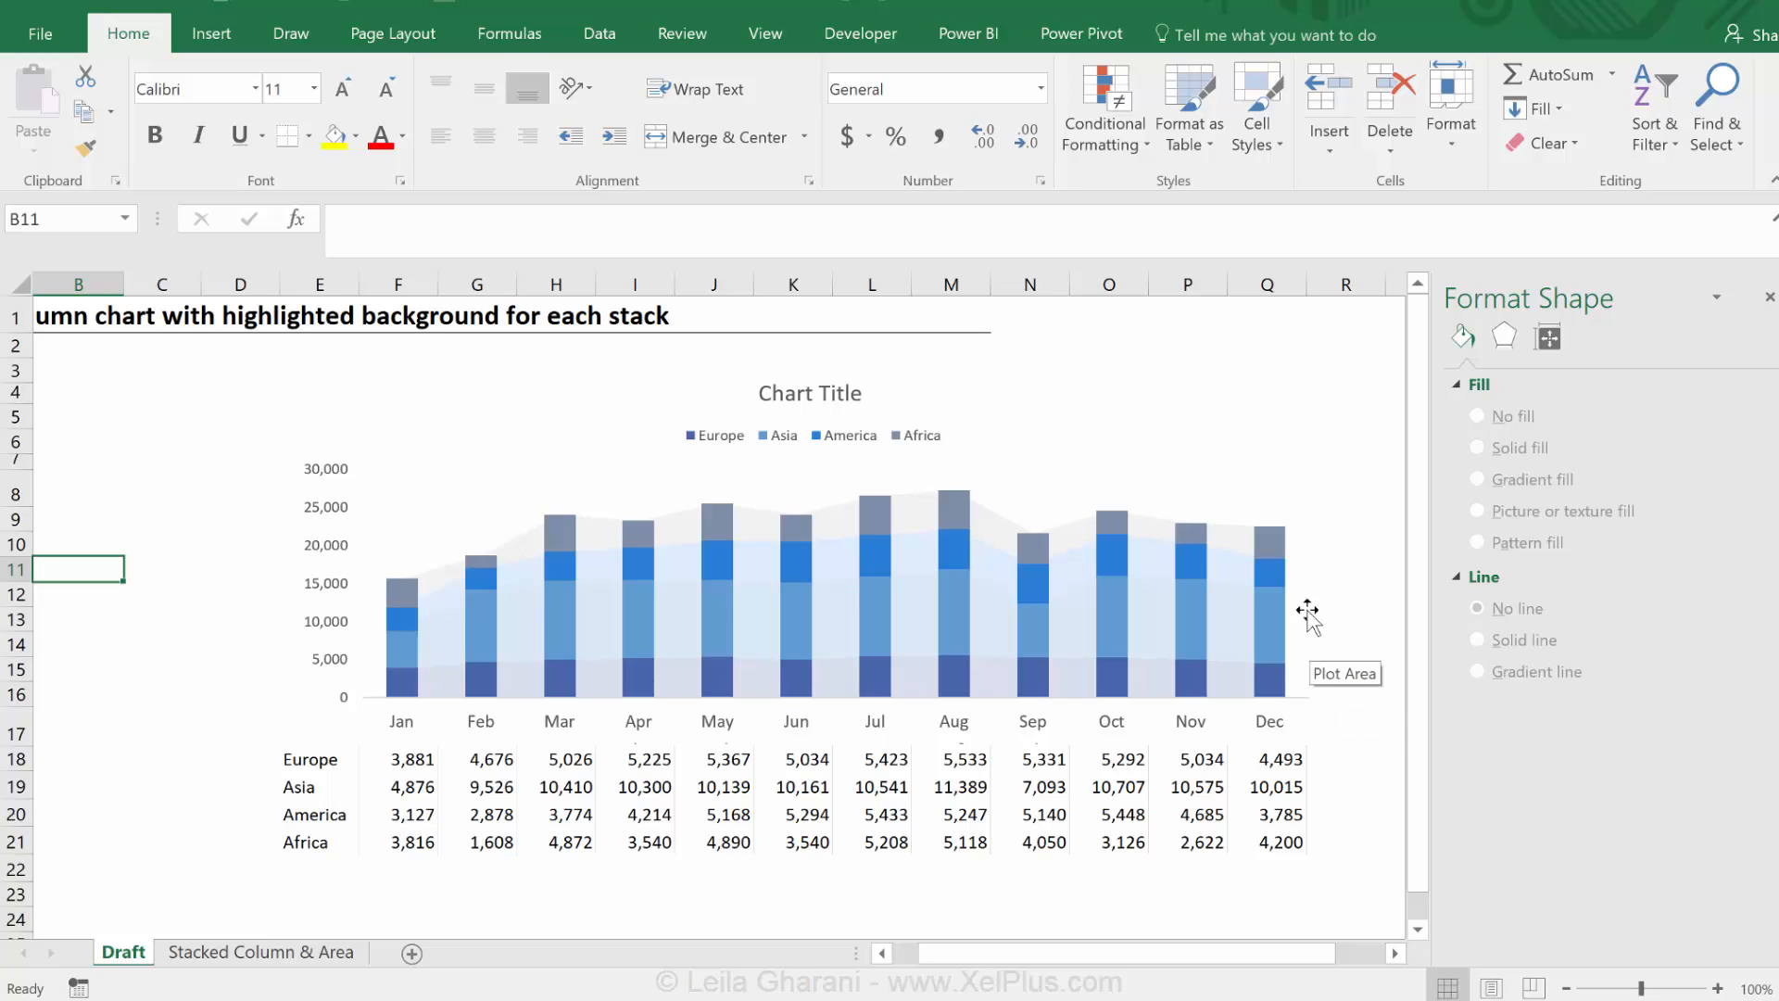
mouse_move(1309, 563)
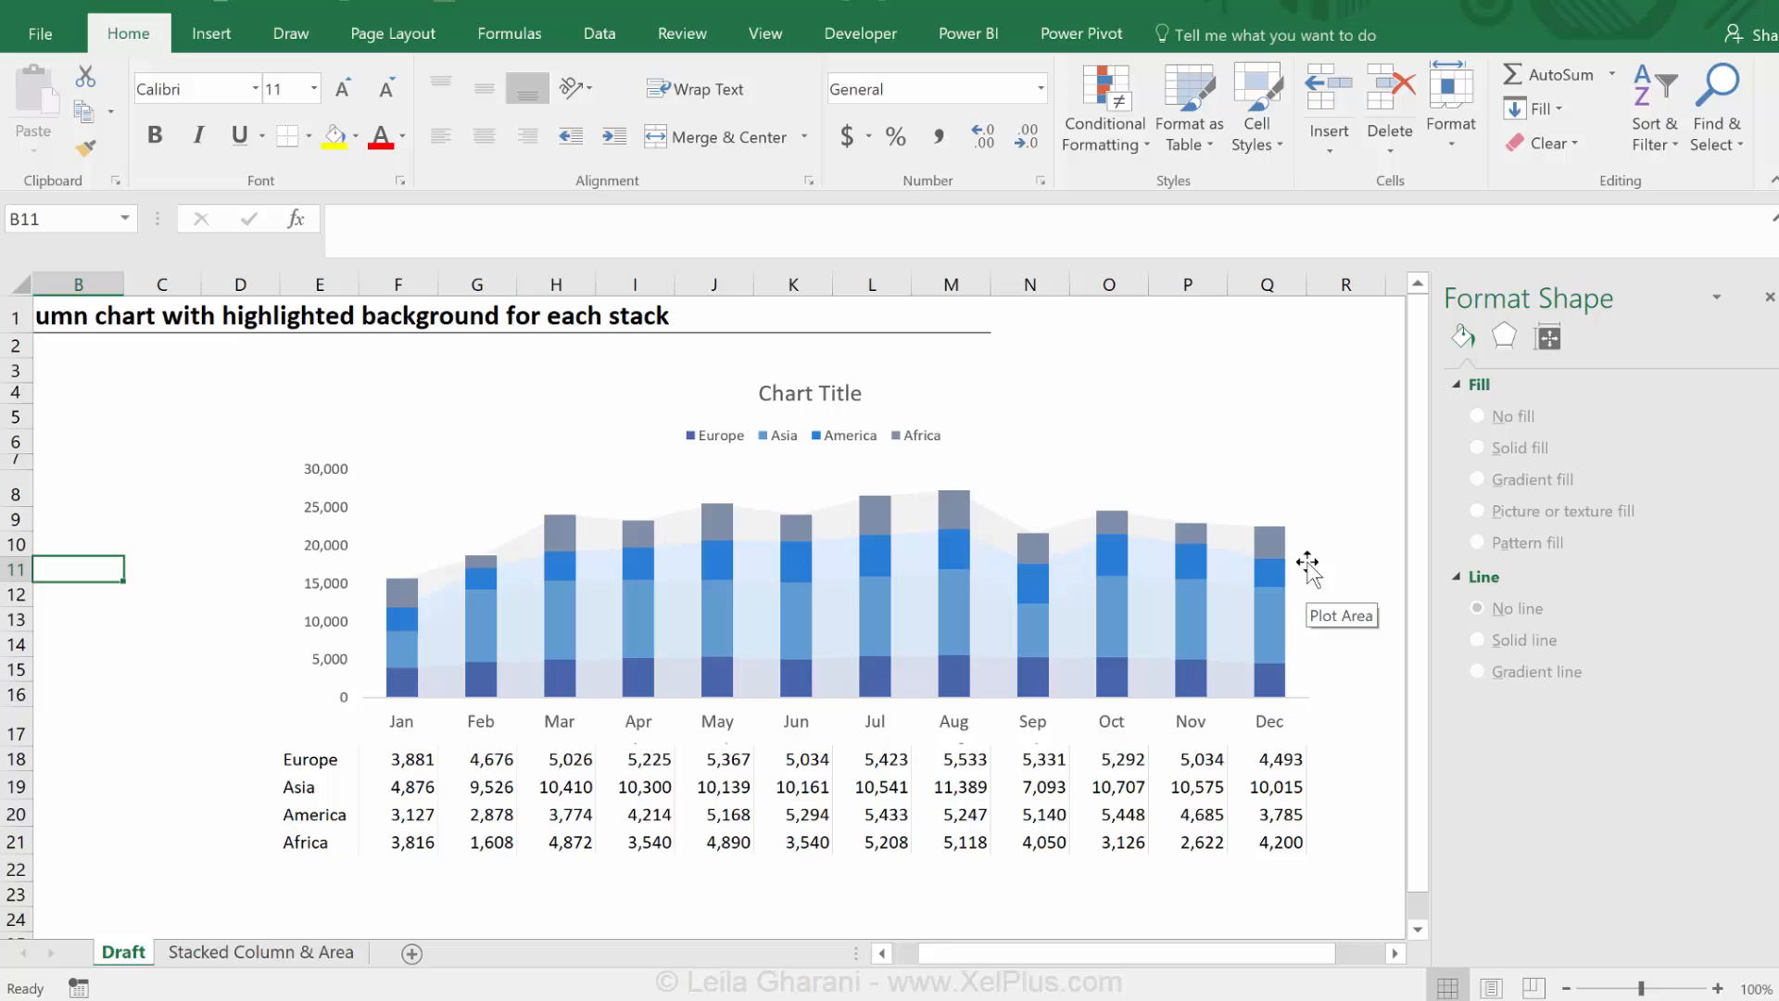
mouse_move(1313, 544)
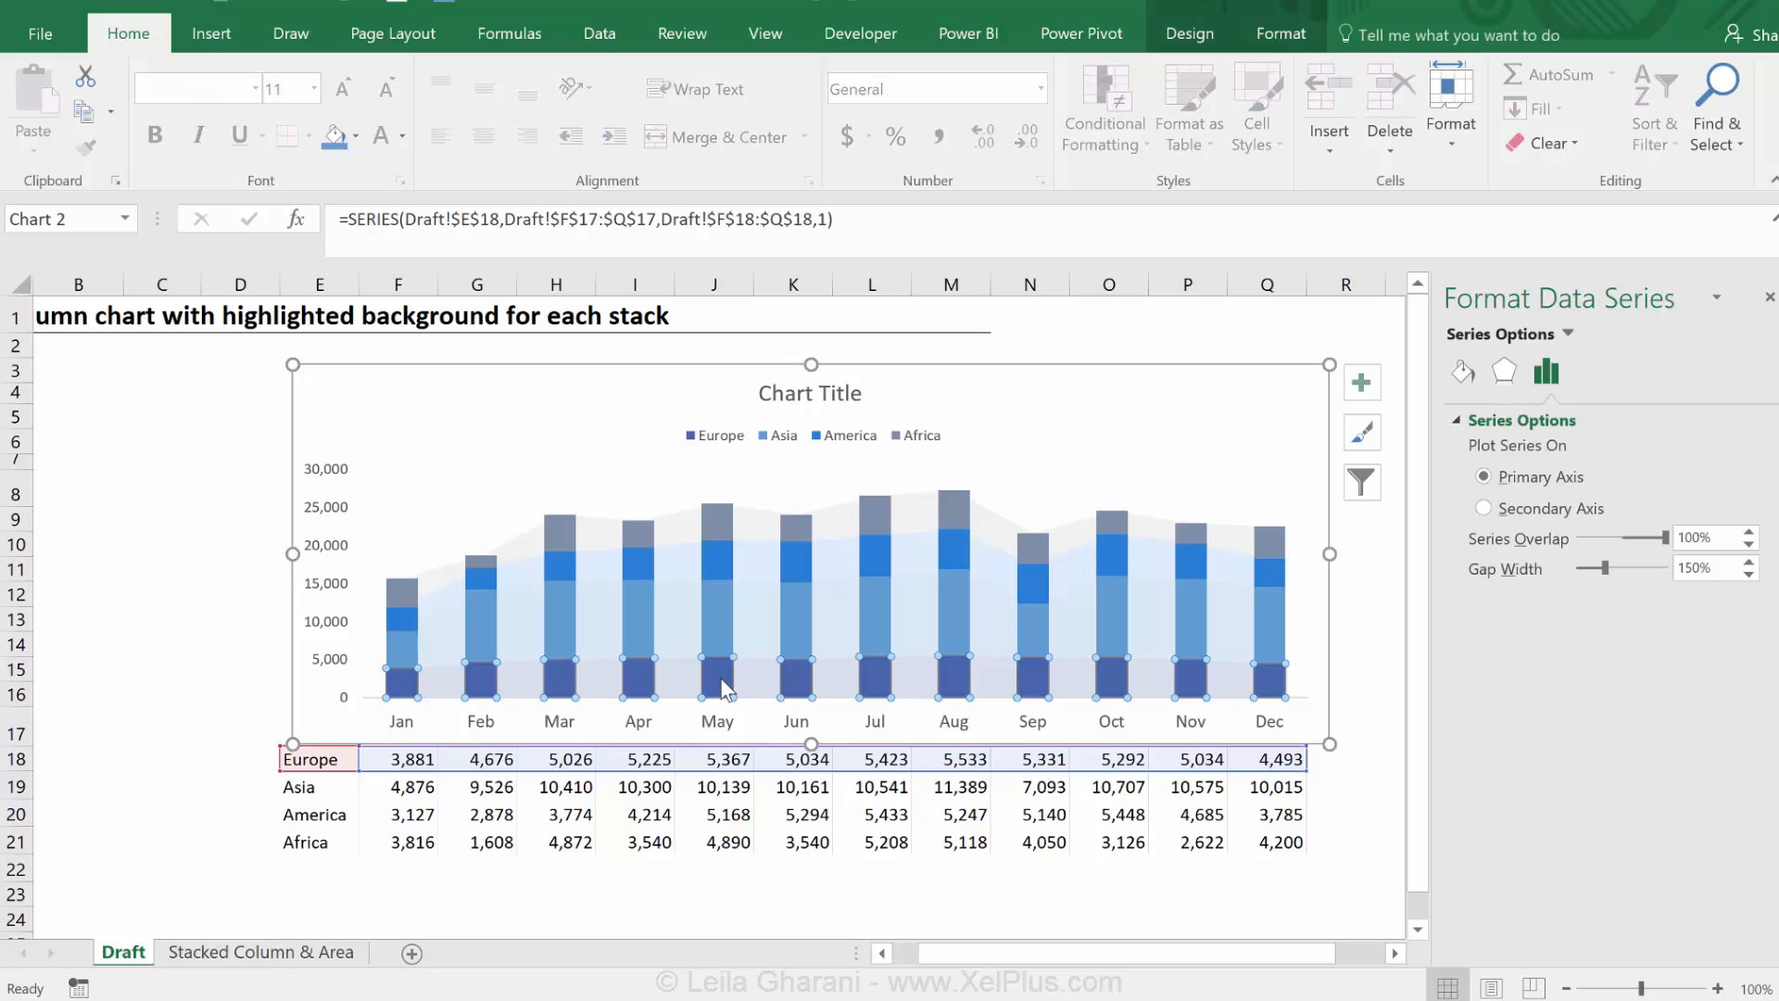
mouse_move(1026, 138)
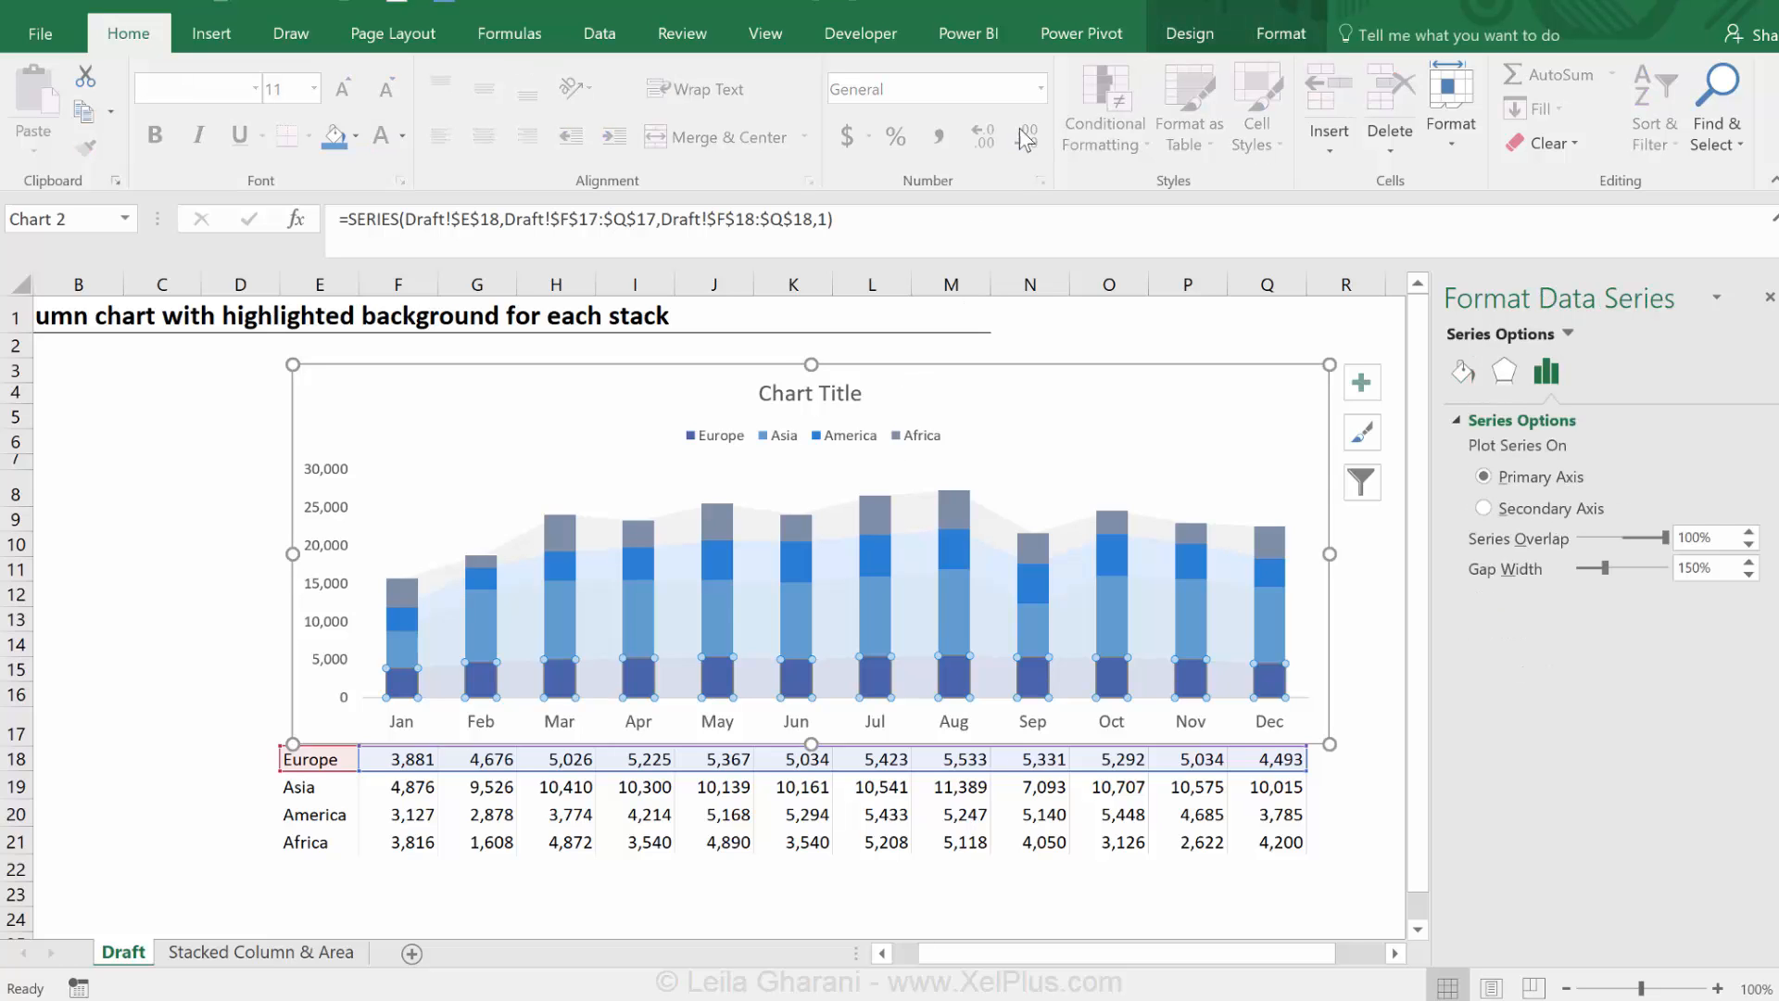
Open Add Chart Element under Chart Tools Design to show the Lines options
click(1189, 33)
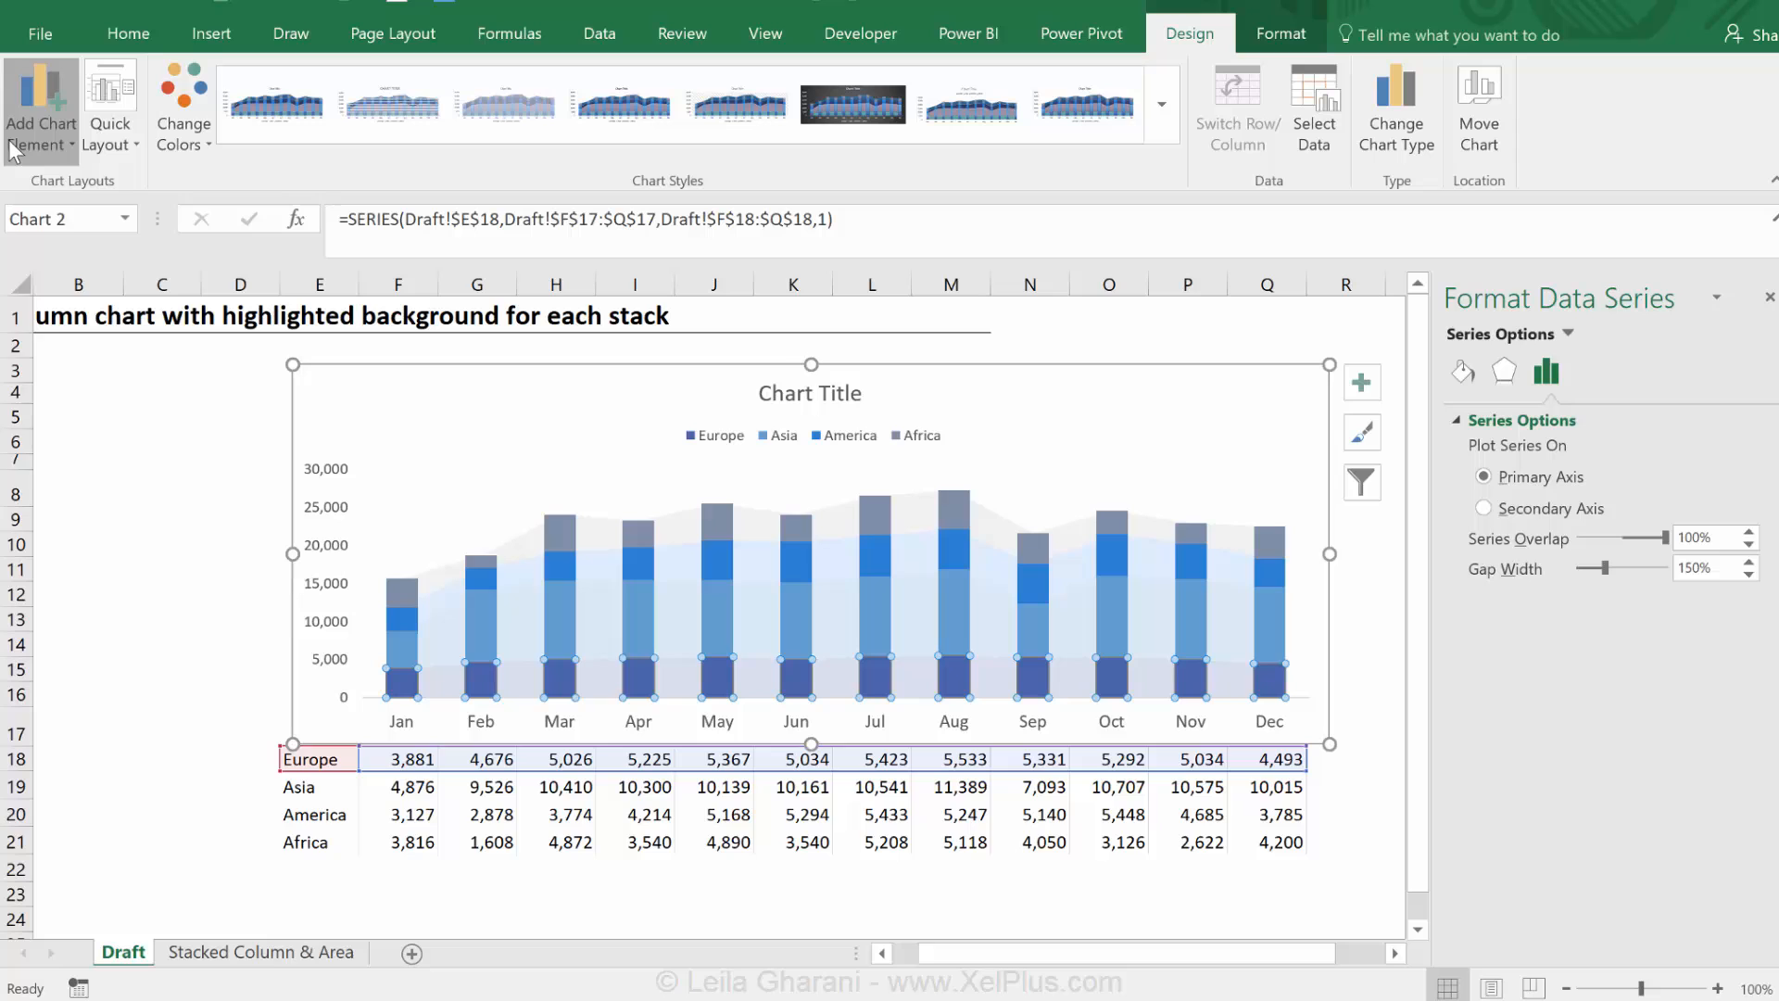
click(34, 102)
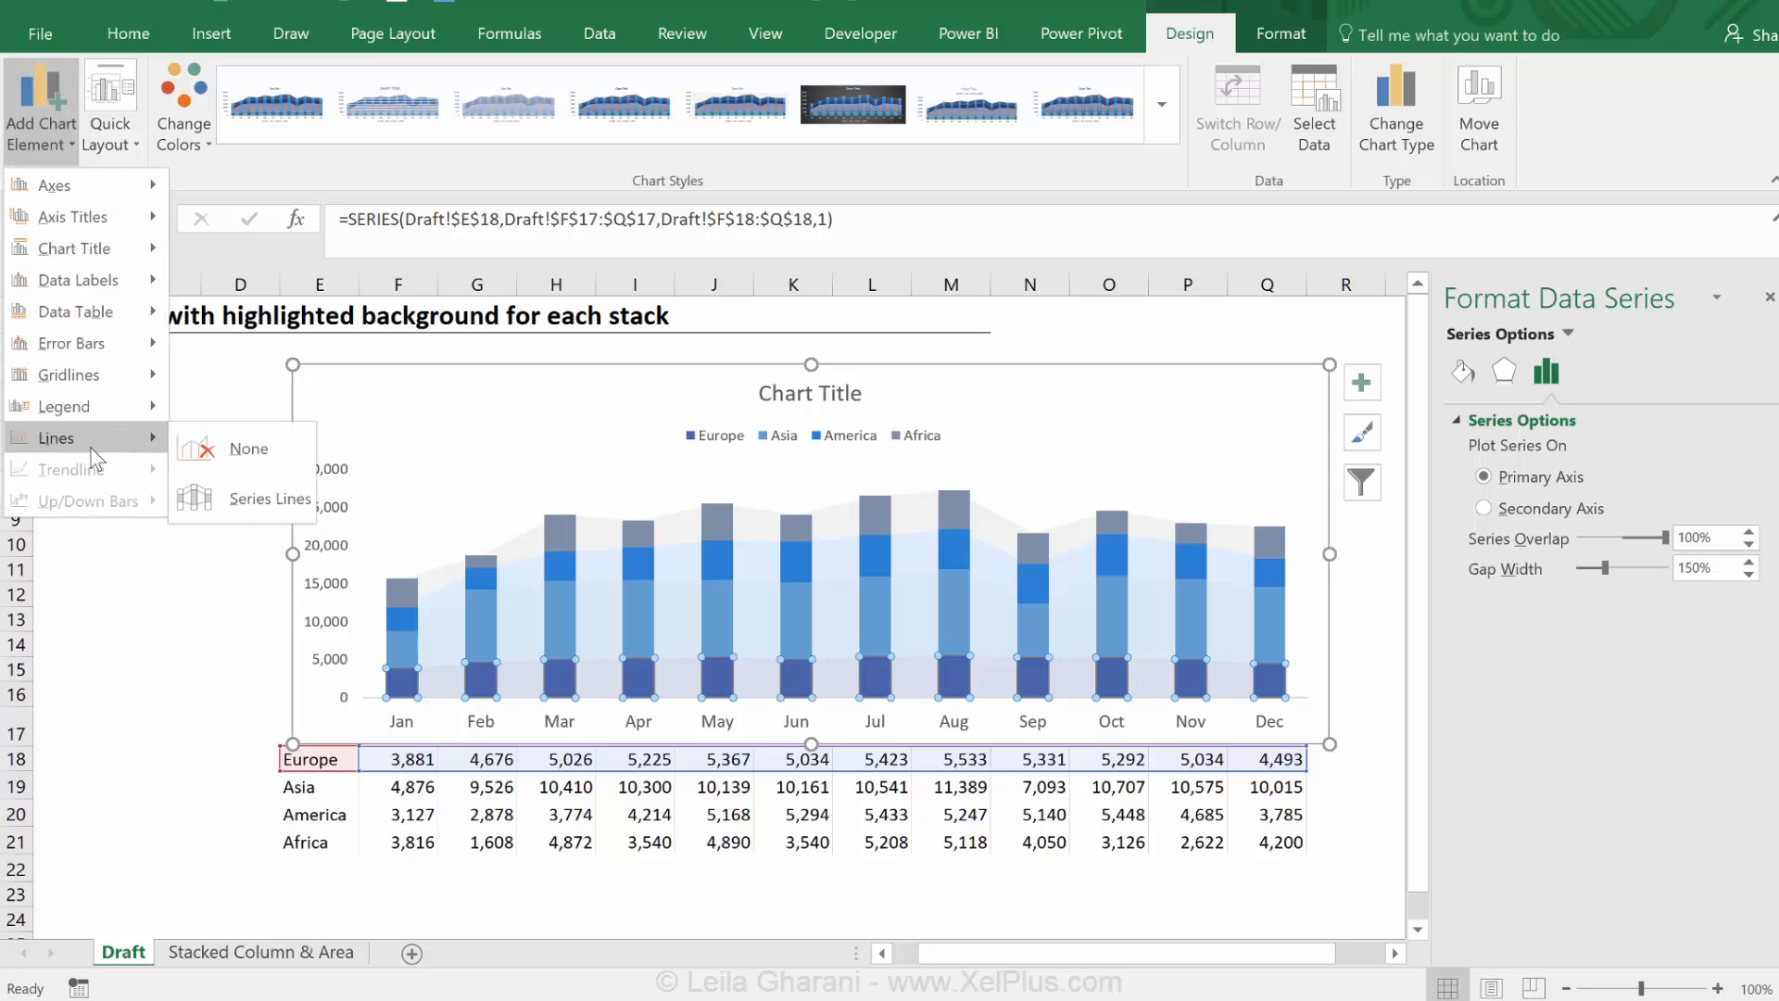
mouse_move(212, 683)
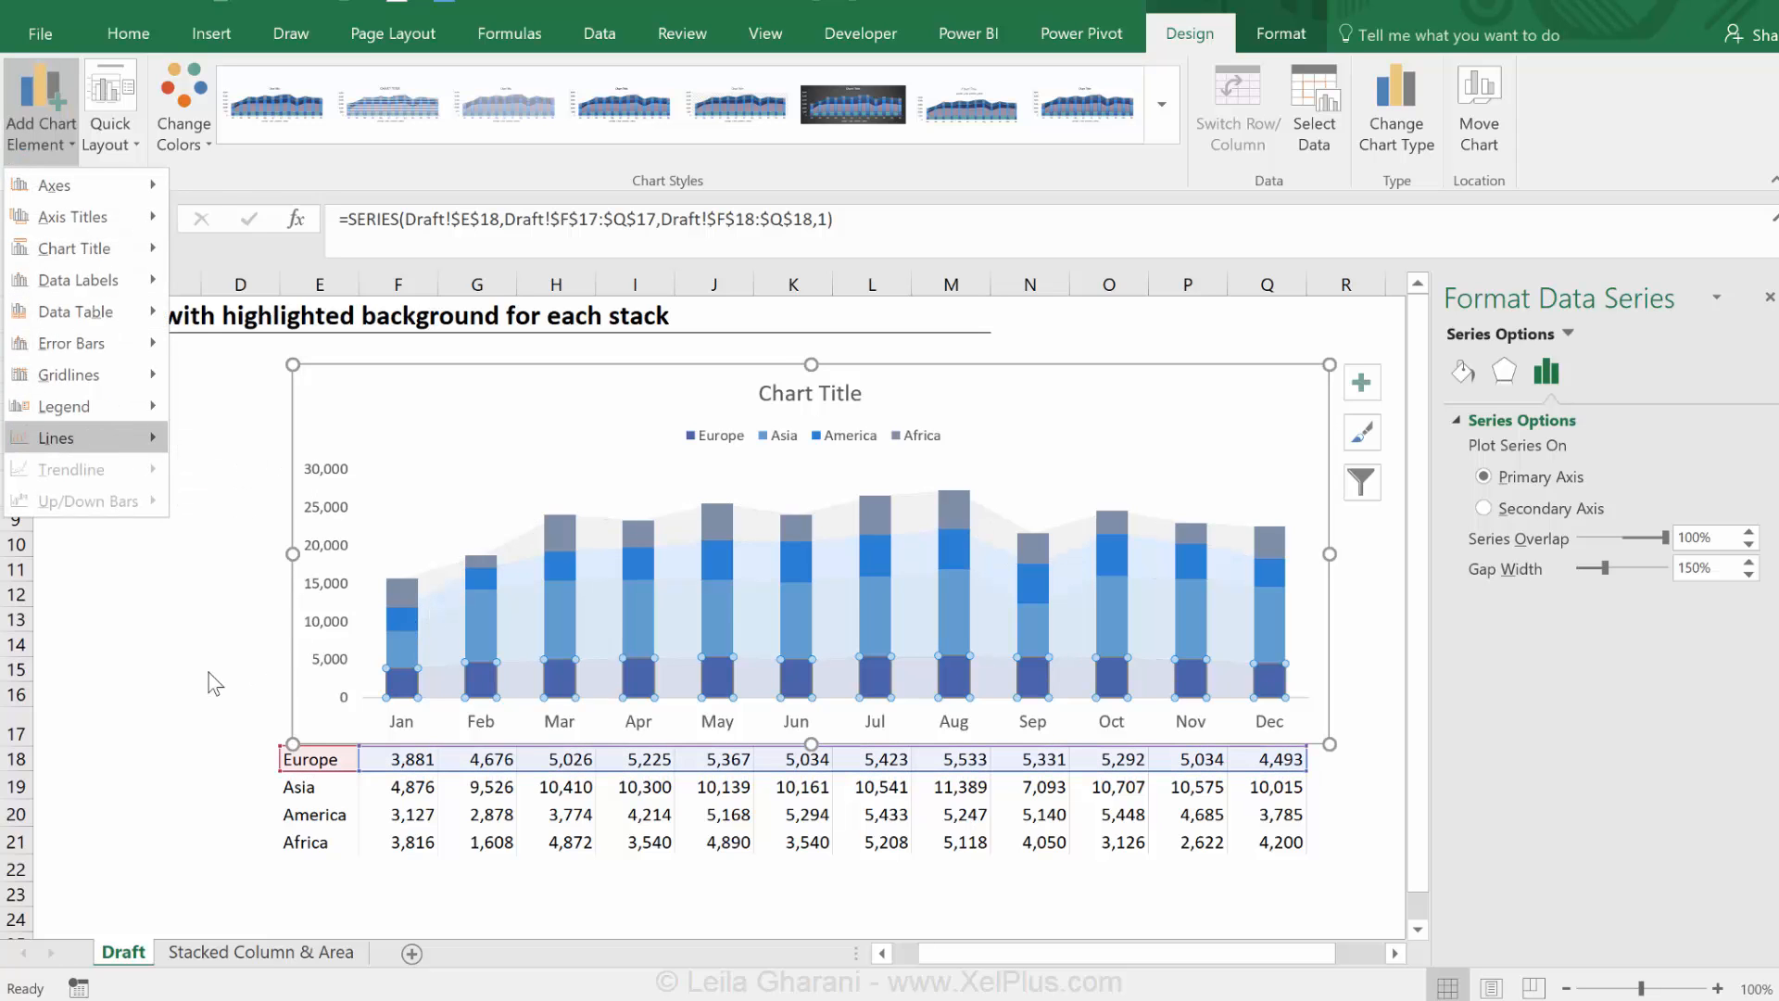